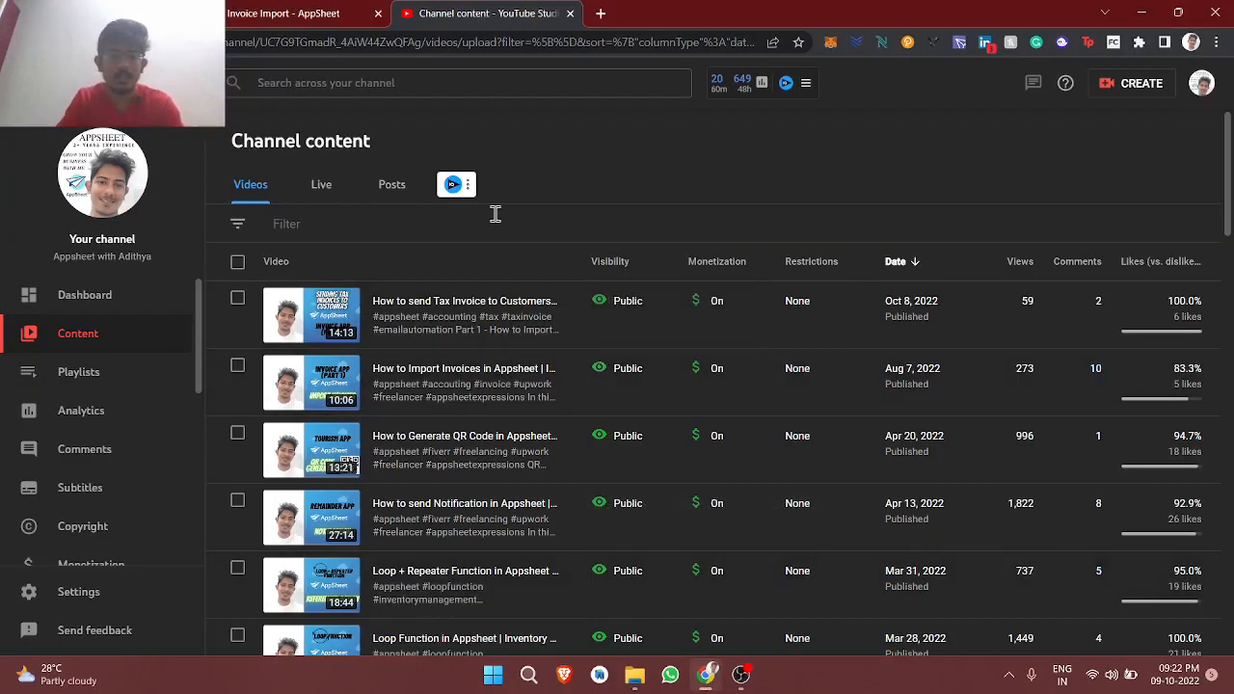
mouse_move(382, 210)
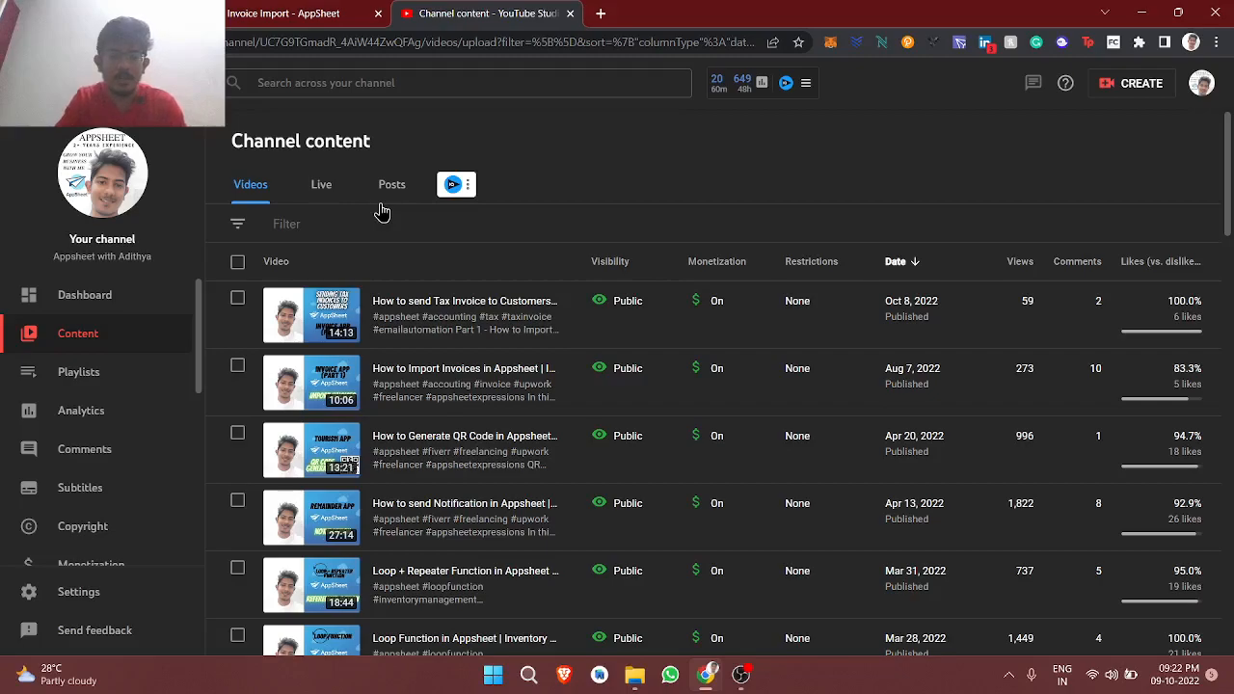
mouse_move(432, 263)
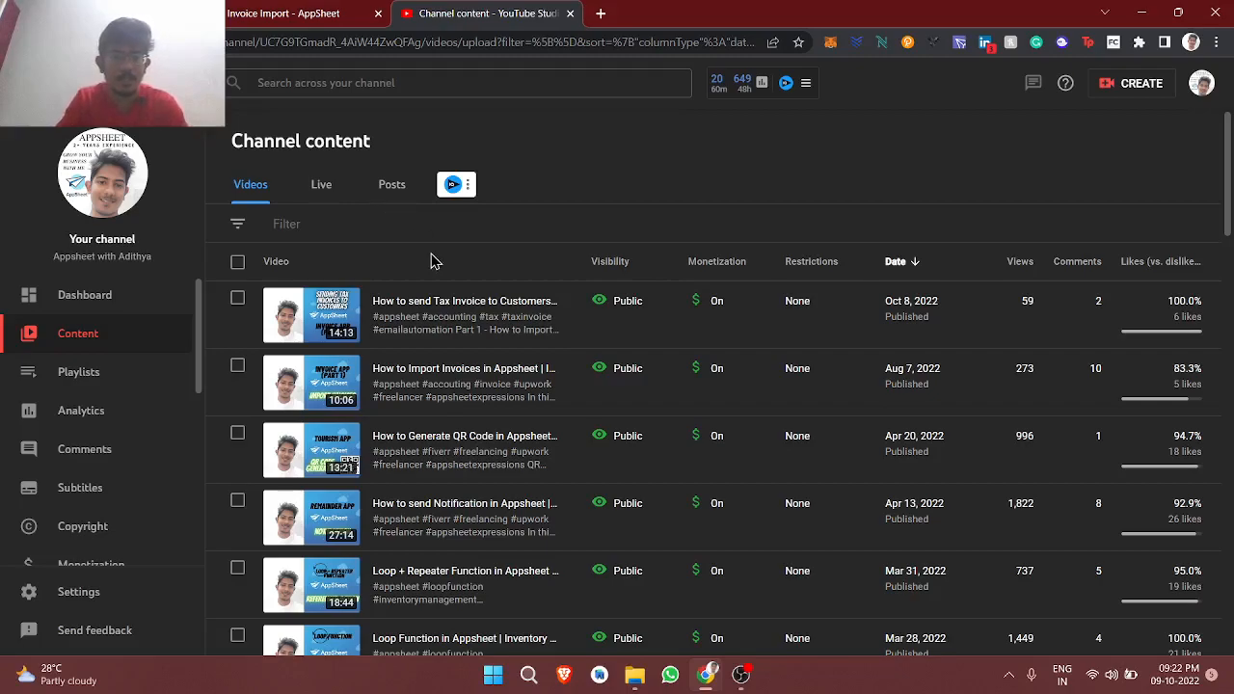
mouse_move(428, 280)
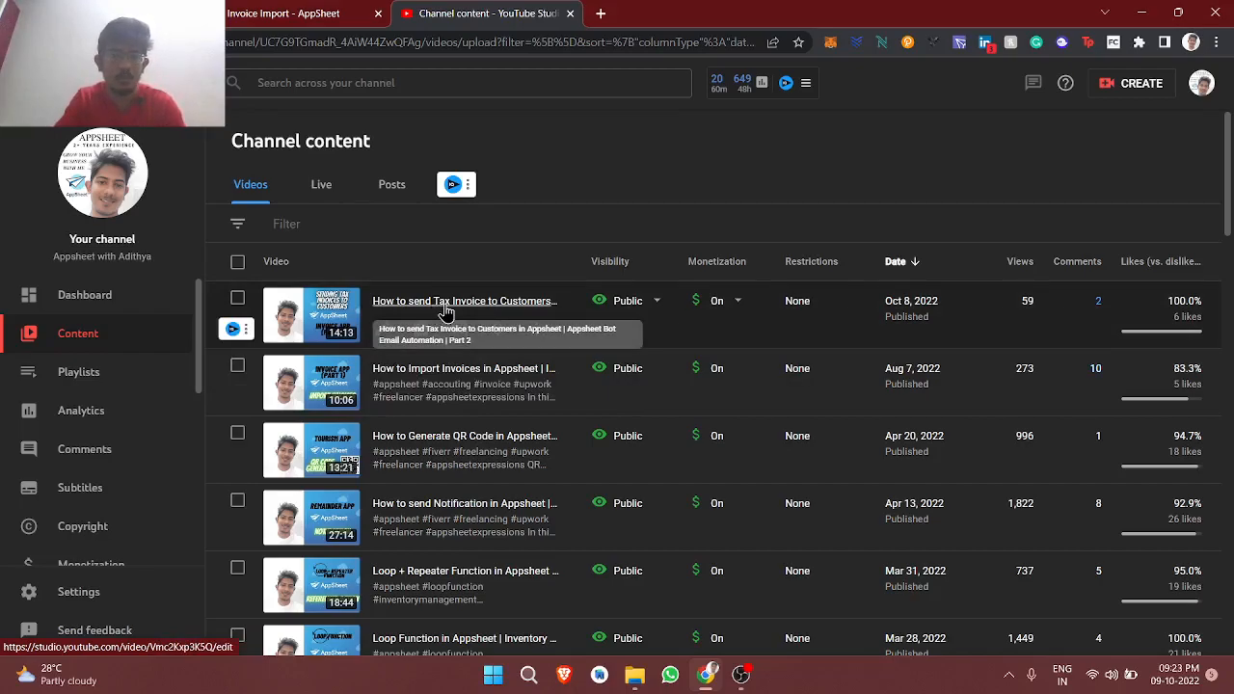
mouse_move(401, 289)
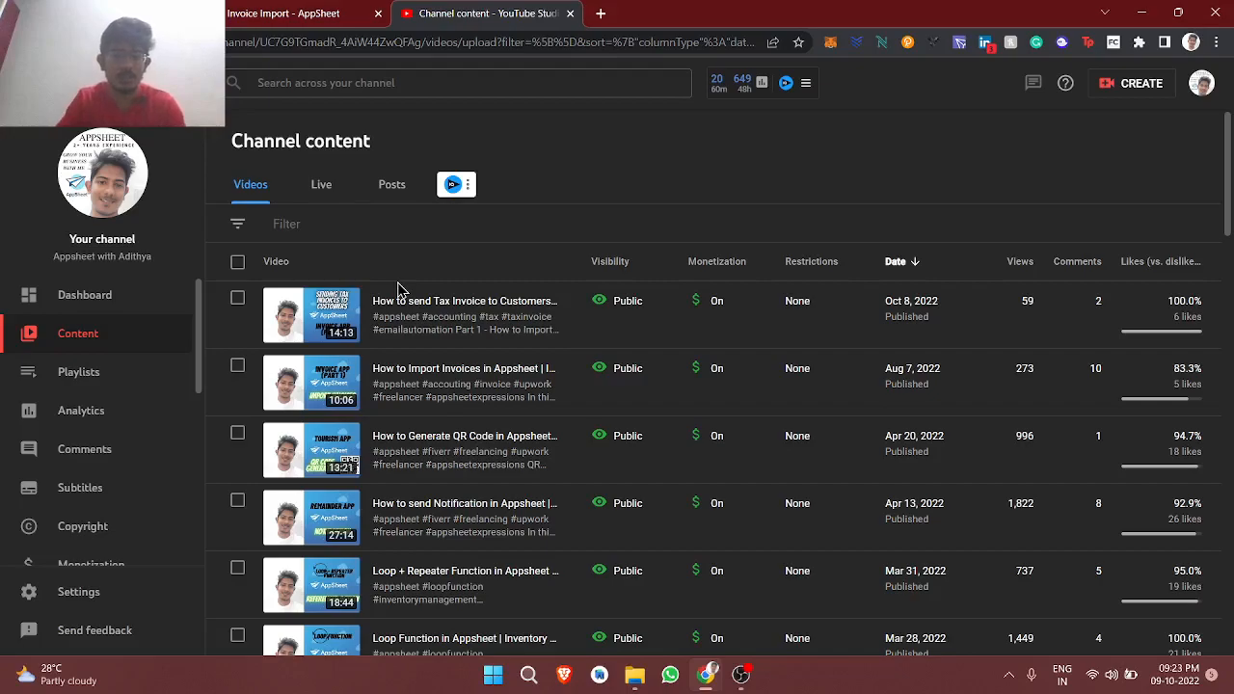
mouse_move(459, 268)
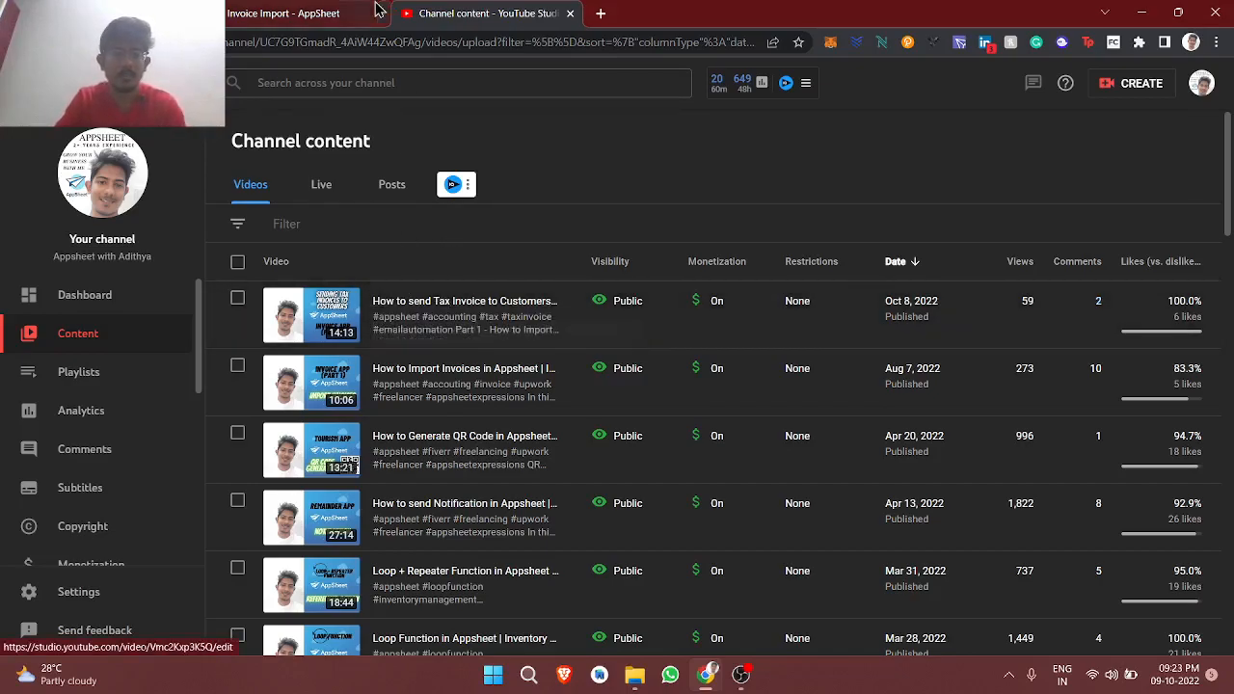
- Show the New bot on the Automation page with its Invoices event and process steps
left_click(283, 12)
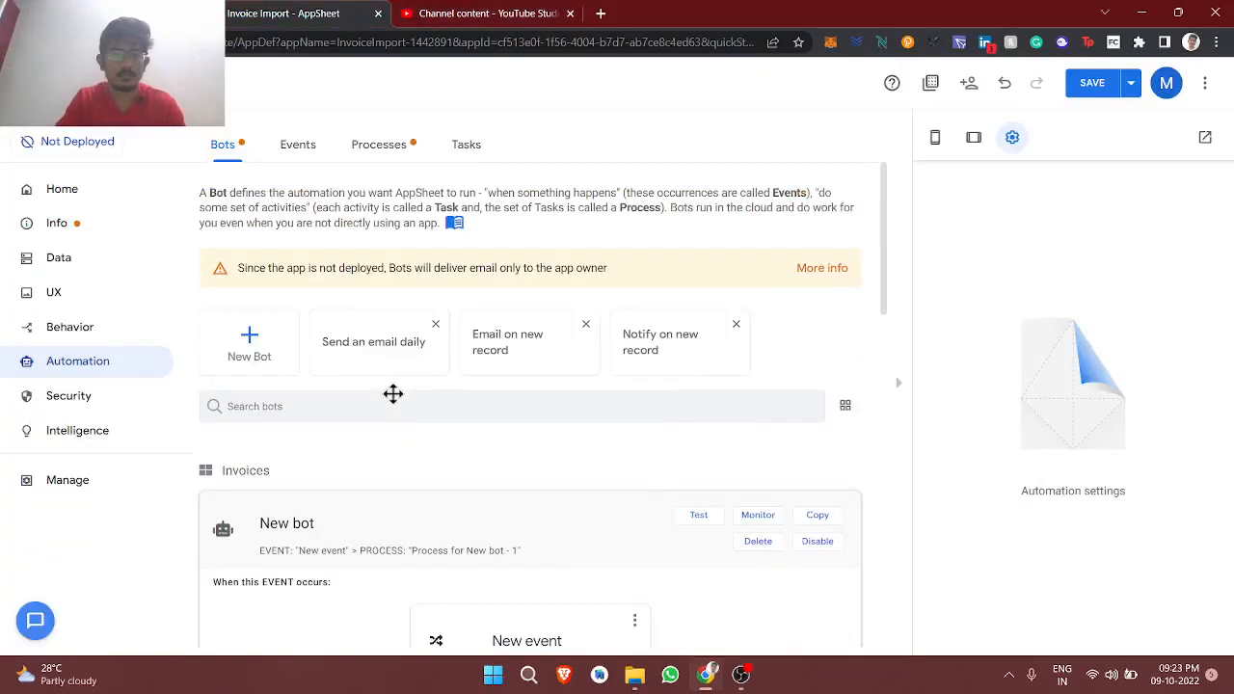
scroll("down", 3)
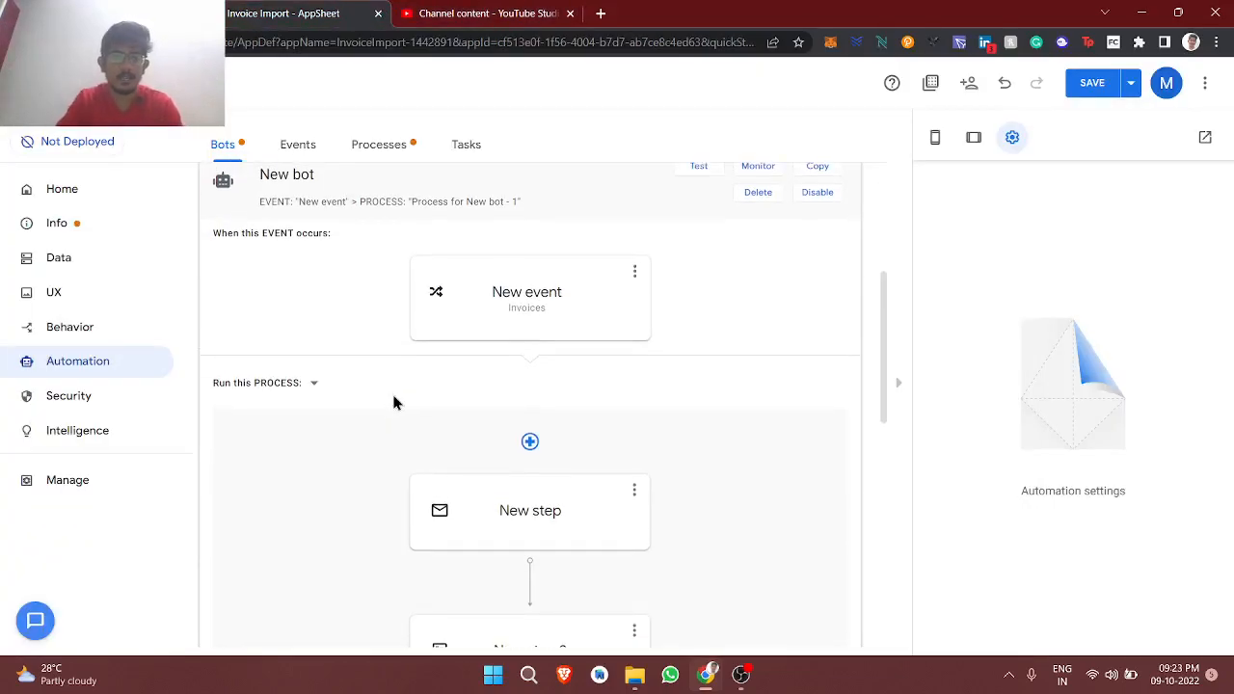
scroll("down", 3)
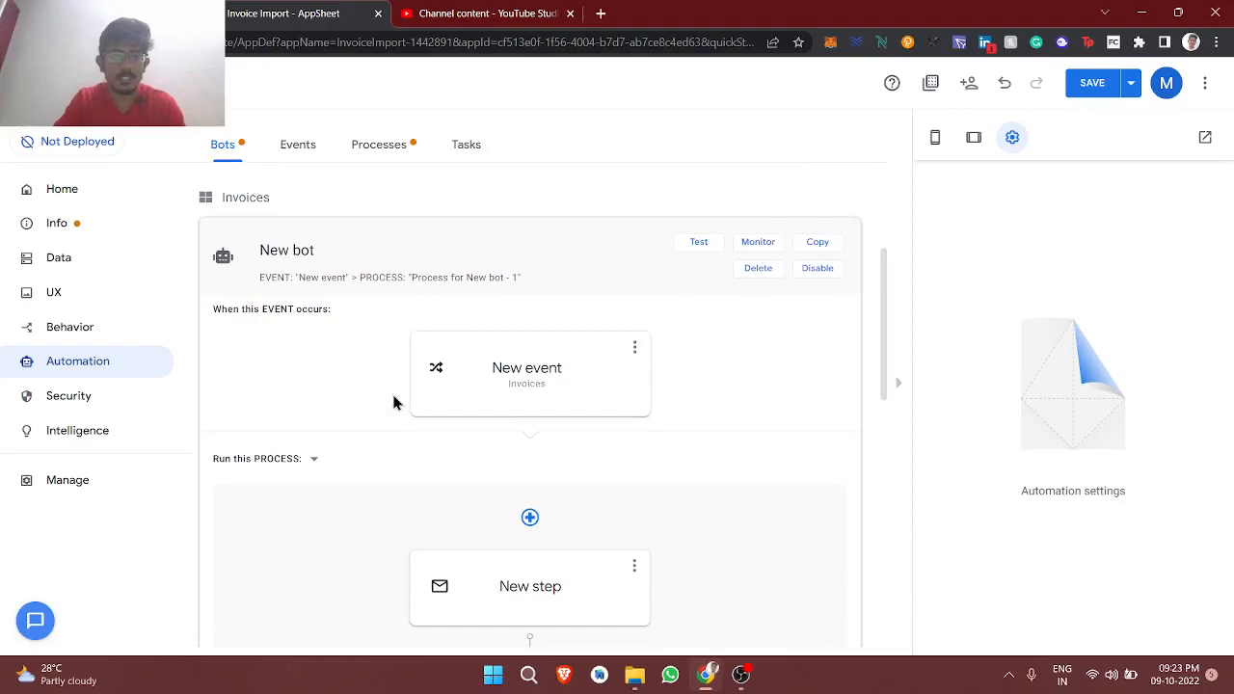
scroll("down", 3)
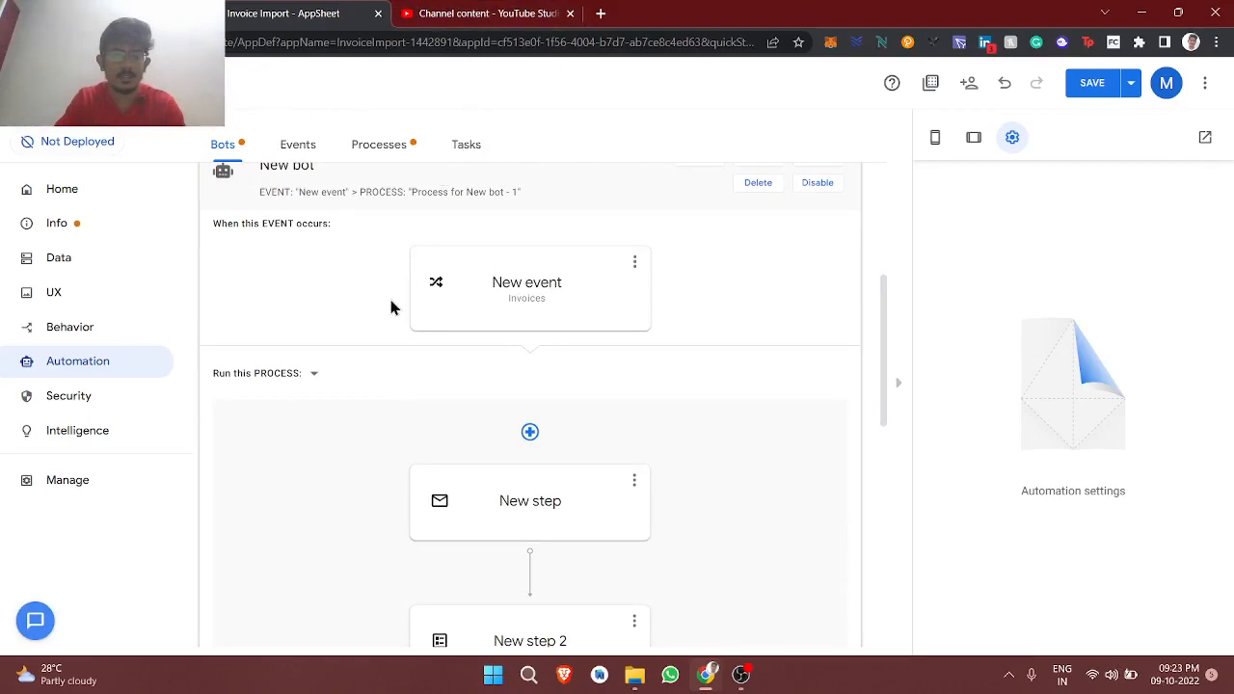
mouse_move(339, 374)
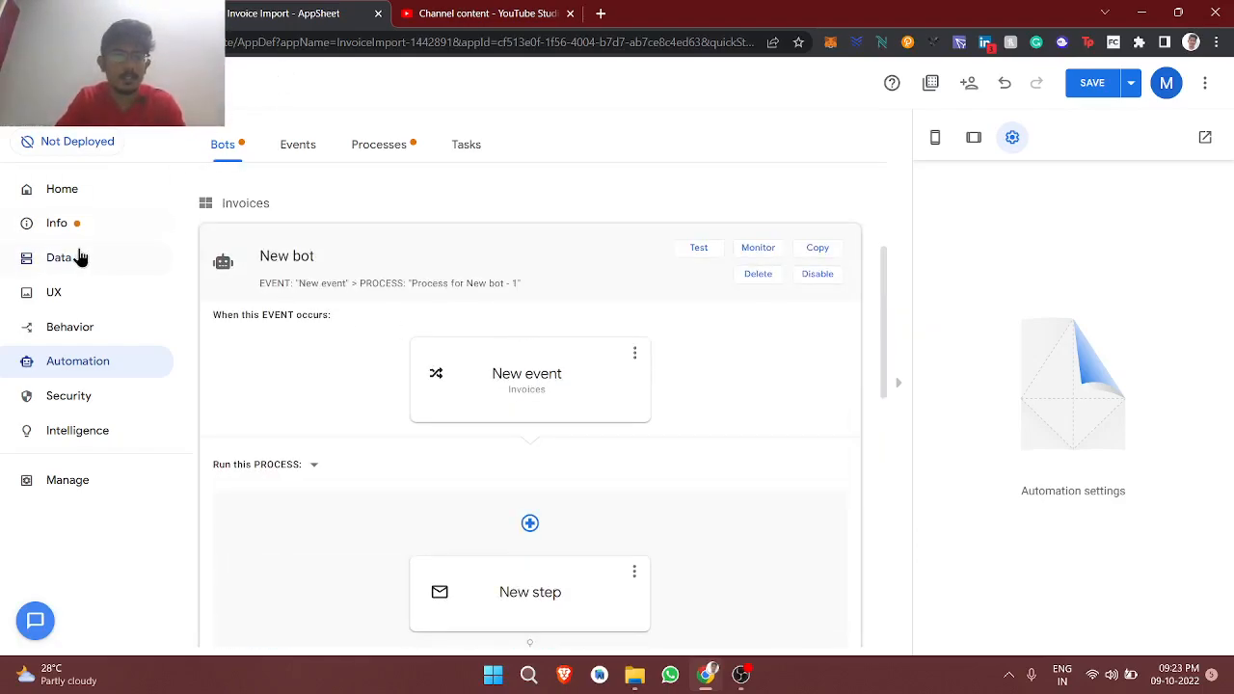
- View the source Google Sheet of the Invoices table from the Data page
left_click(58, 258)
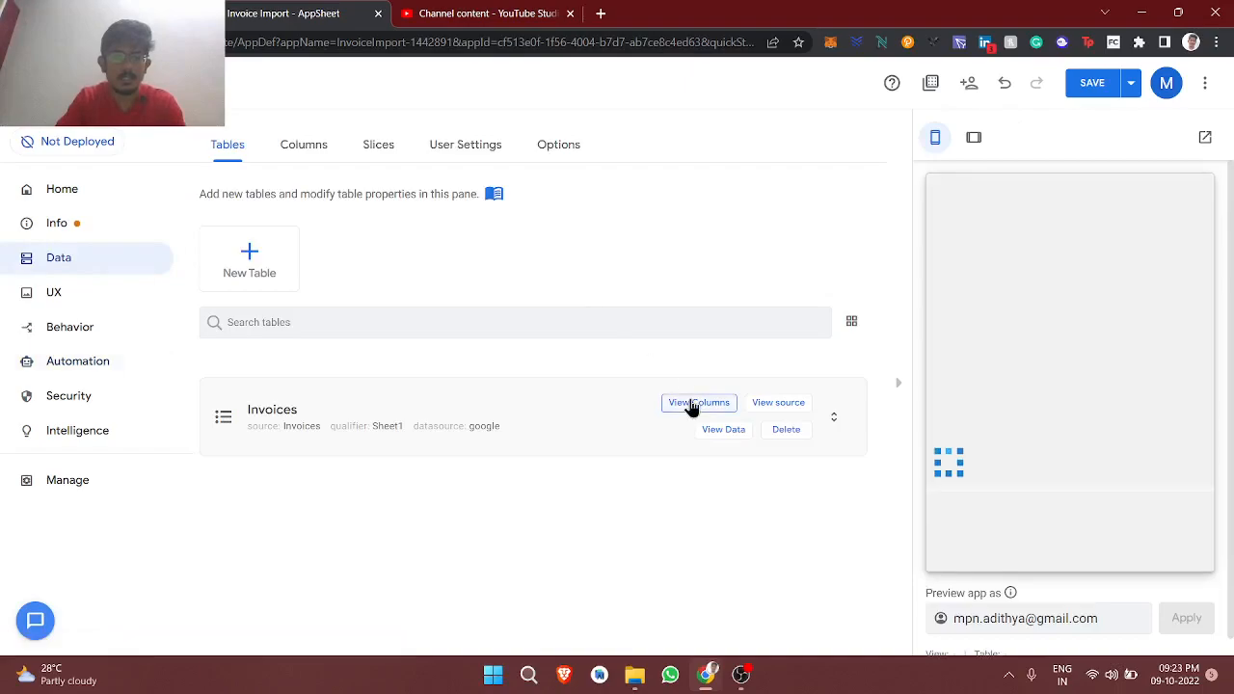
left_click(698, 403)
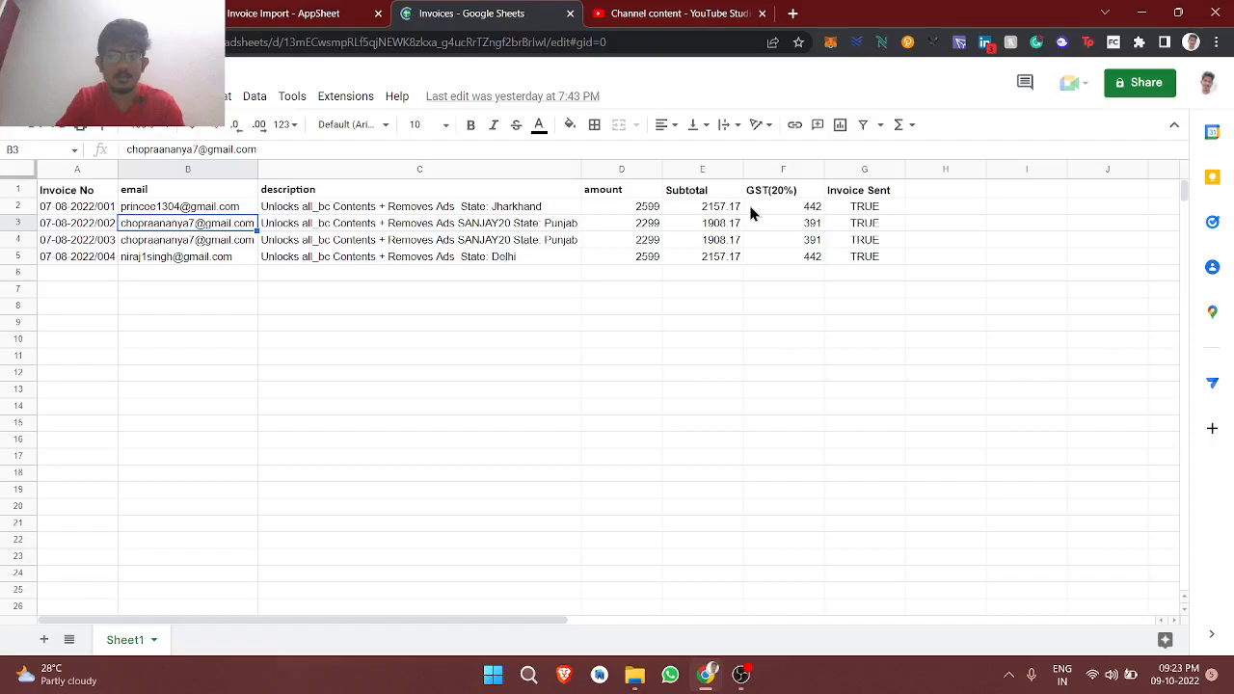
left_click(686, 189)
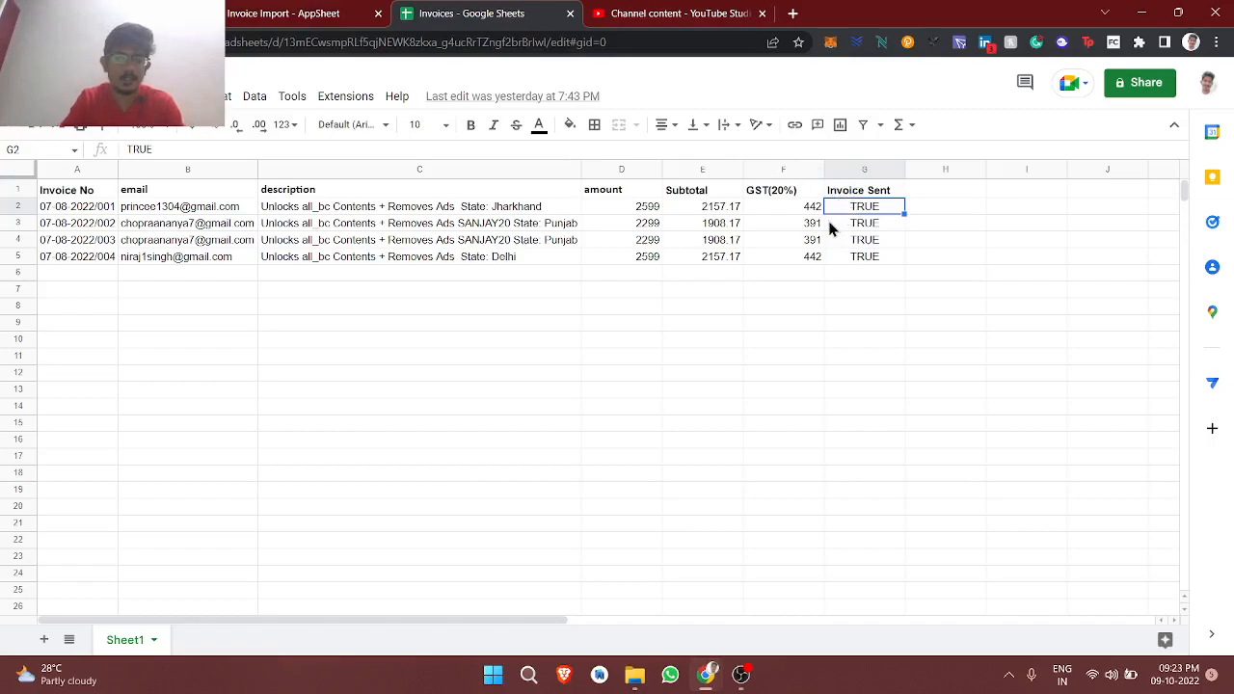
mouse_move(486, 86)
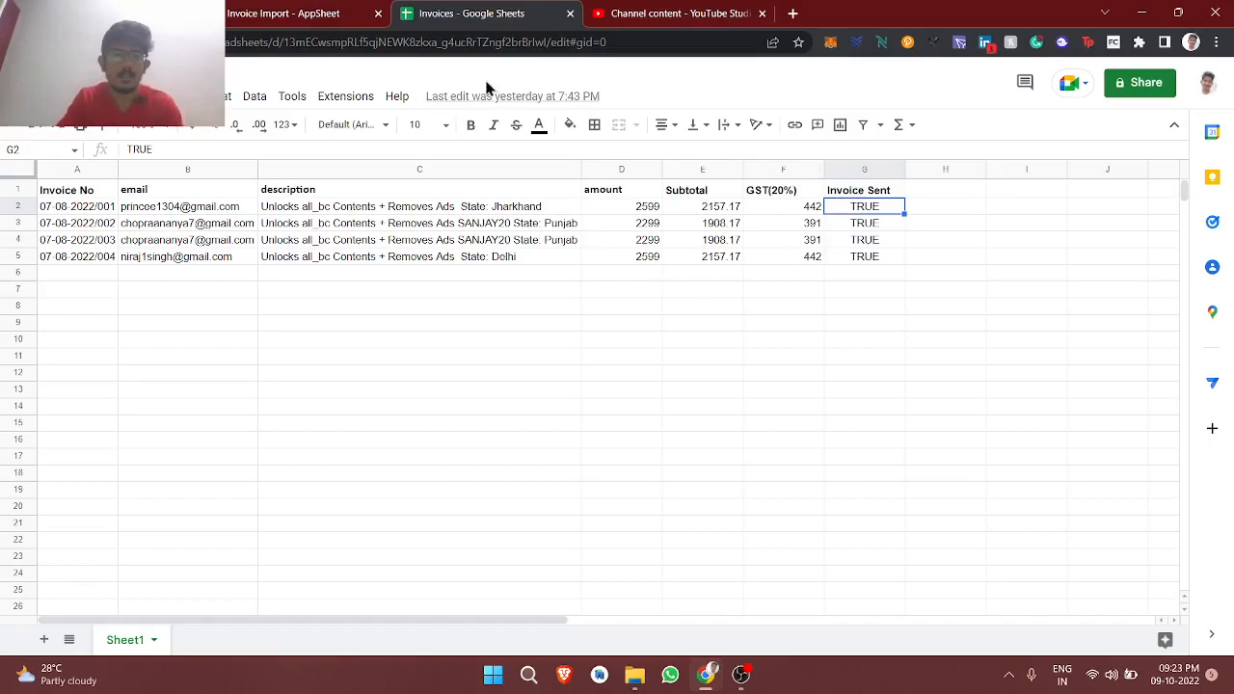
mouse_move(307, 12)
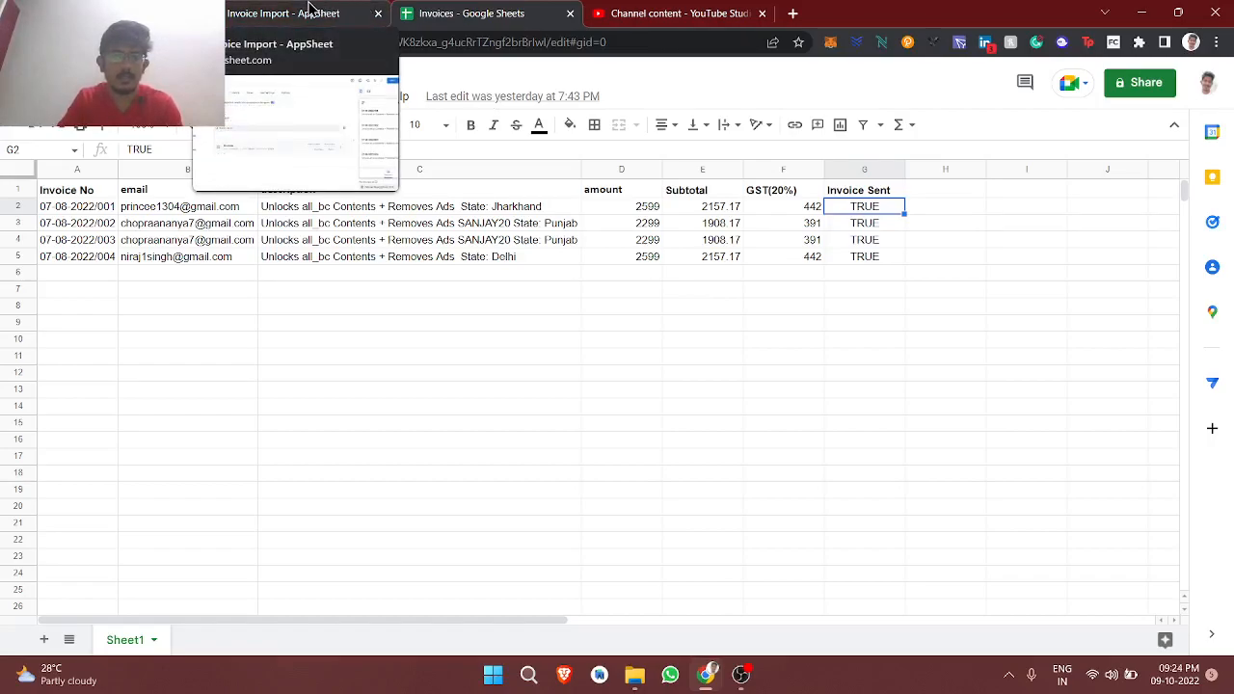
- Return to Automation and expand New step 2, the Set row values data action
left_click(284, 14)
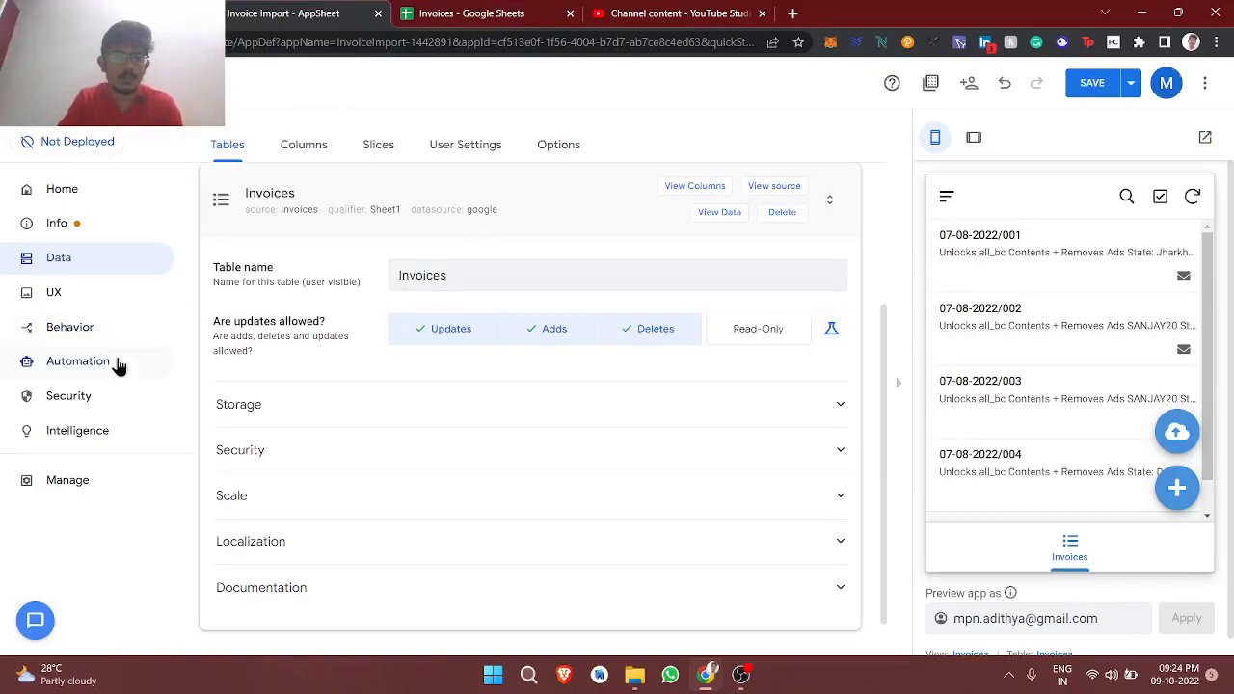
left_click(77, 360)
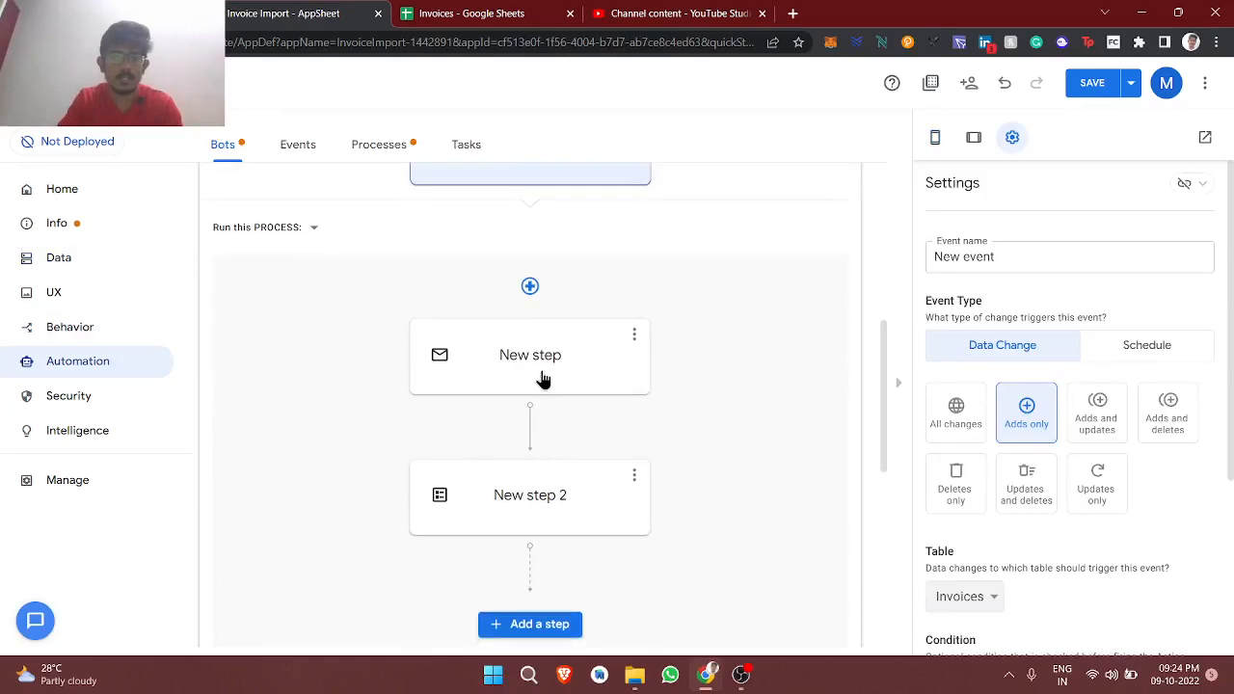
mouse_move(536, 517)
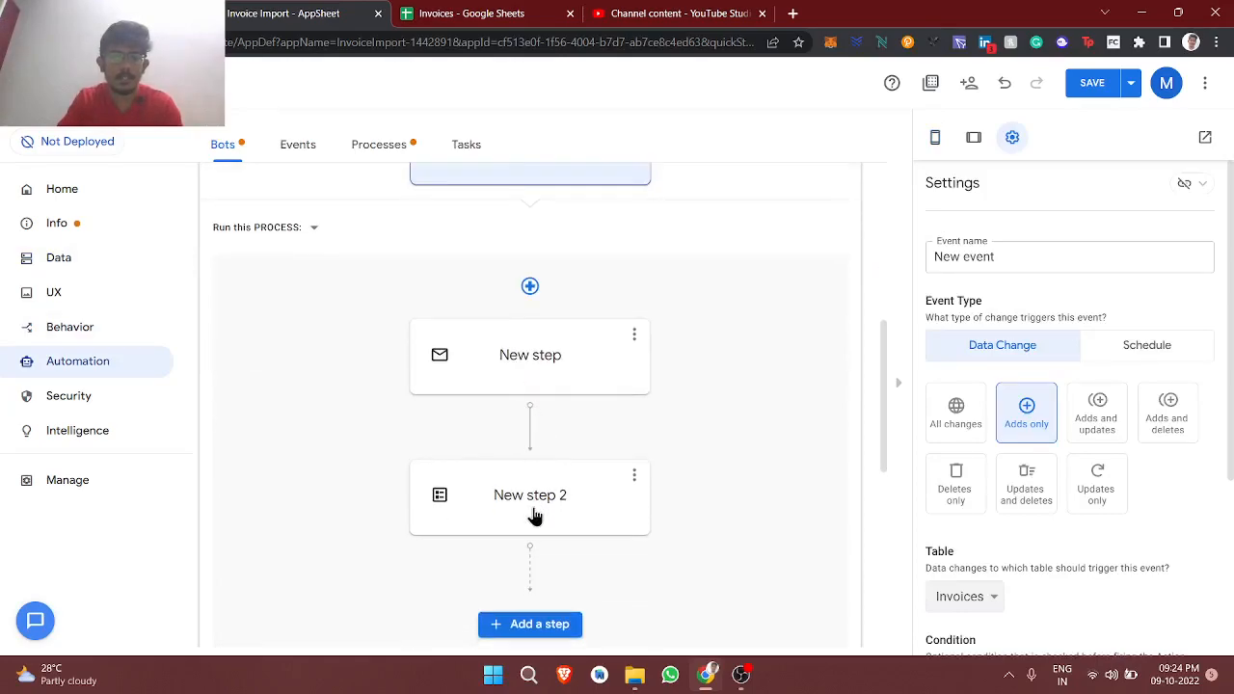
left_click(528, 494)
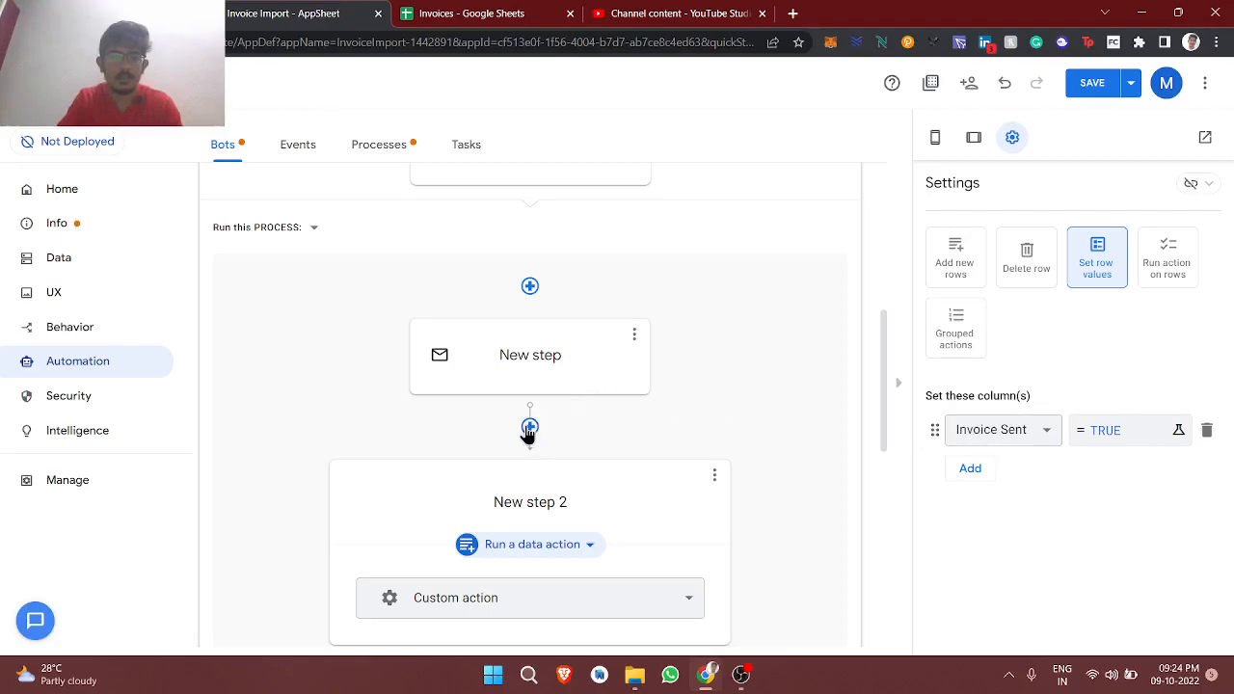
mouse_move(513, 386)
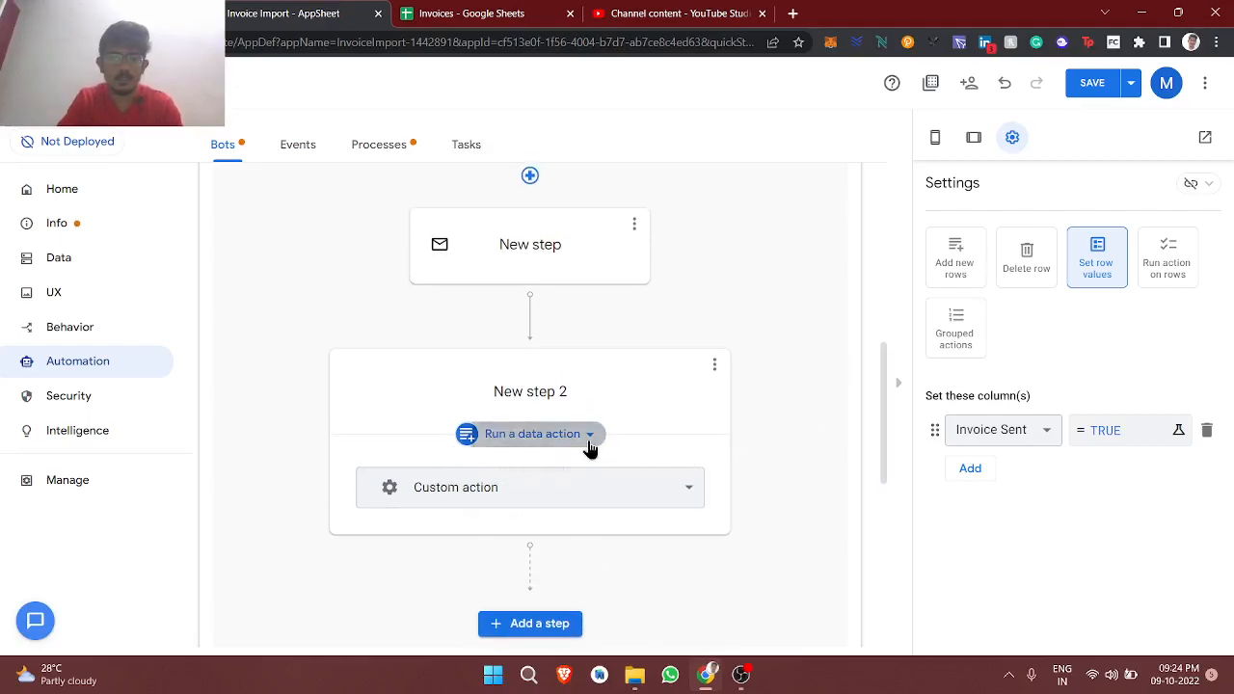
- Change step 2 to Run a task > Create a new file with HTTP Content Type PDF
left_click(533, 432)
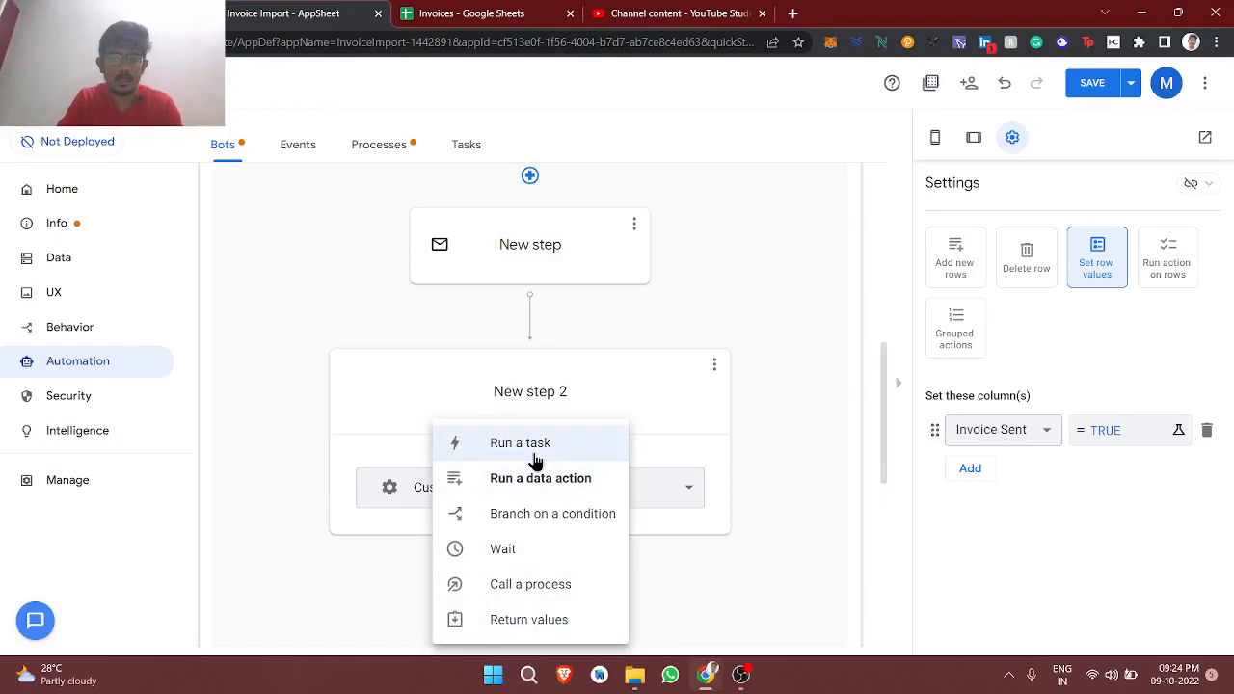
left_click(521, 441)
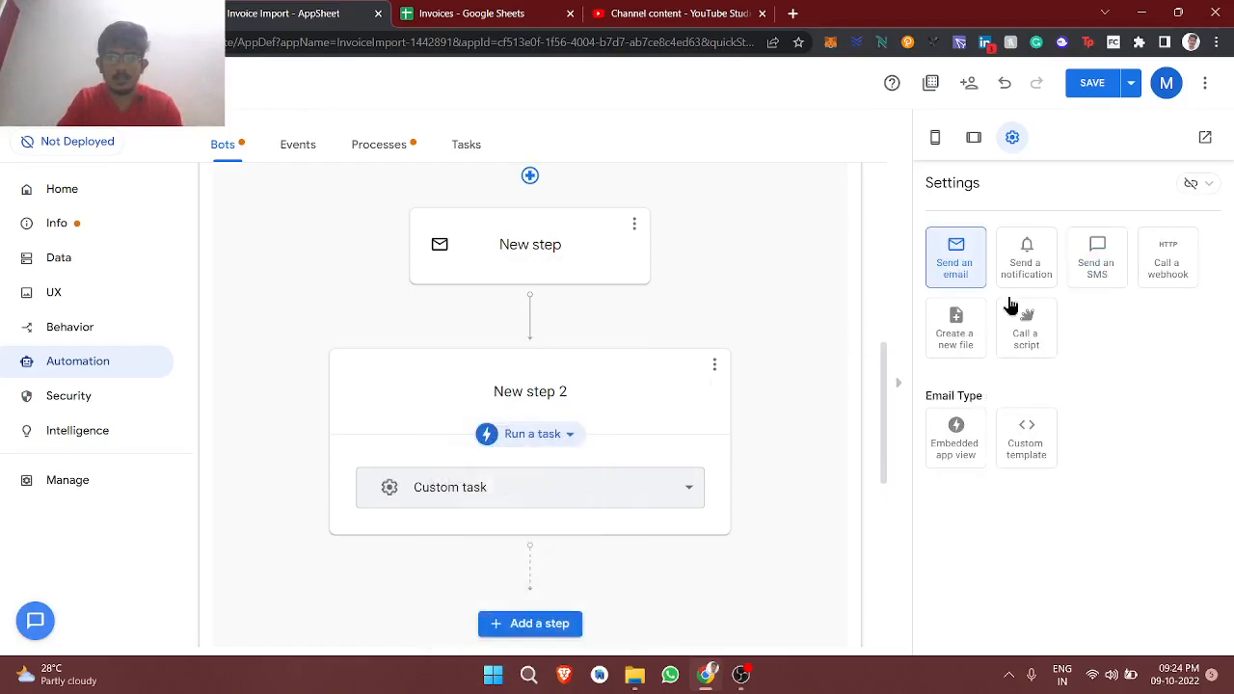
left_click(954, 328)
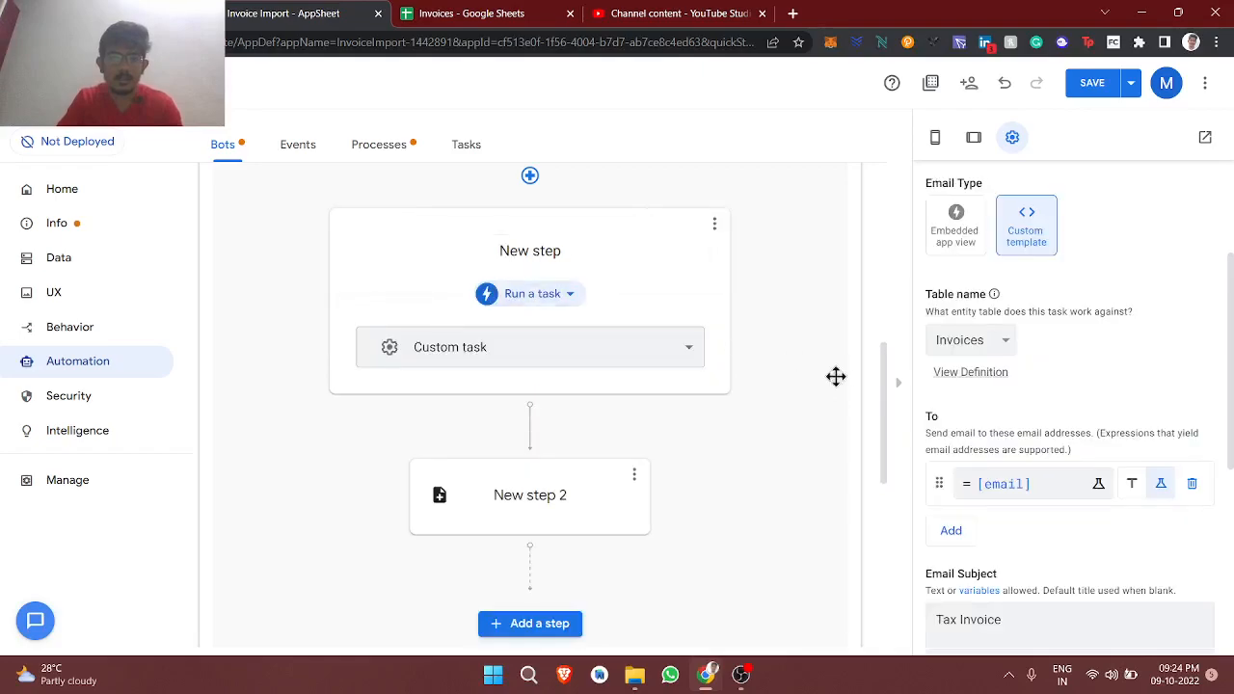
scroll("down", 3)
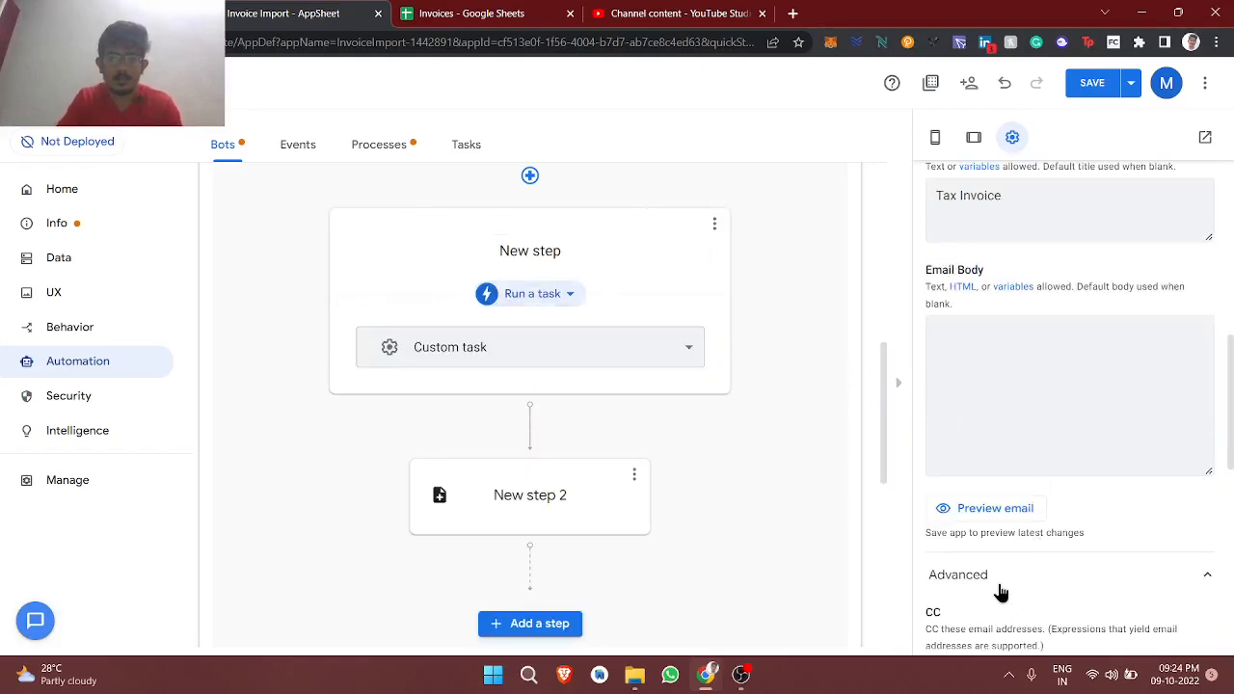
scroll("down", 3)
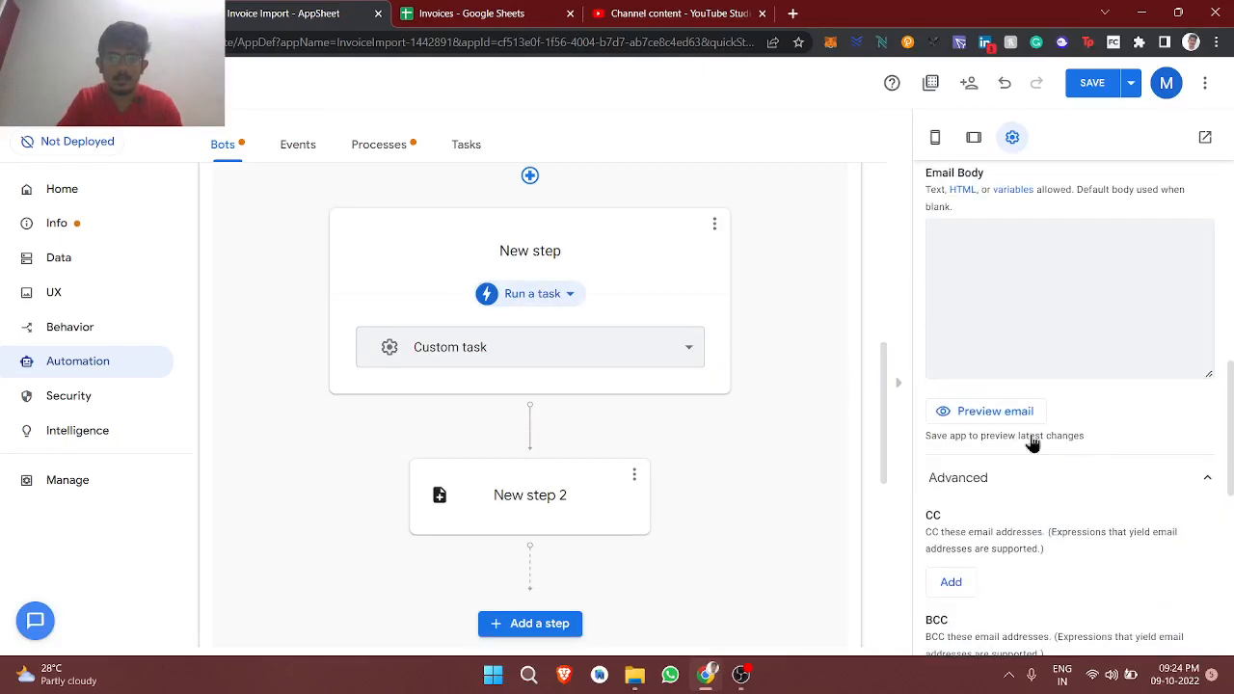
scroll("down", 3)
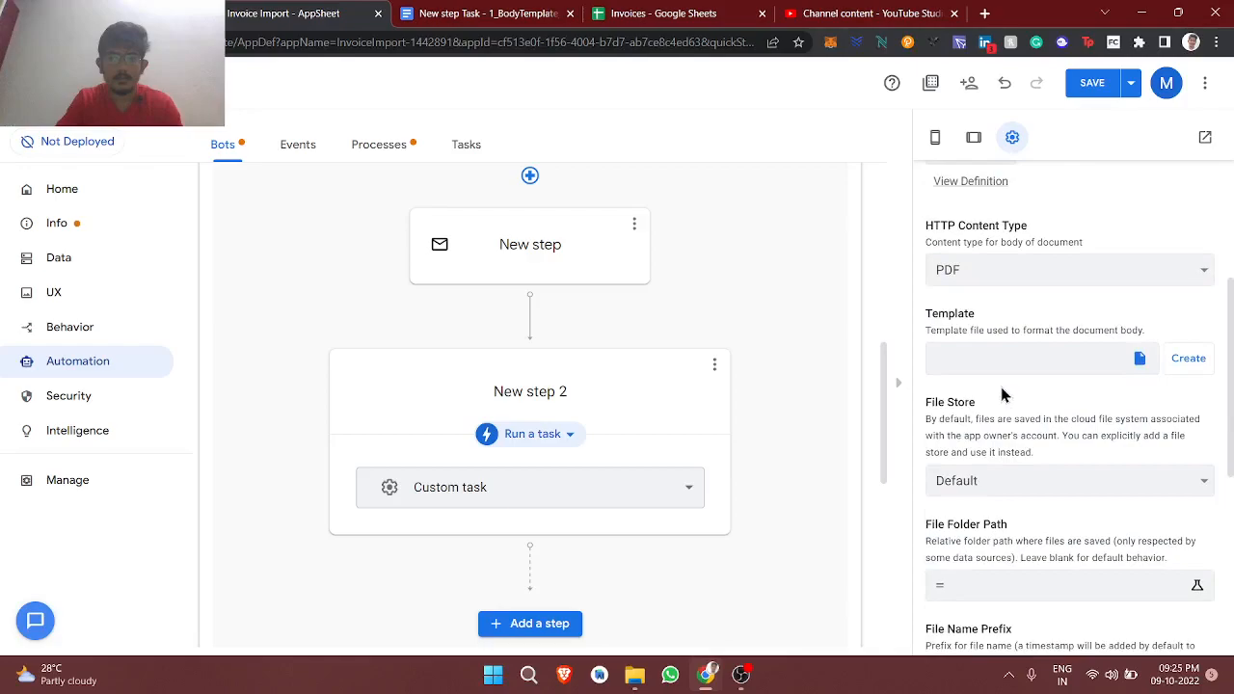
- Attach template DocId uNg9ir7YsDwOYSrLGQNypDA and start editing the File Folder Path expression
type("uNg9ir7YsDwOYSrLGQNypDA")
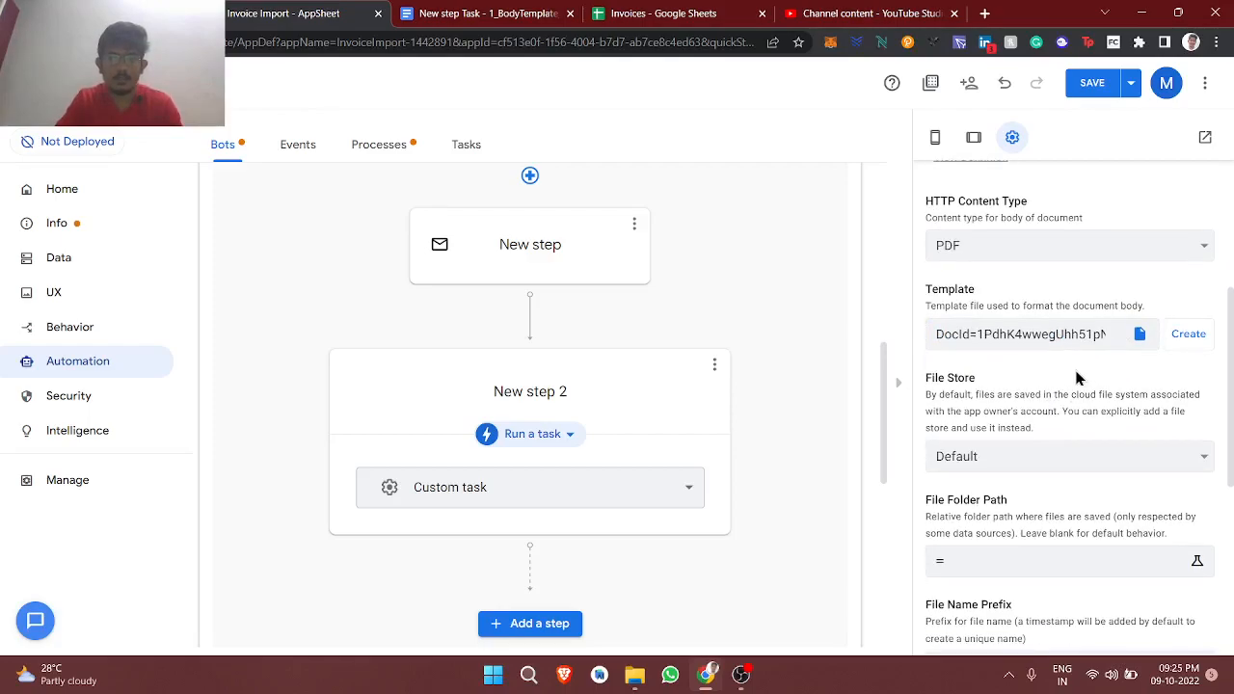
scroll("down", 3)
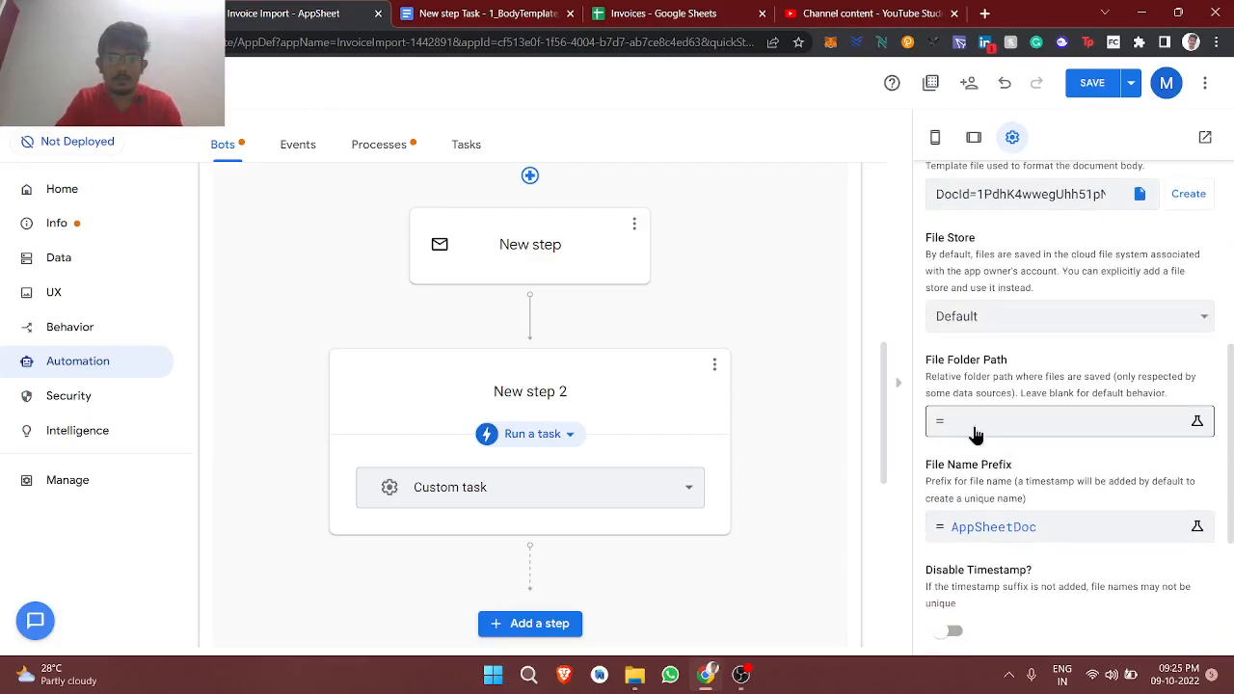
left_click(1196, 421)
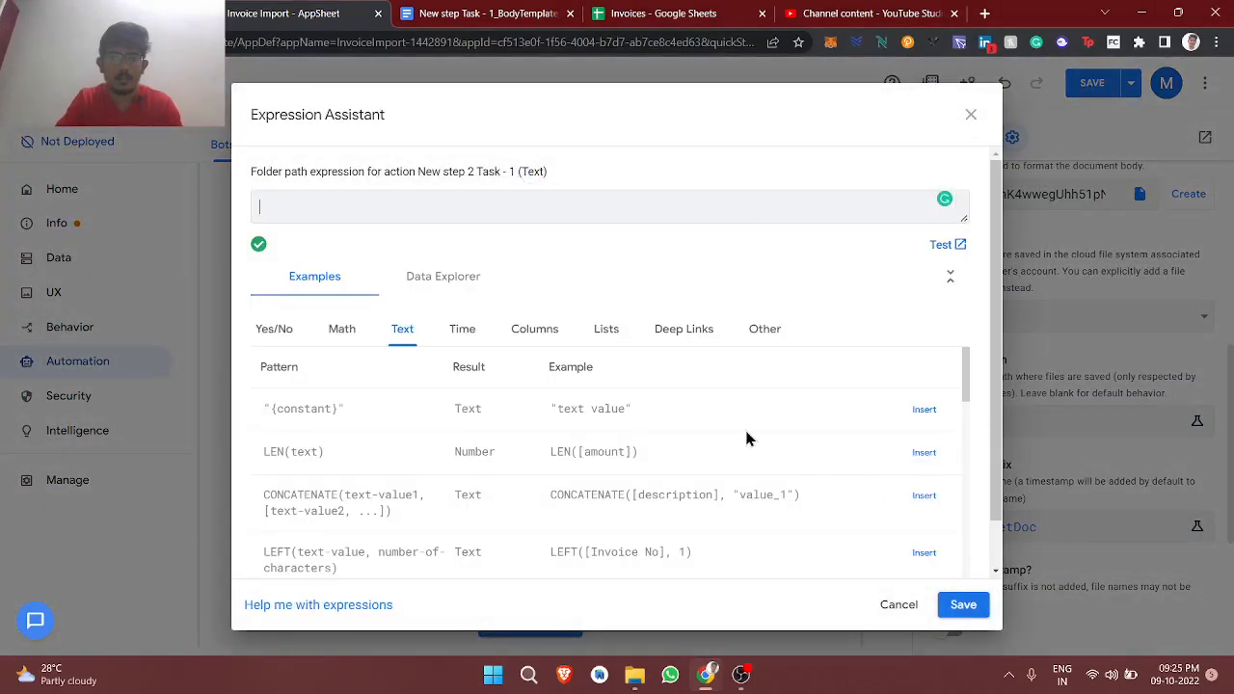
- Set the File Folder Path expression to "Invoices" and save it
left_click(535, 328)
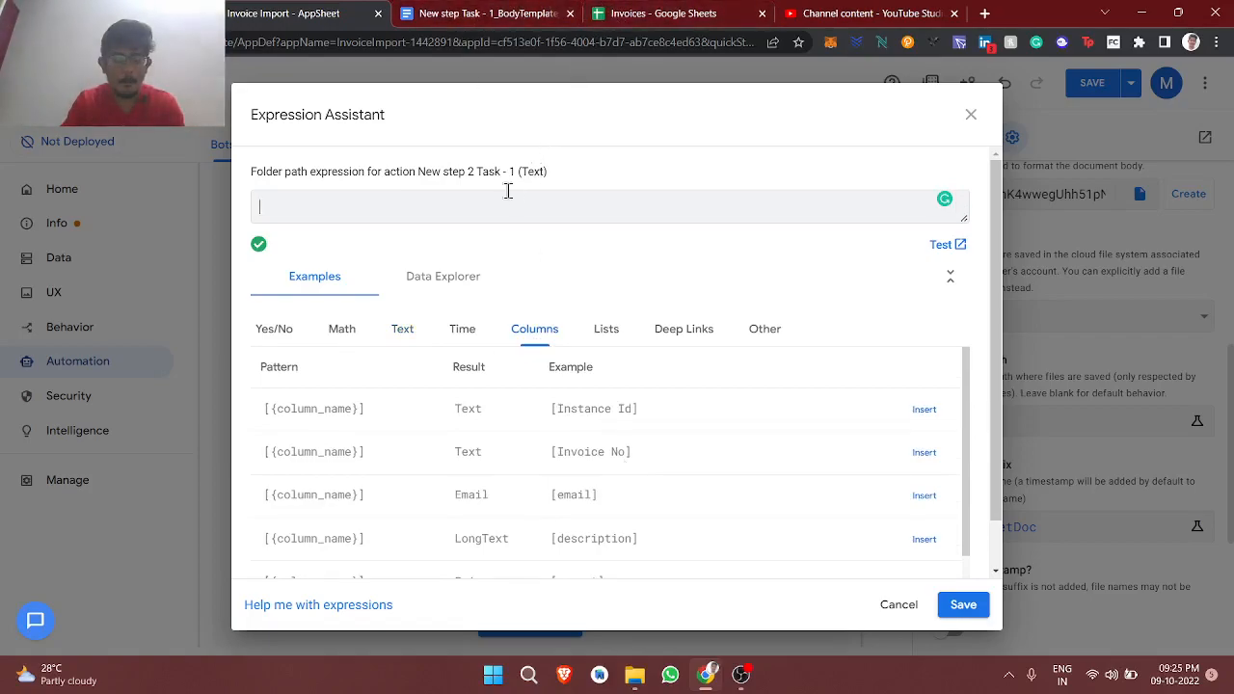
type("Invoices")
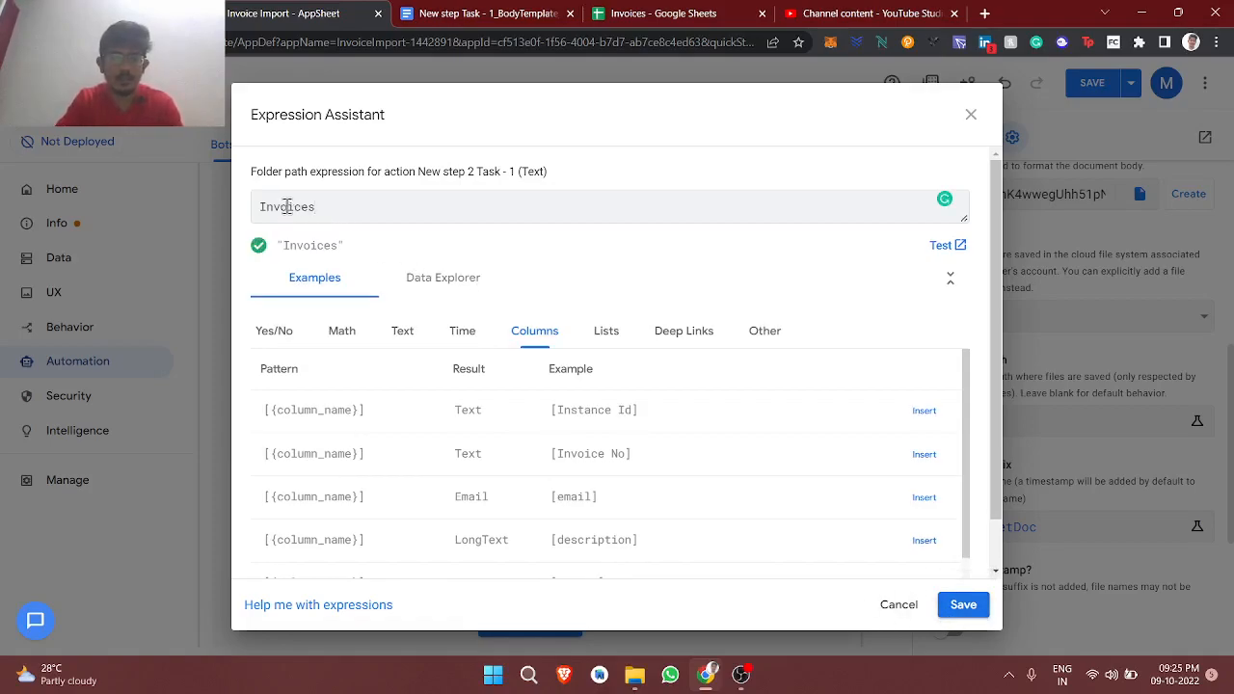
double_click(285, 206)
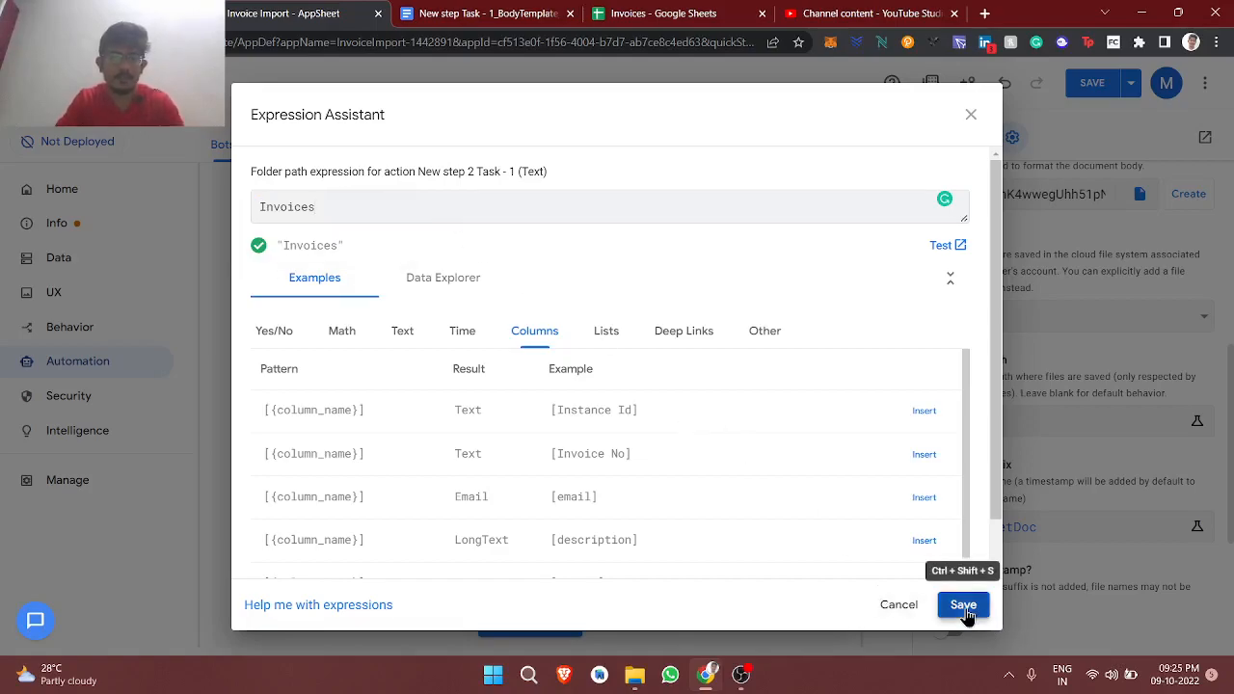
left_click(963, 606)
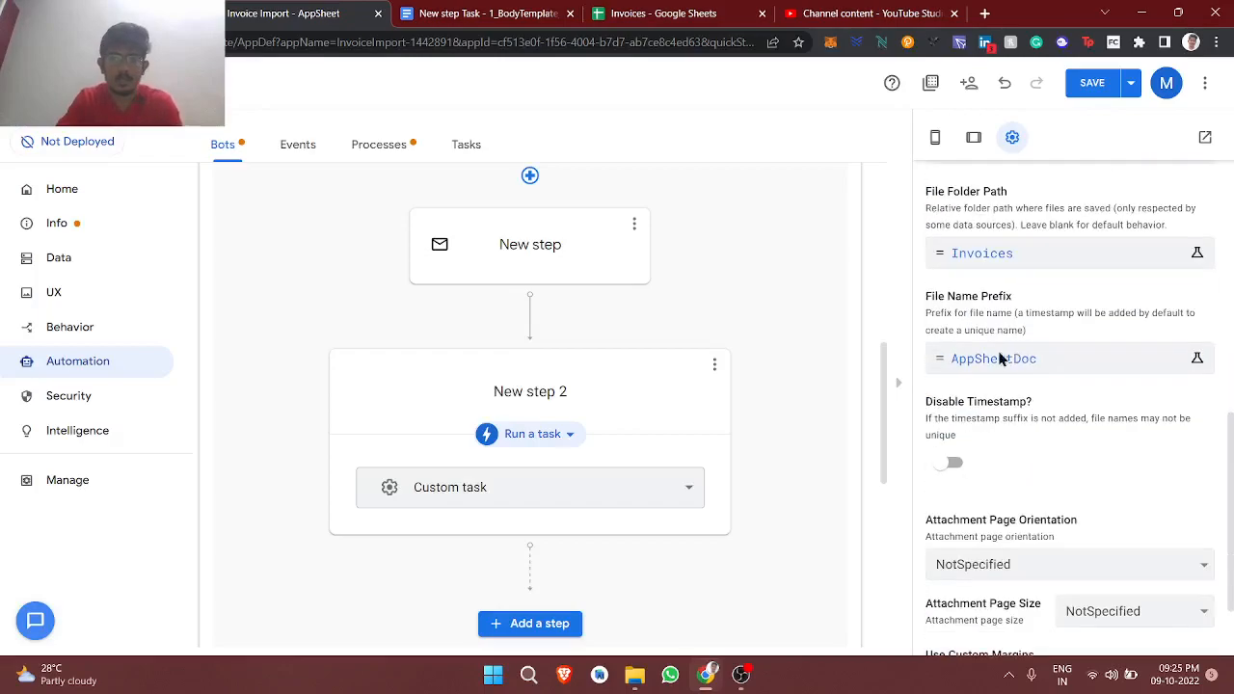
- Set the File Name Prefix to [Invoice No], checking the column name in the sheet
left_click(1196, 357)
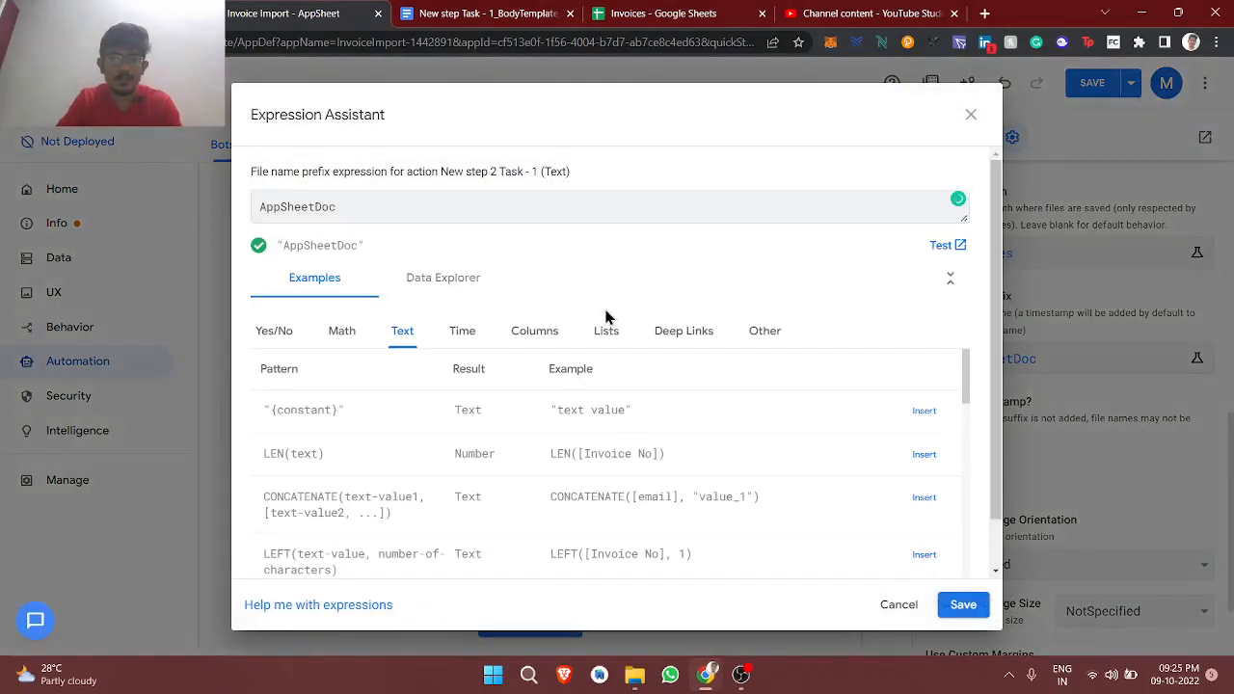
left_click(535, 332)
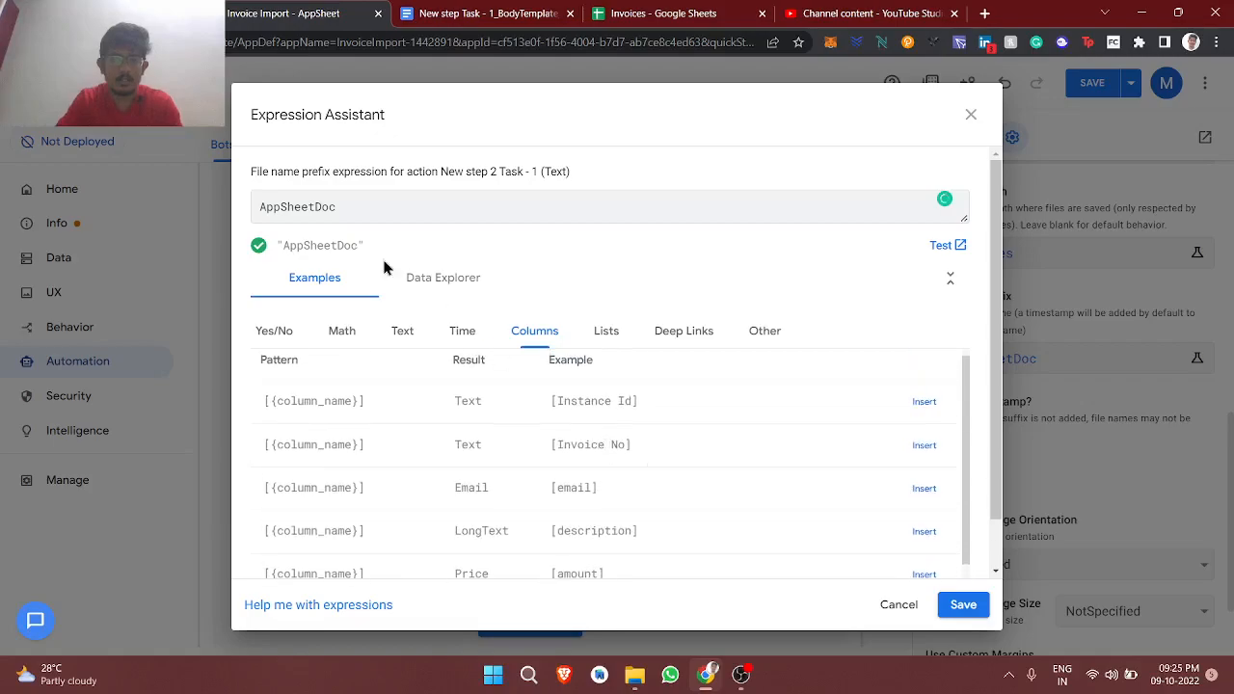
left_click(663, 11)
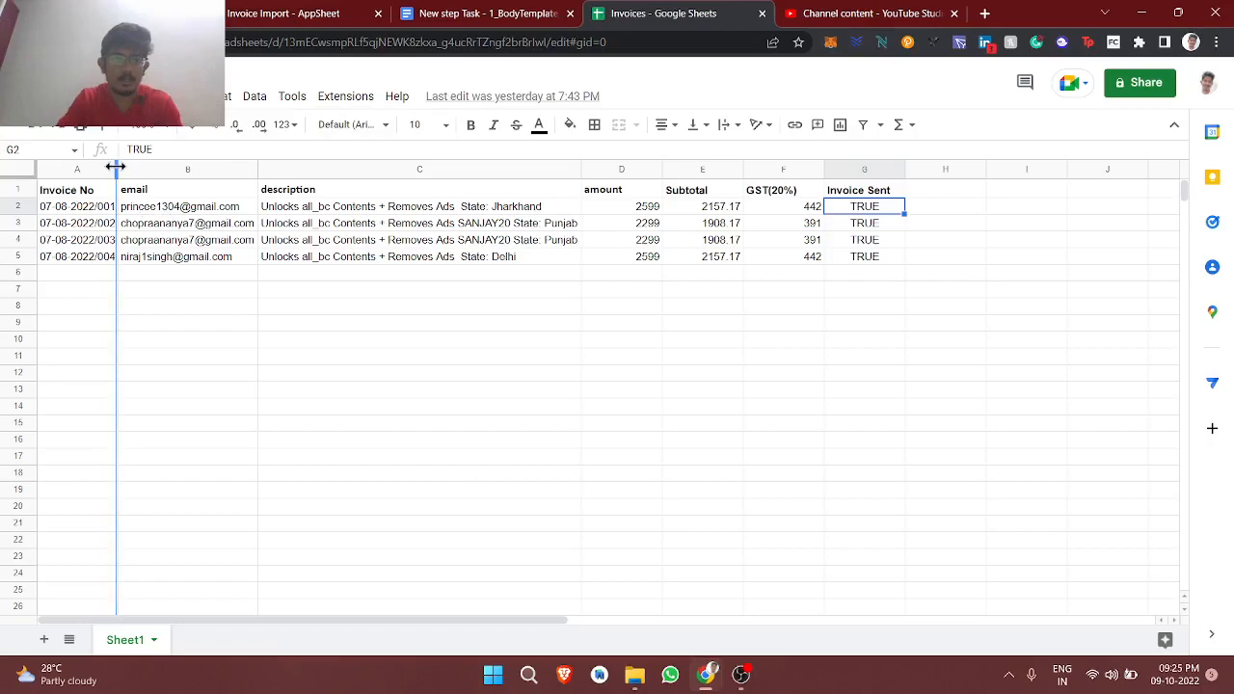
left_click(77, 206)
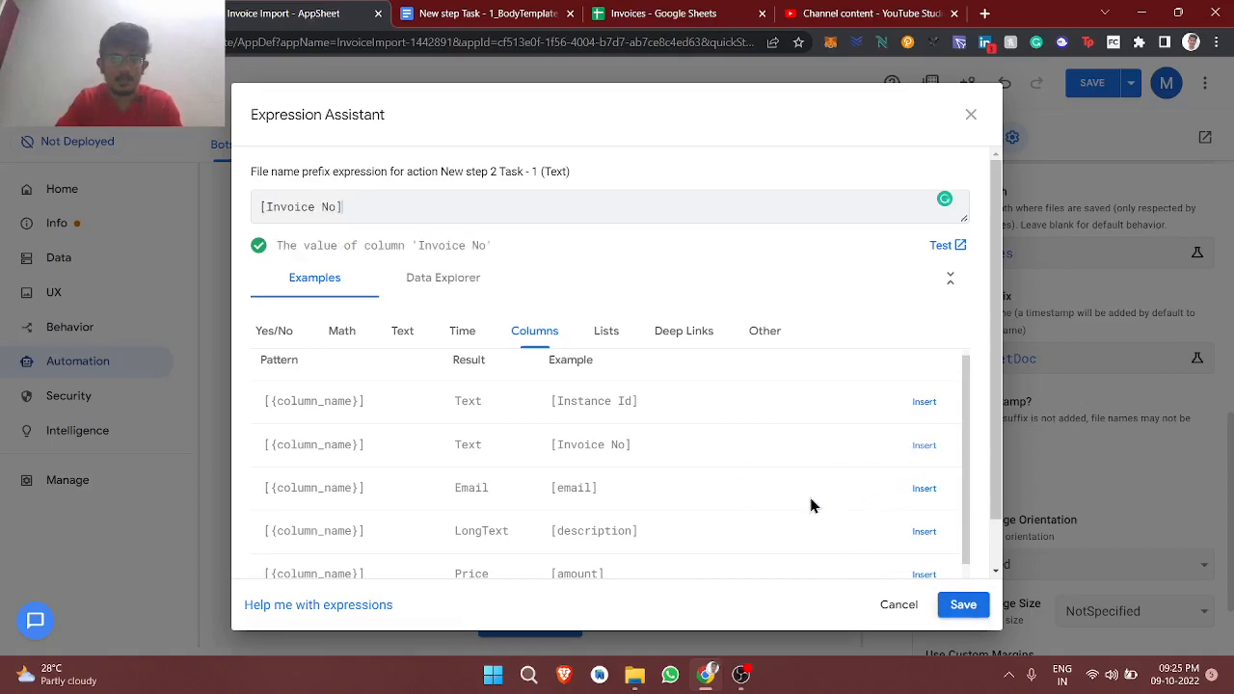
left_click(962, 606)
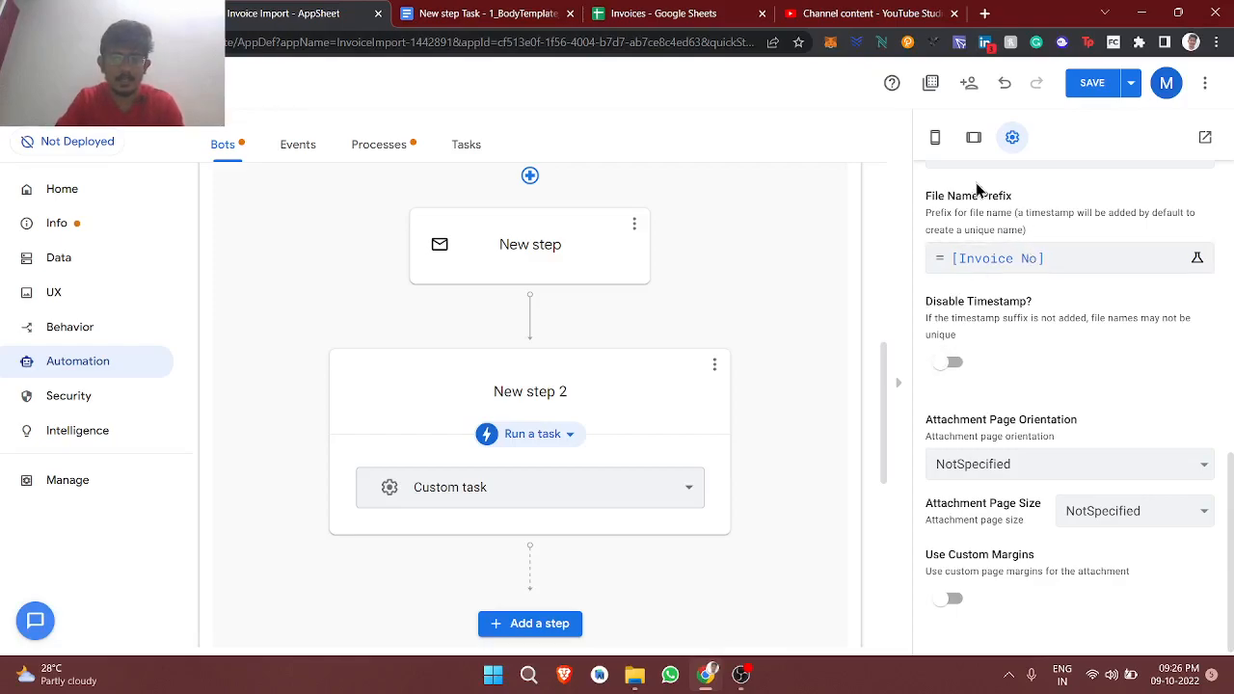
mouse_move(1018, 294)
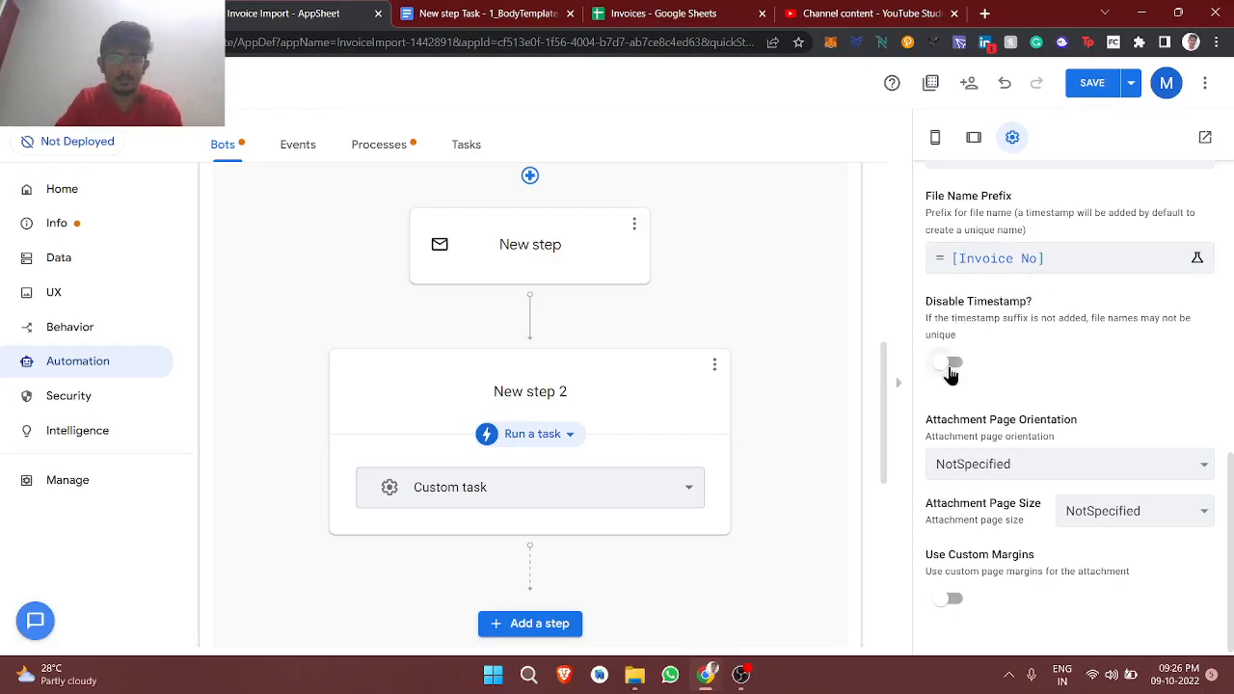
- Check the Disable Timestamp toggle and save the app's file-creation settings
left_click(947, 353)
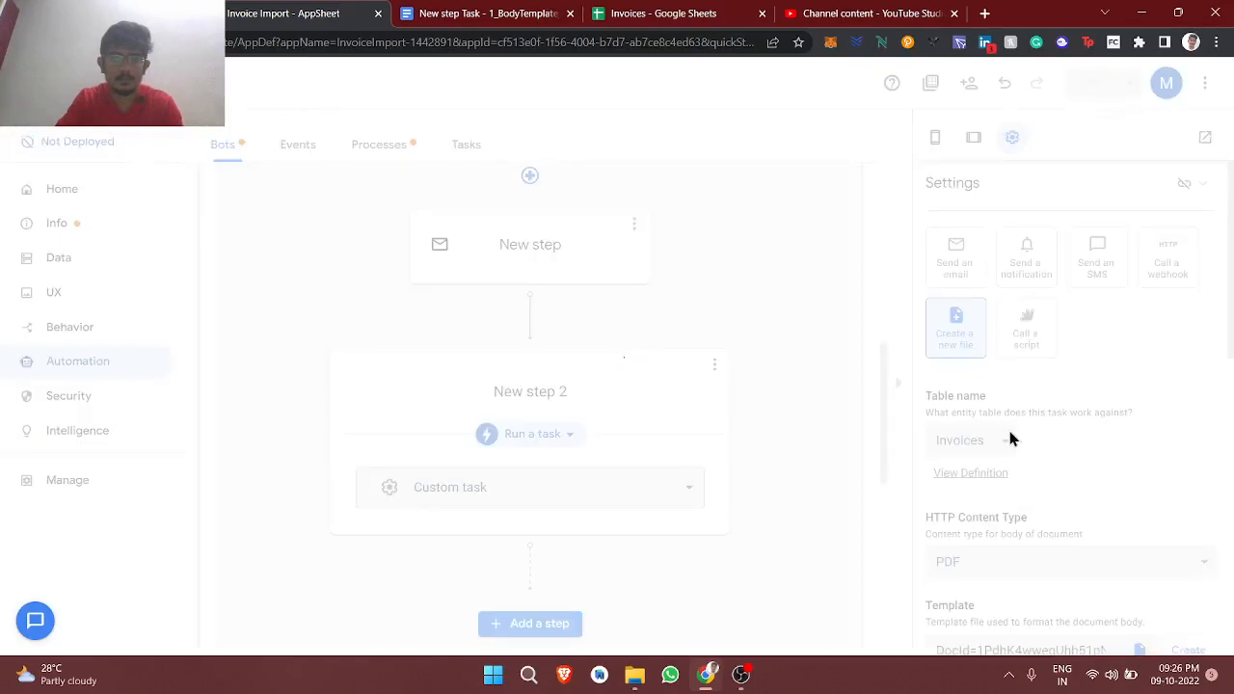
scroll("down", 3)
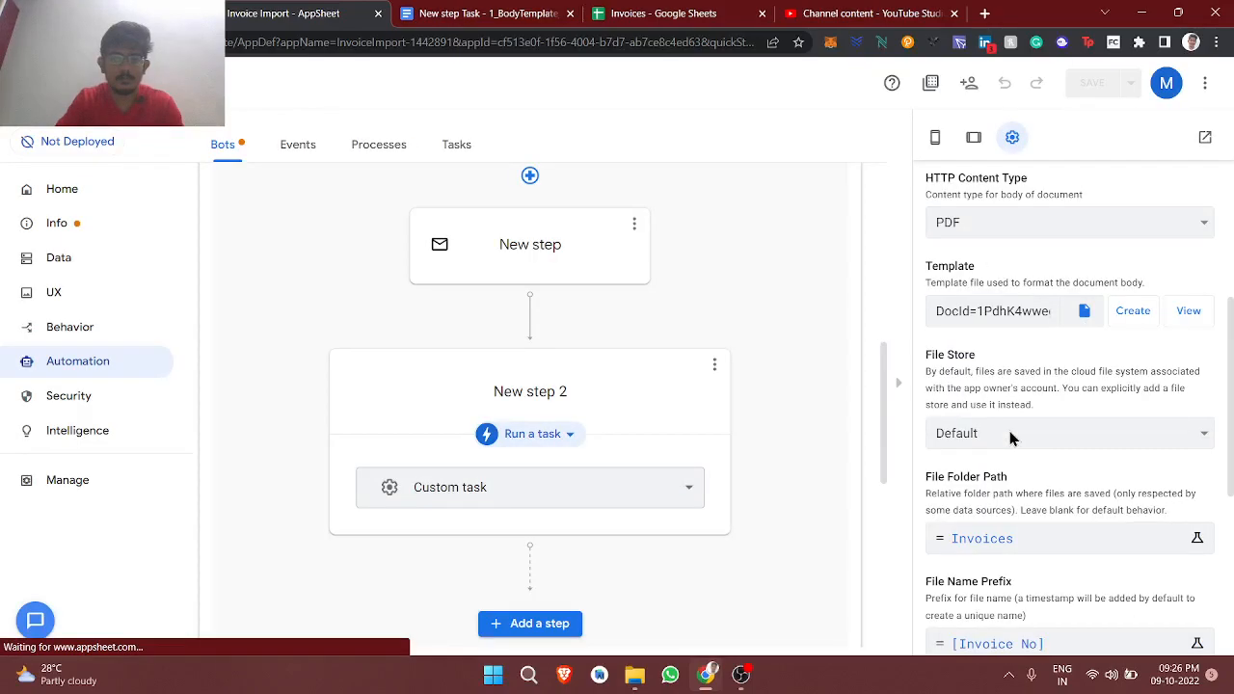
scroll("down", 3)
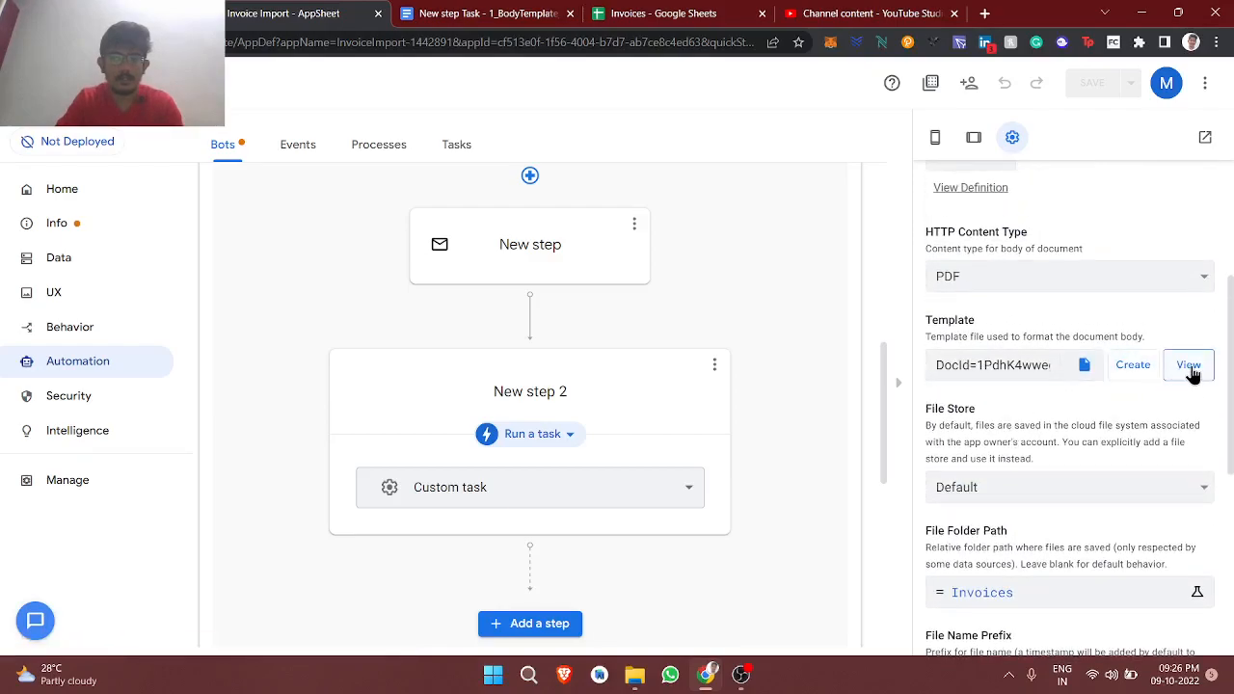
- View the invoice template Google Doc, then the now-empty Invoices sheet
left_click(1188, 364)
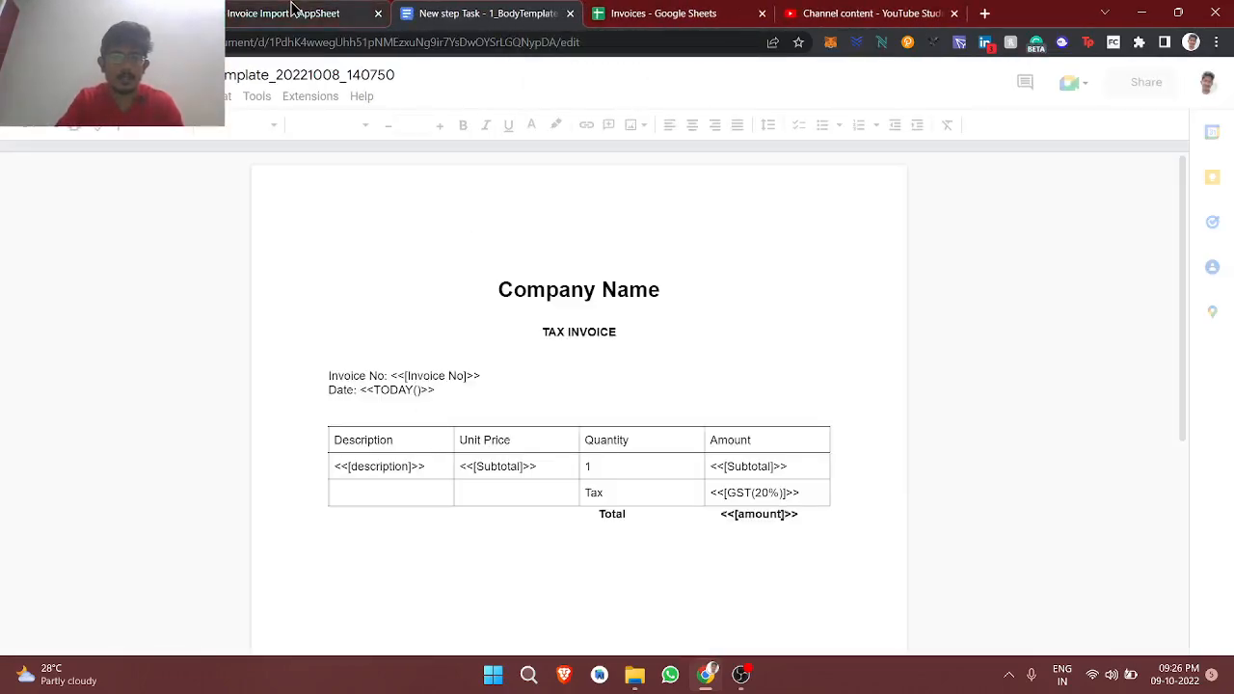
left_click(664, 12)
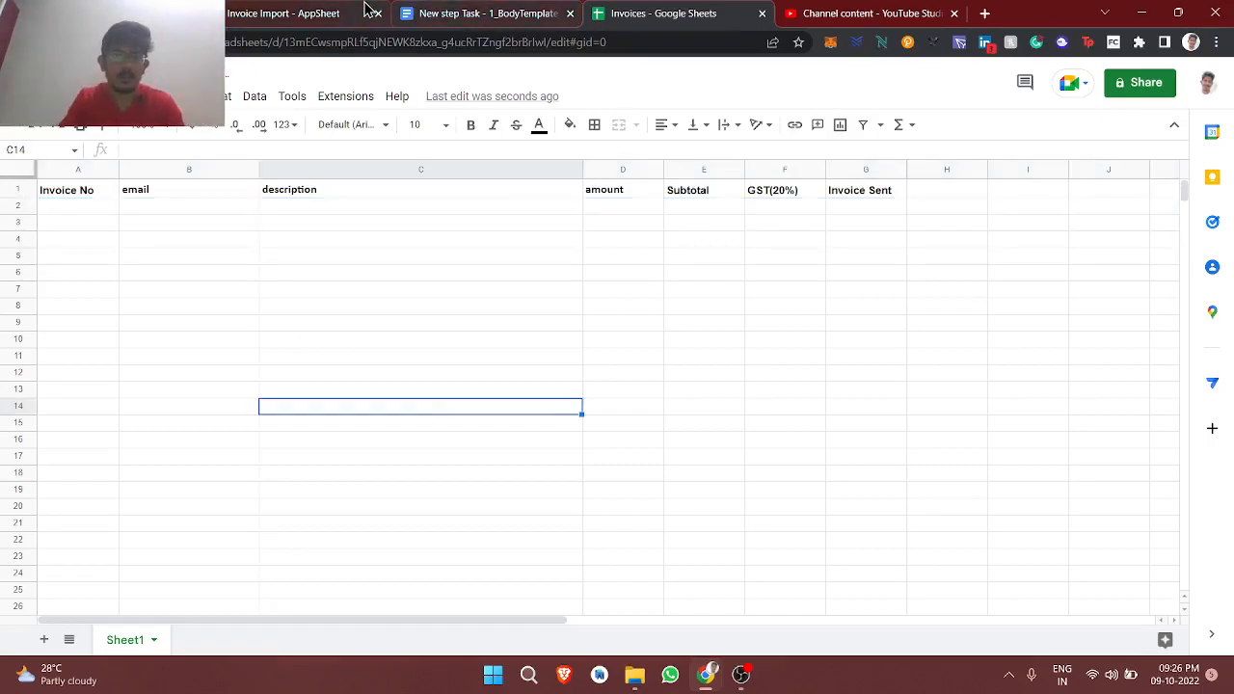
- Run Import CSV on the Invoices view in the app preview using the Import test file
left_click(283, 11)
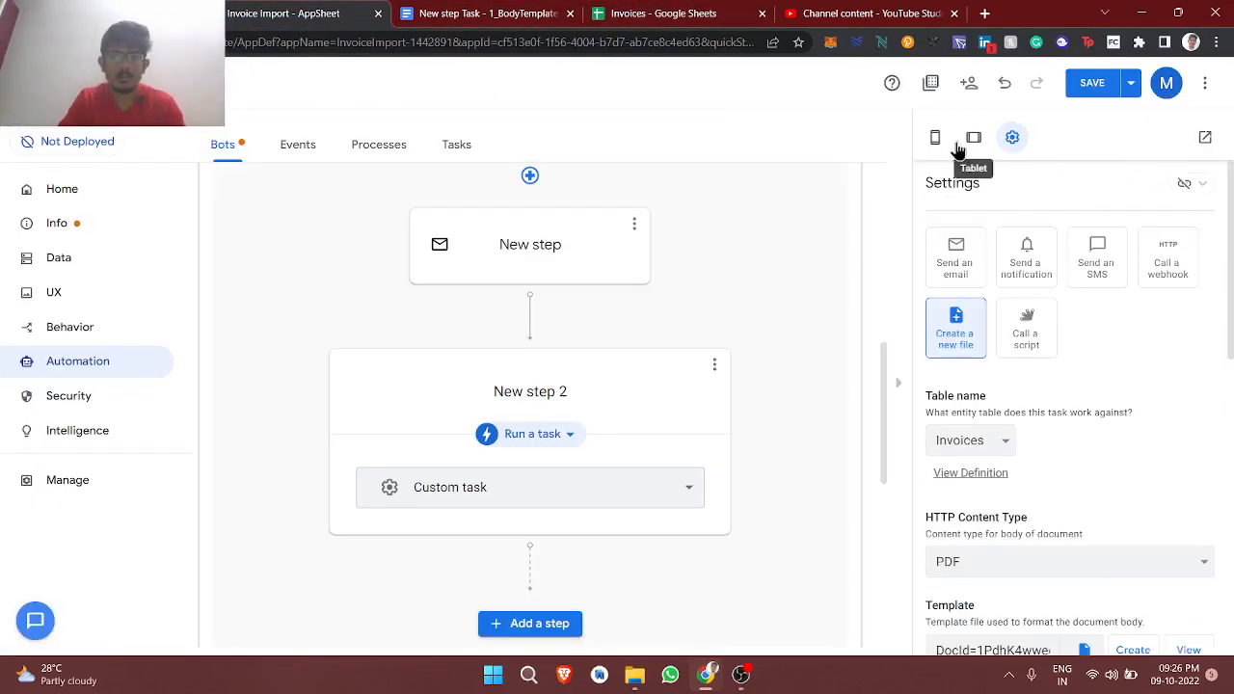
left_click(934, 137)
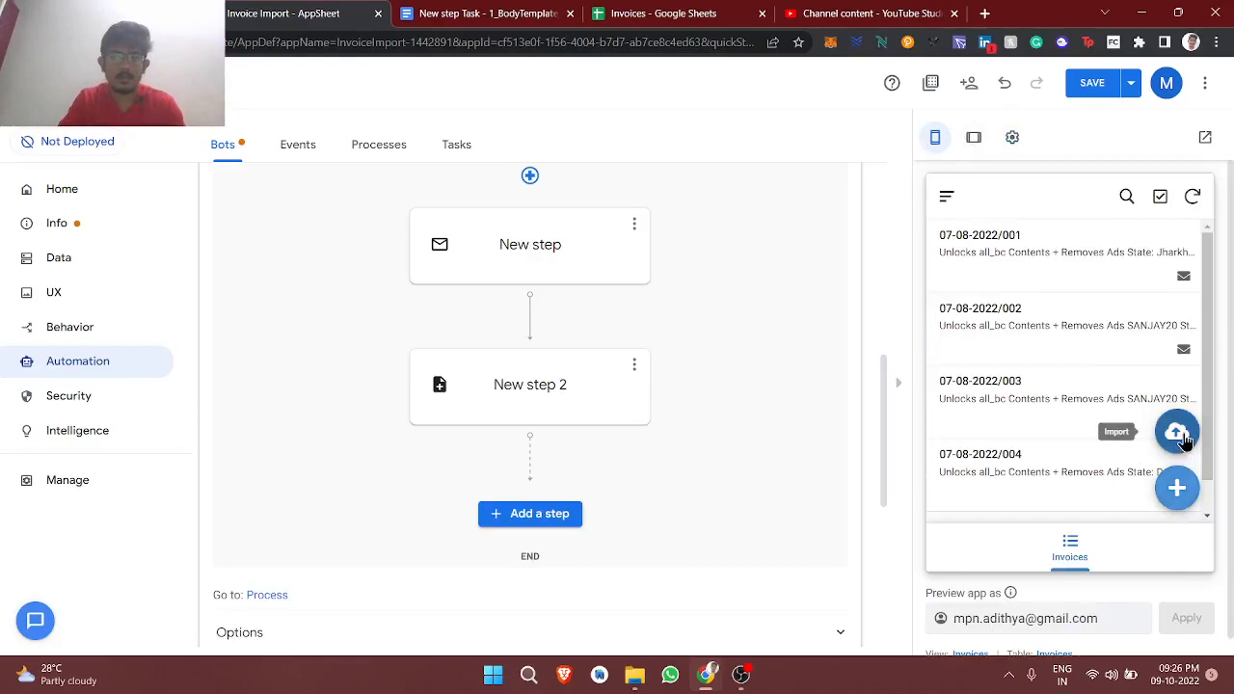
left_click(1177, 432)
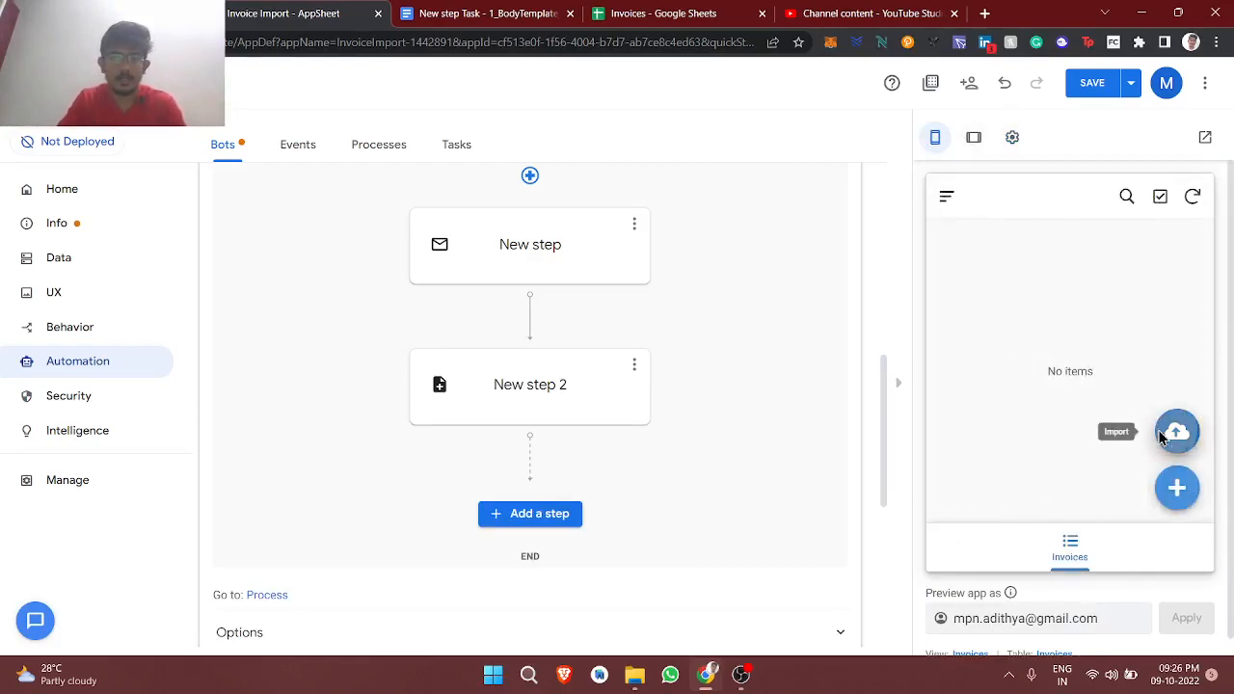
left_click(1176, 432)
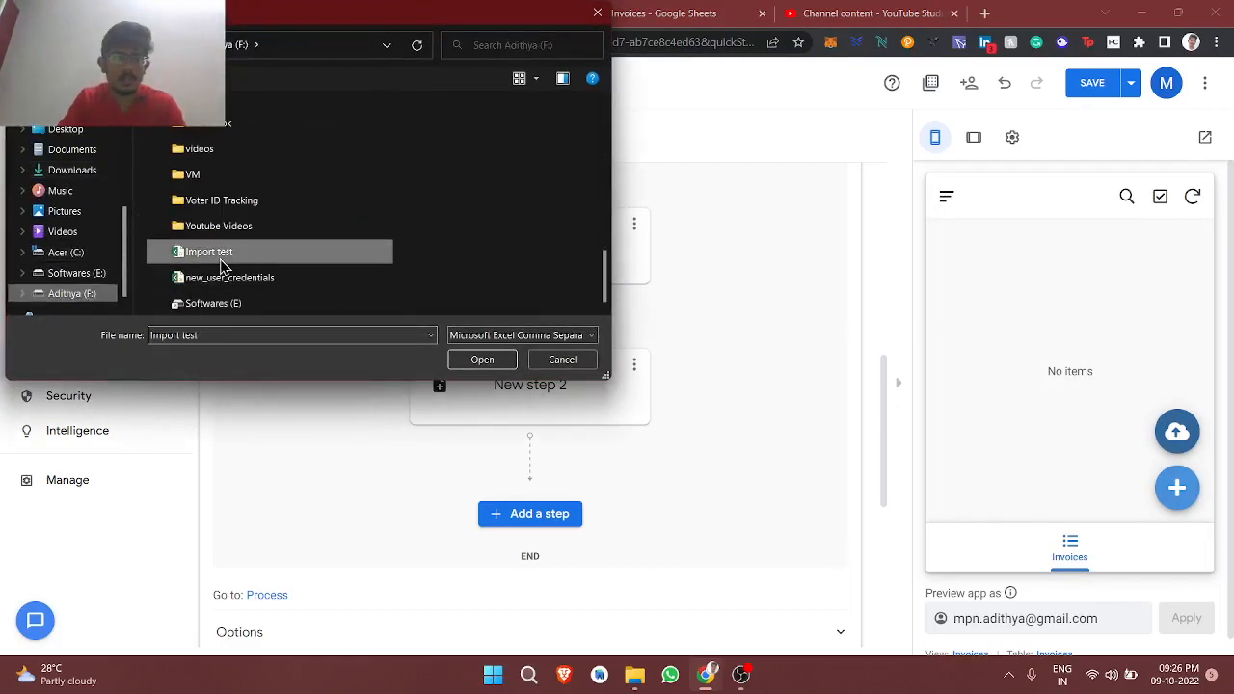
left_click(482, 359)
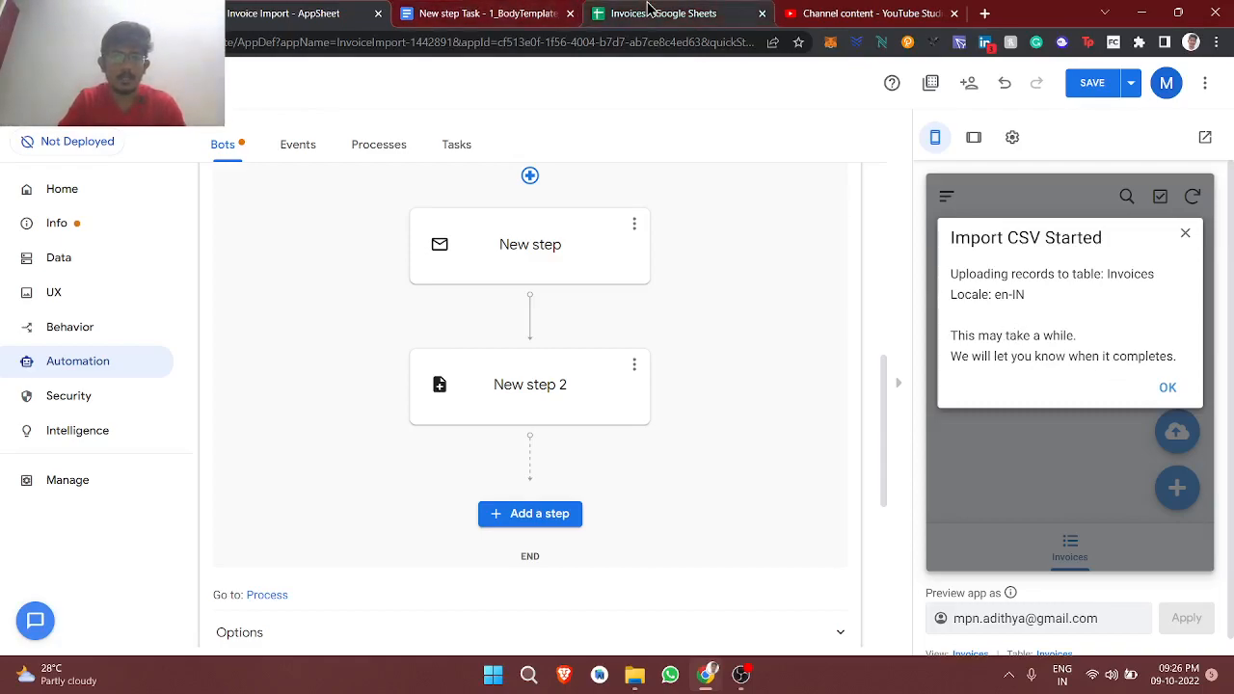
- Confirm 'Import CSV Succeeded' and check the four inserted rows in the Invoices sheet
left_click(663, 12)
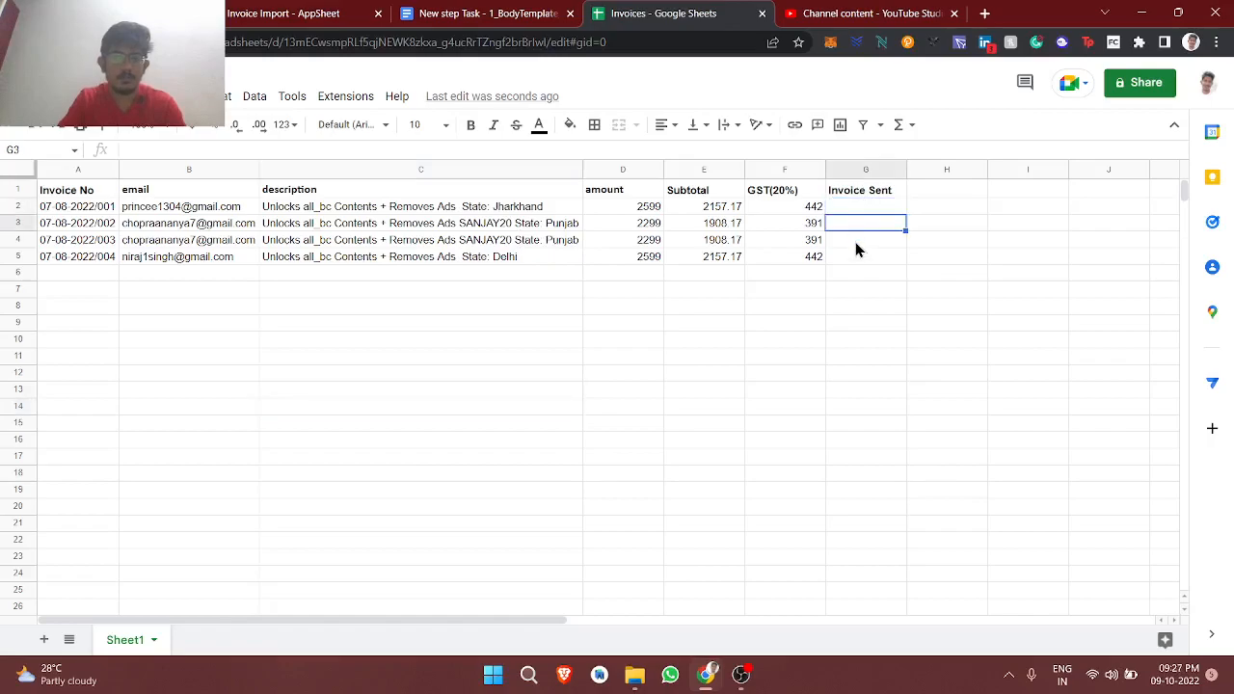
left_click(864, 255)
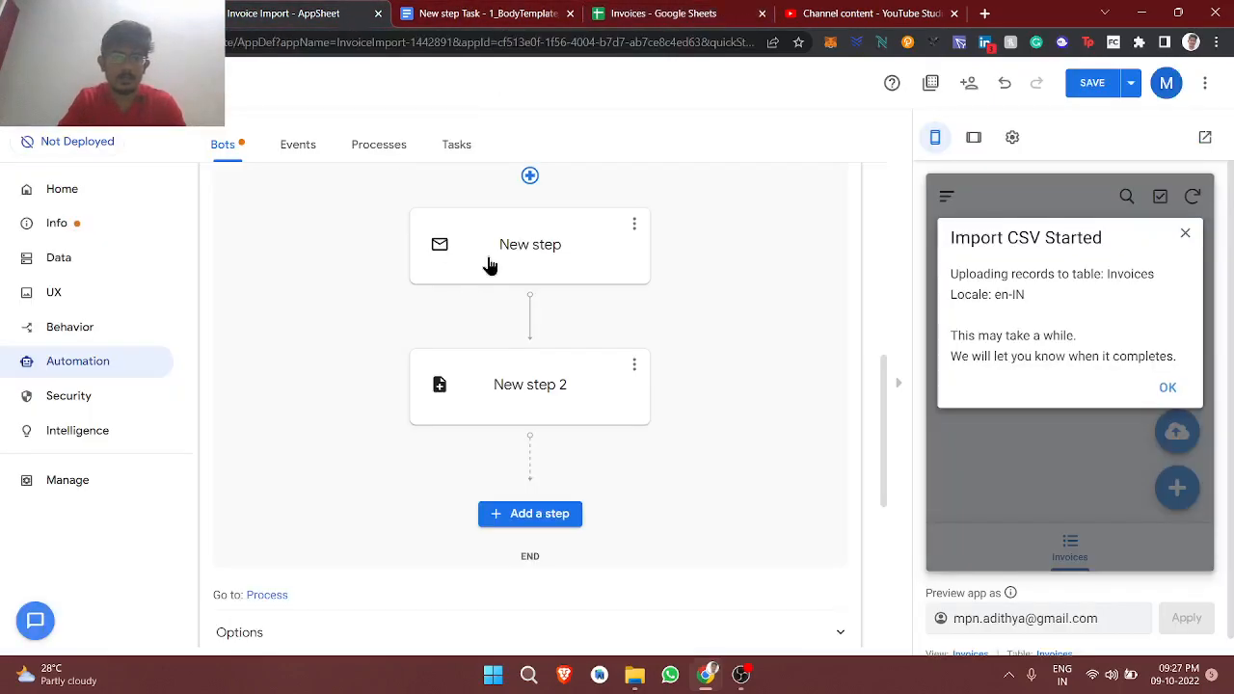
scroll("down", 3)
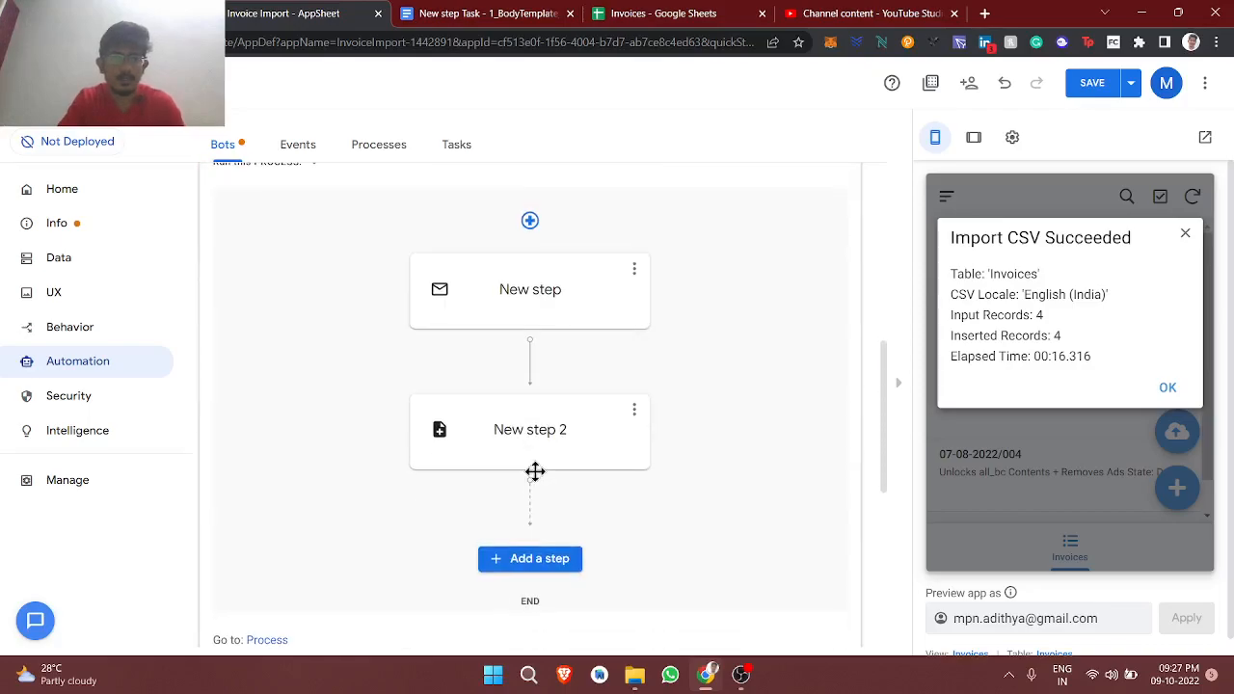
left_click(664, 12)
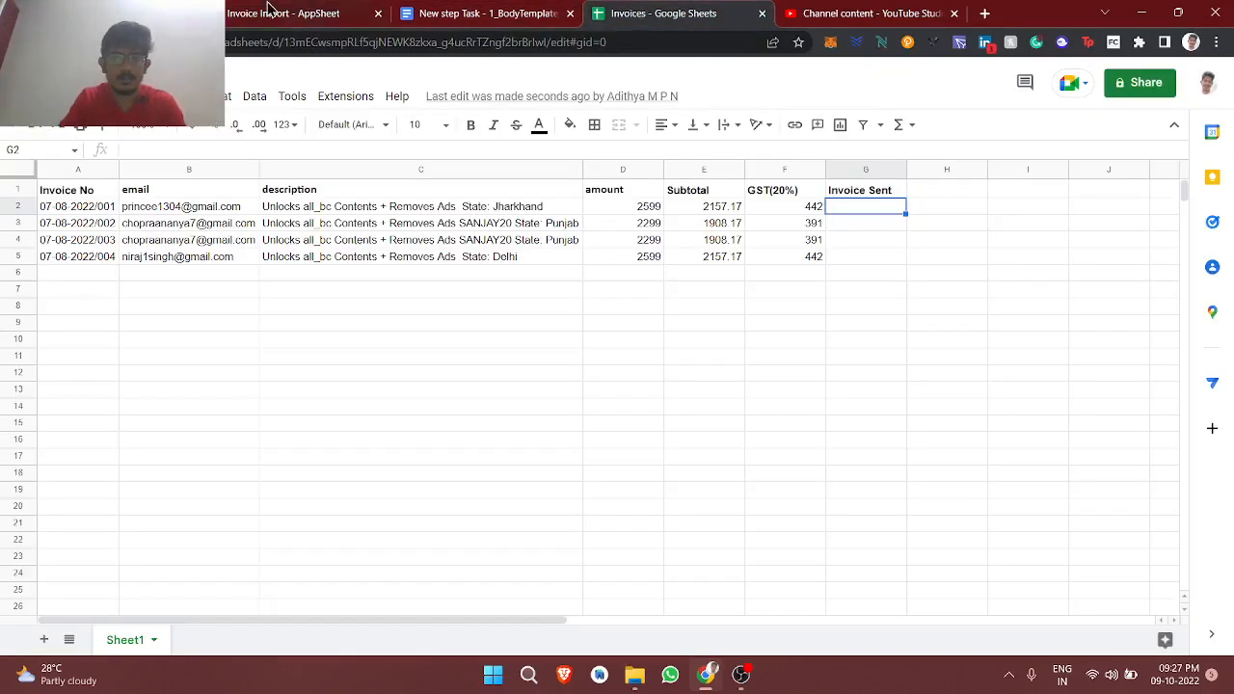
left_click(284, 11)
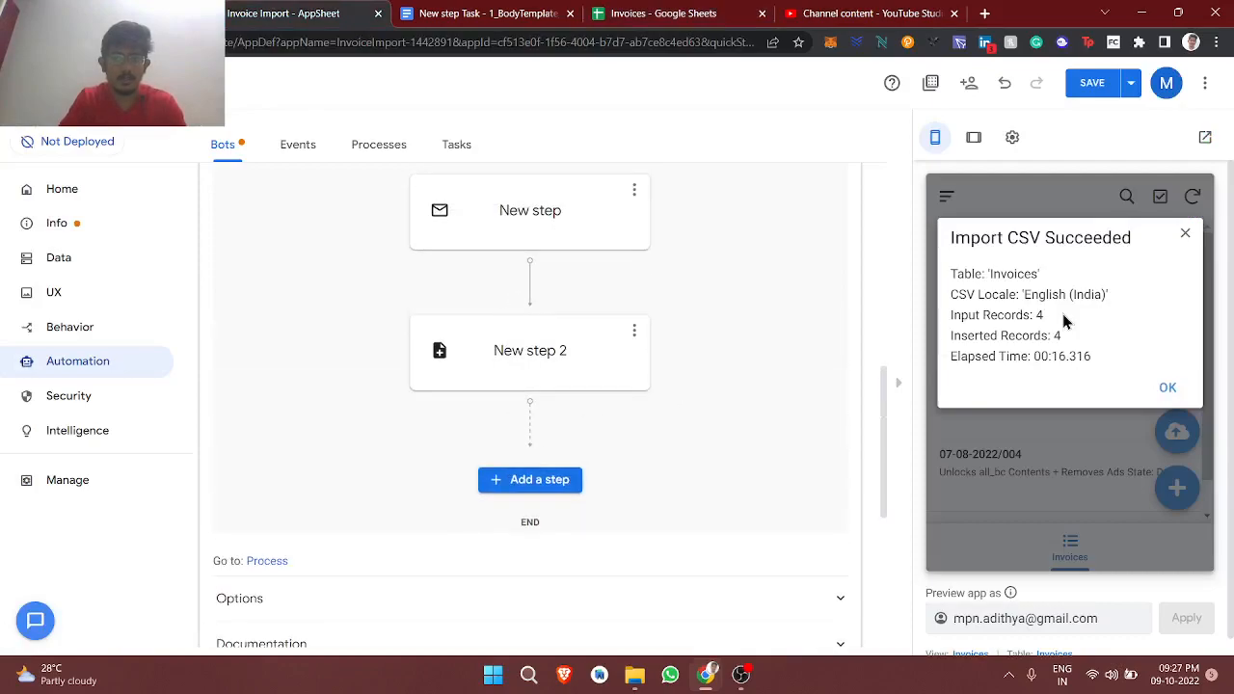
- Dismiss the import dialog, review step 2's Invoices folder and [Invoice No] prefix, and start a new browser tab
left_click(1169, 386)
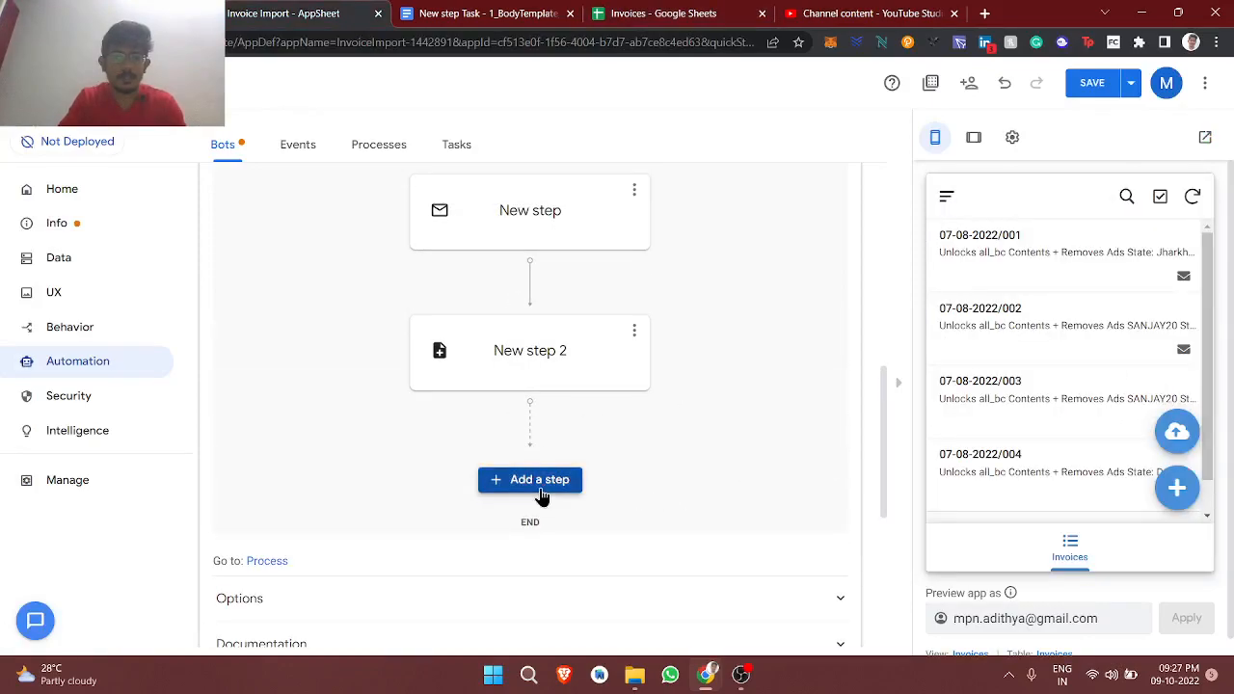
mouse_move(529, 351)
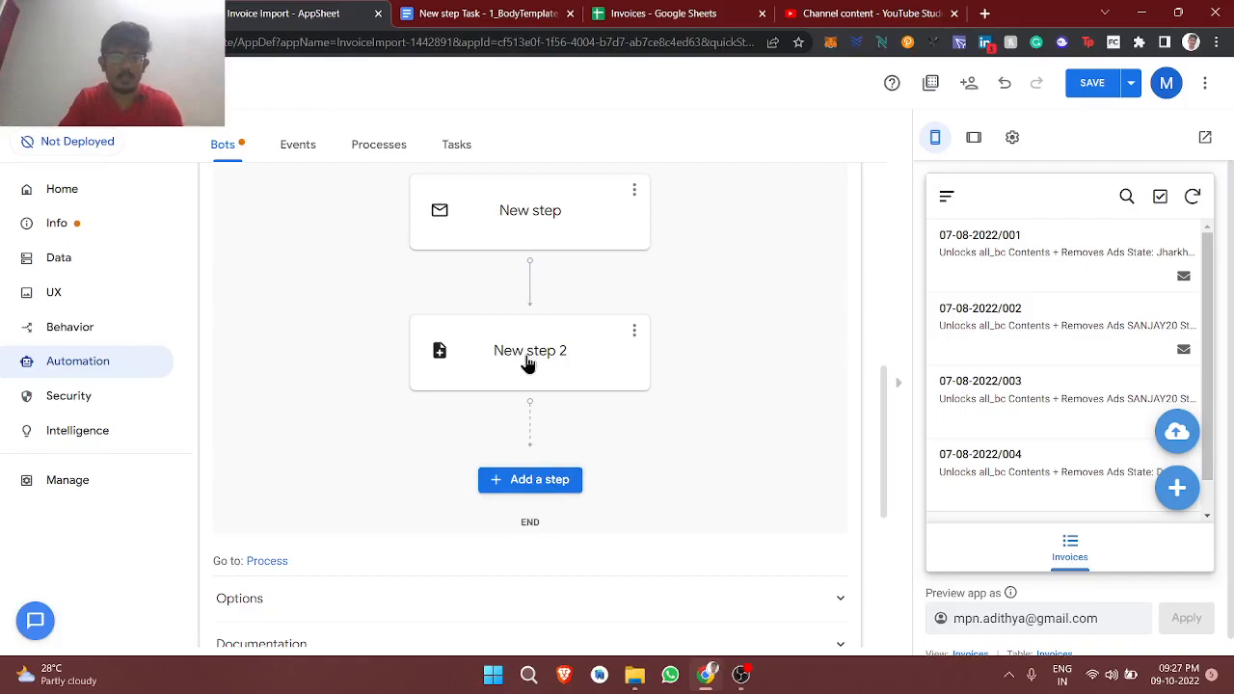
left_click(528, 351)
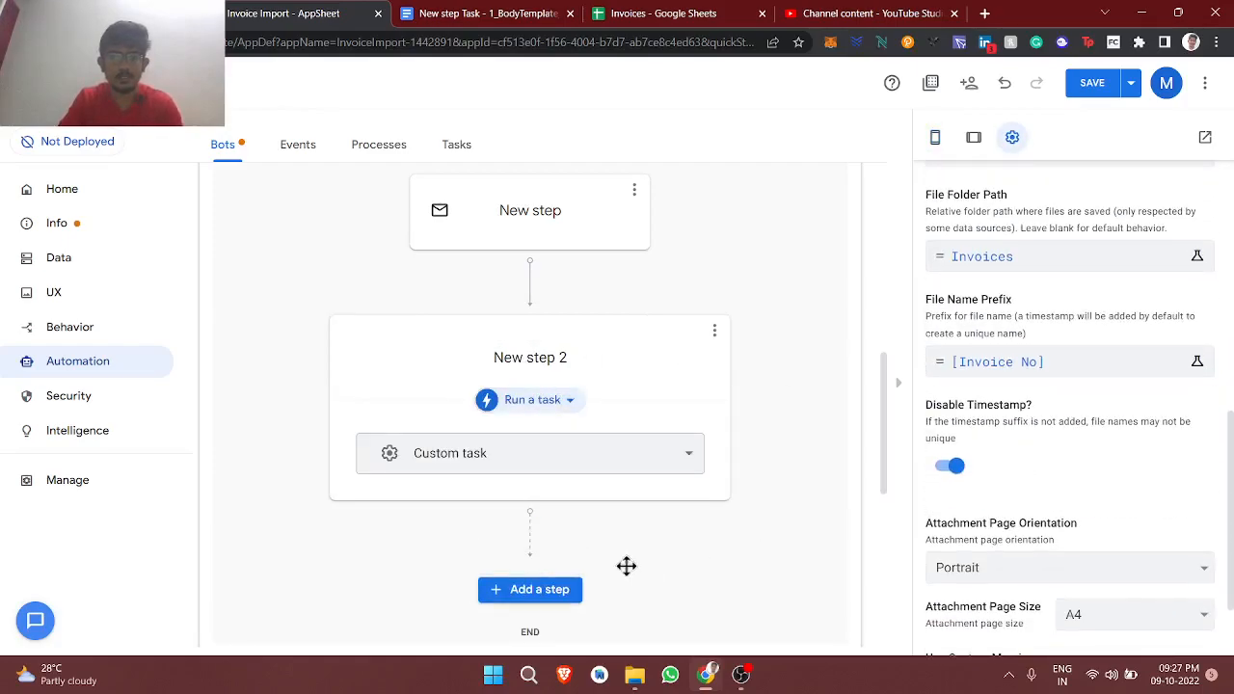
scroll("down", 3)
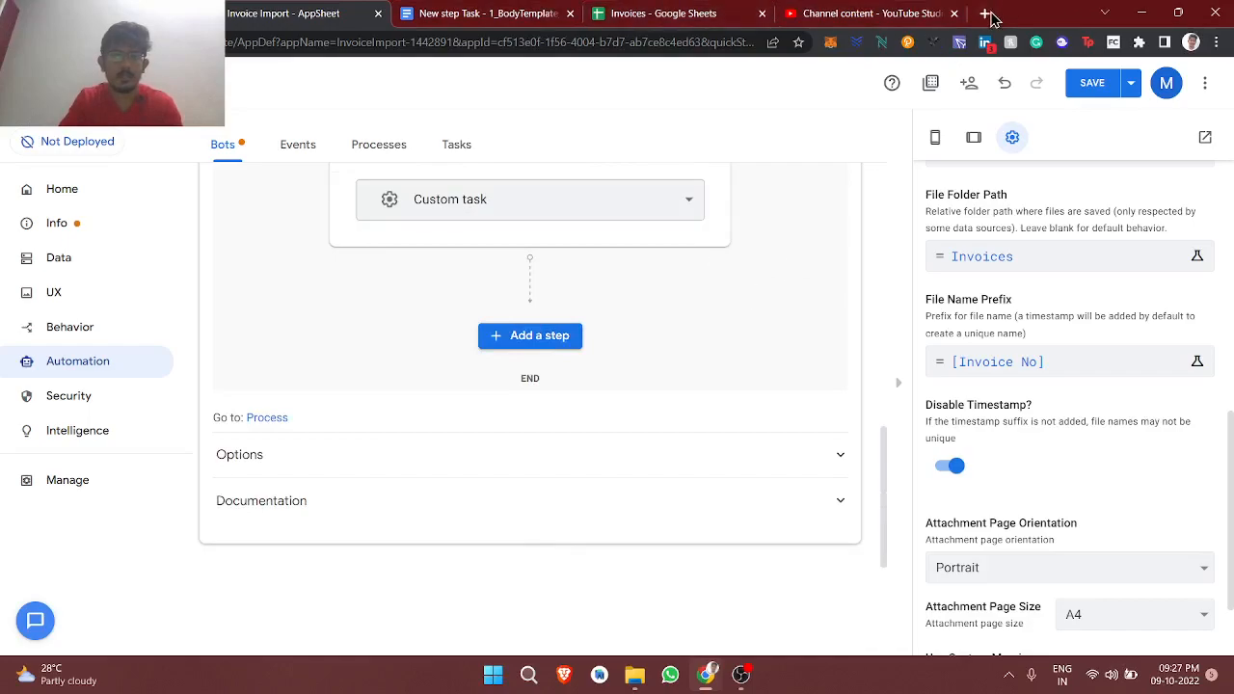
left_click(987, 14)
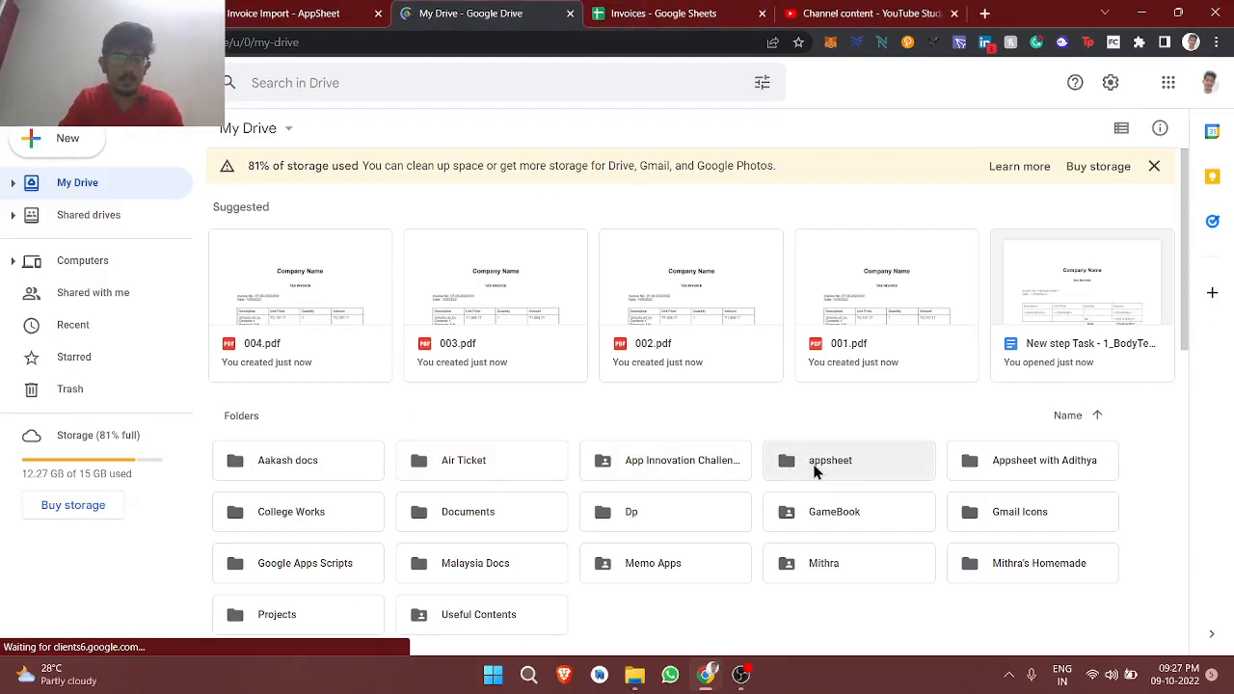
- Navigate Drive into appsheet/data and find the InvoiceImport-1442891 app folder by searching 'invoice'
double_click(829, 459)
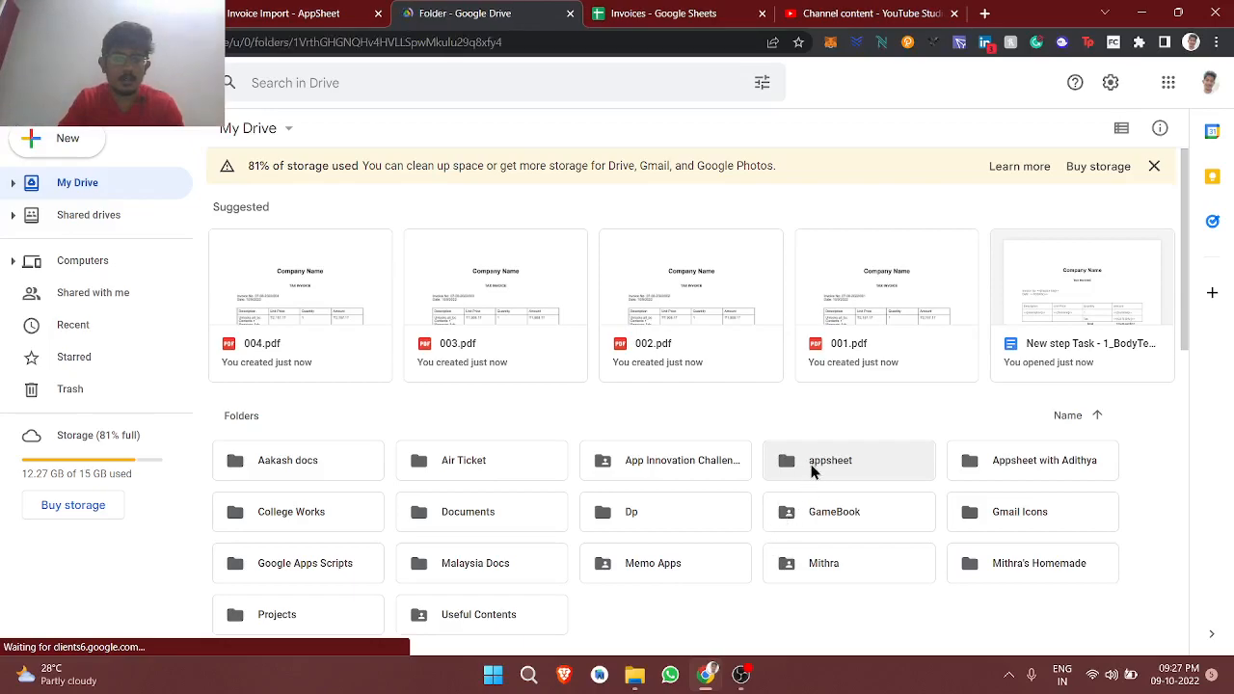
double_click(829, 459)
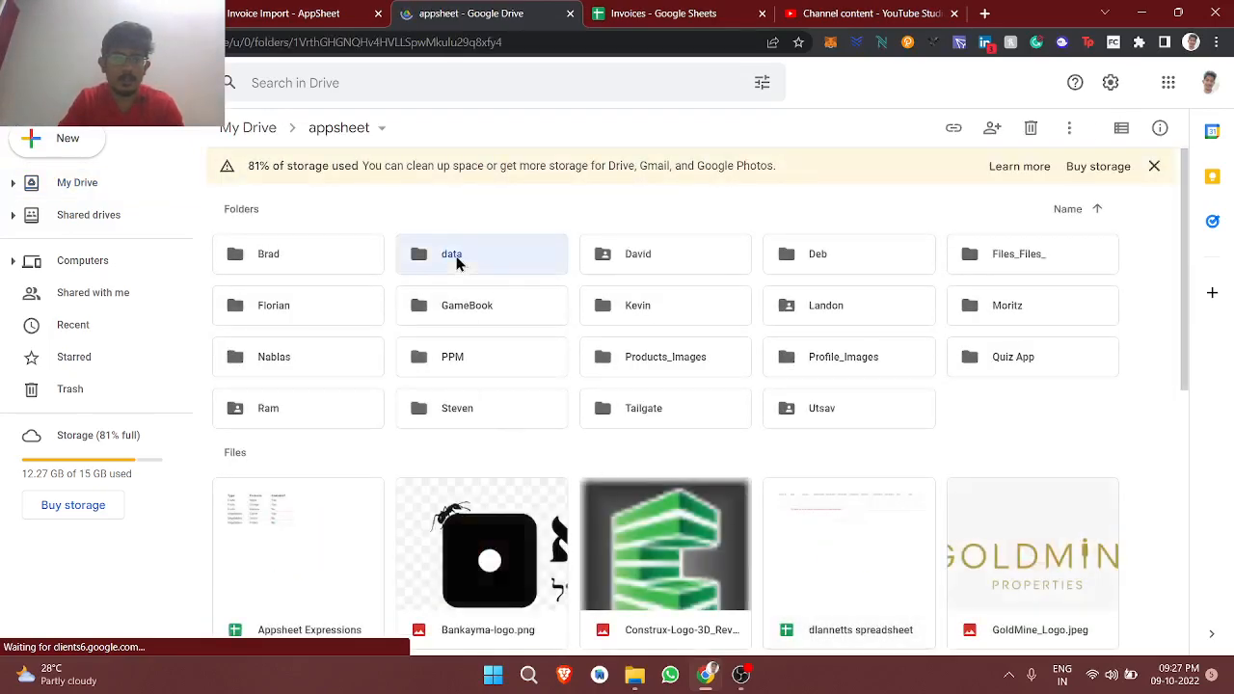
double_click(452, 254)
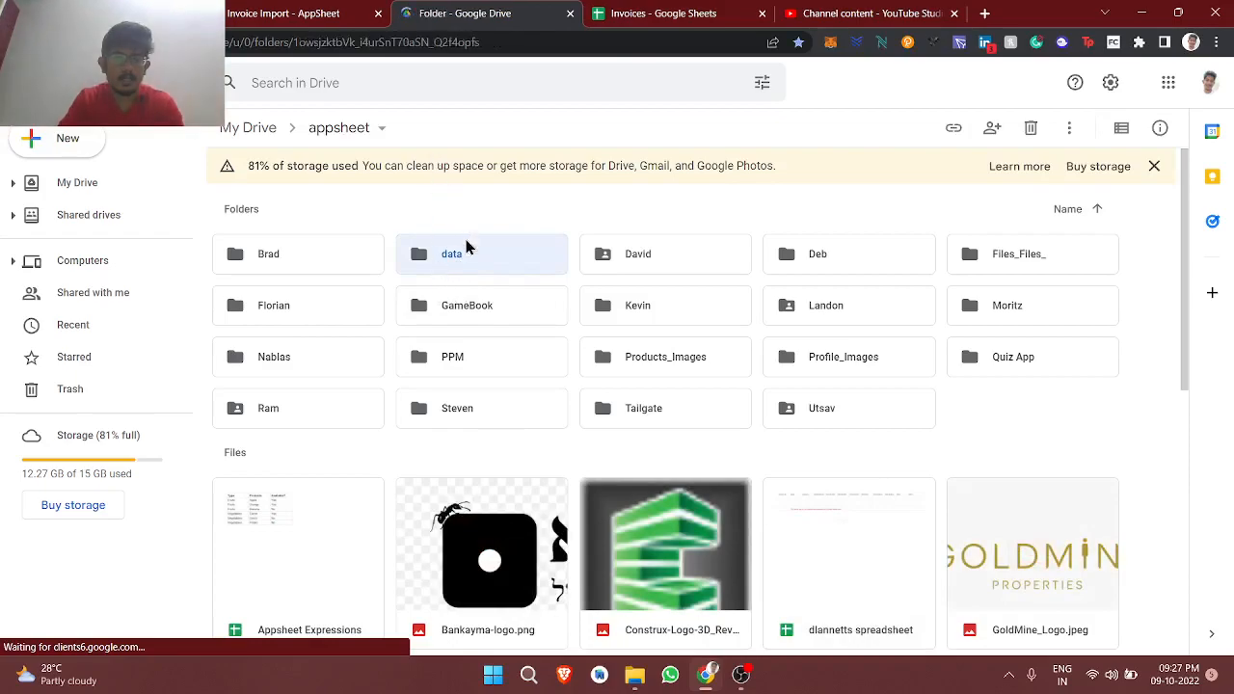
double_click(452, 255)
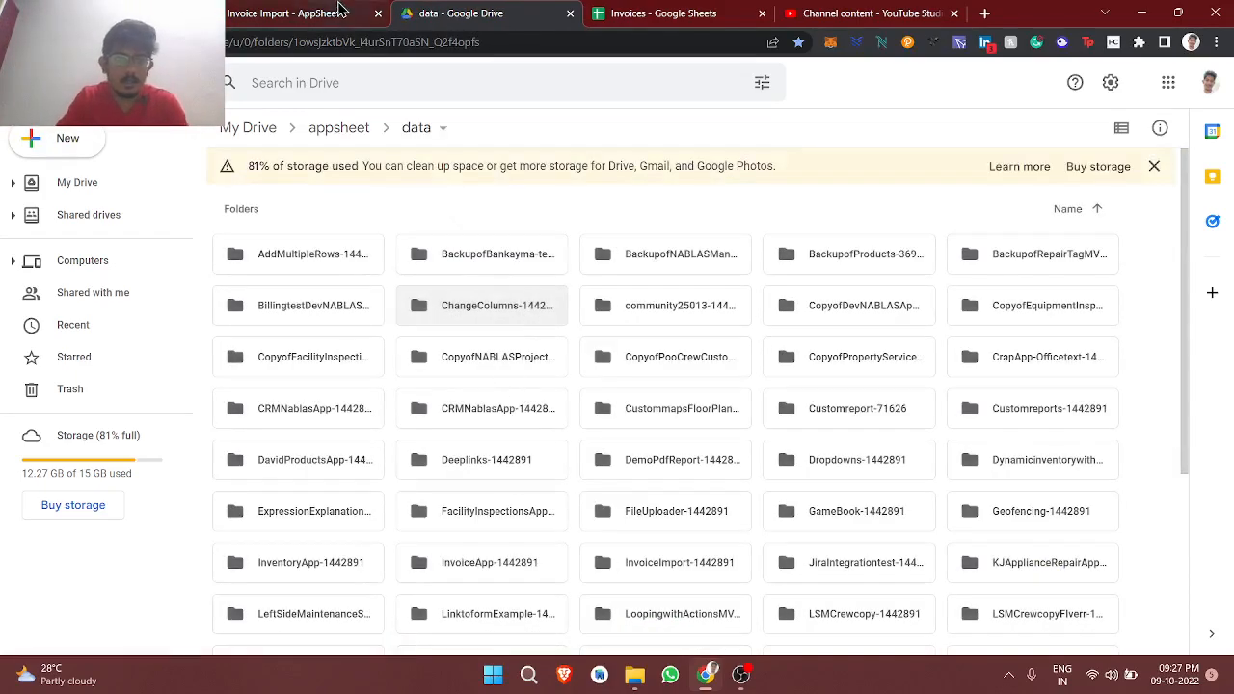
scroll("down", 3)
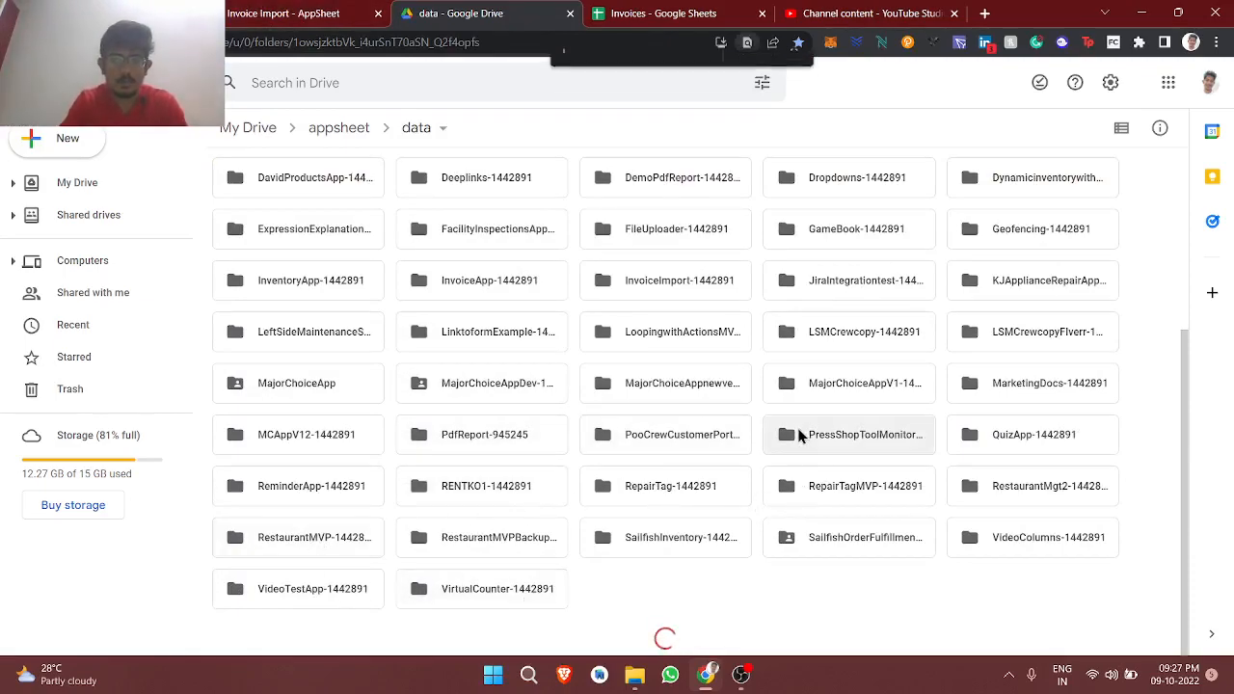
type("invoice")
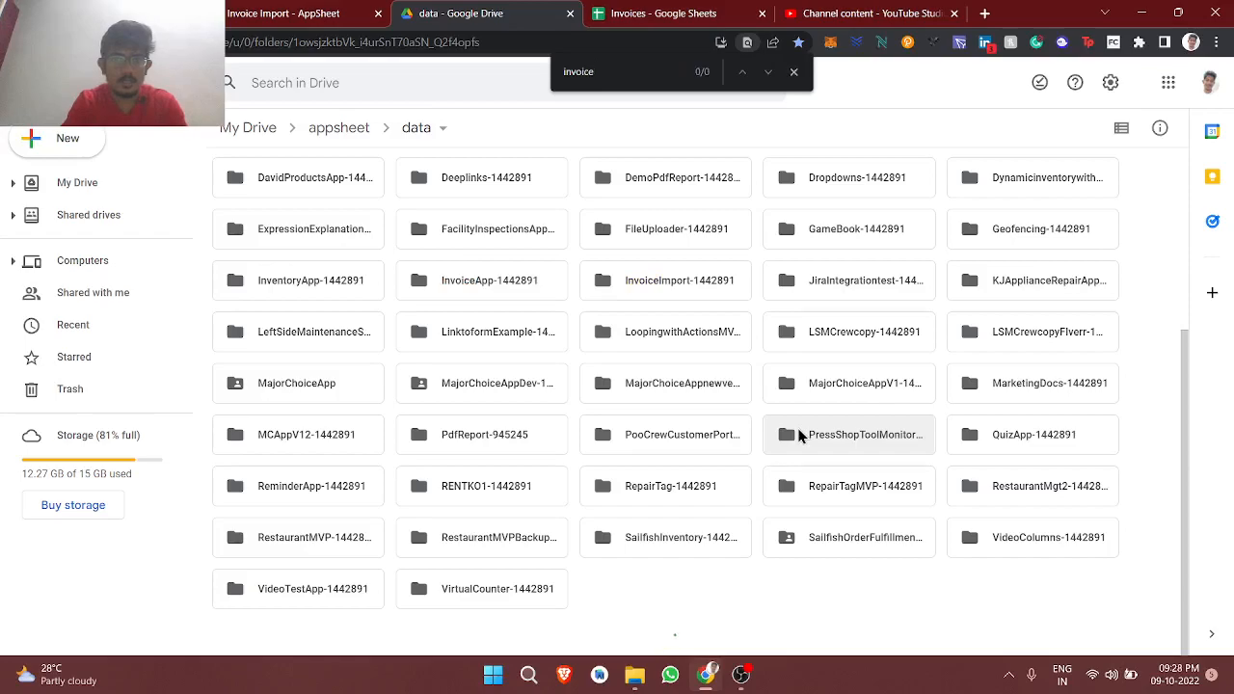
key("enter")
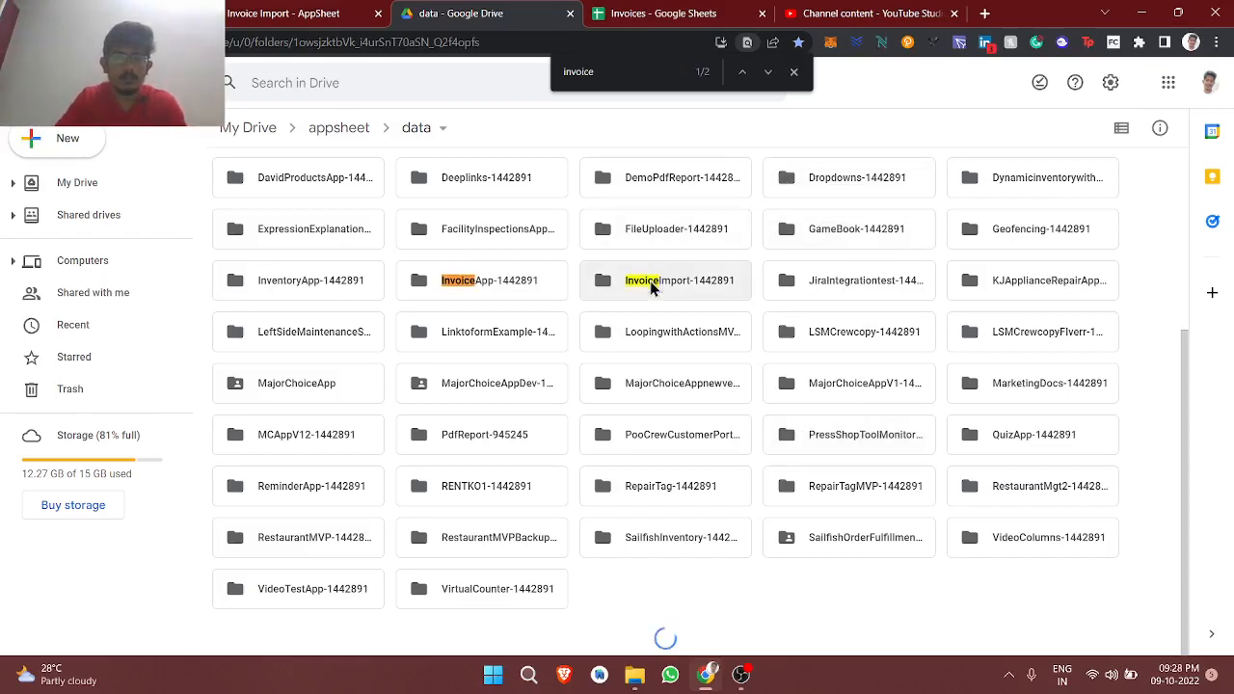
double_click(679, 282)
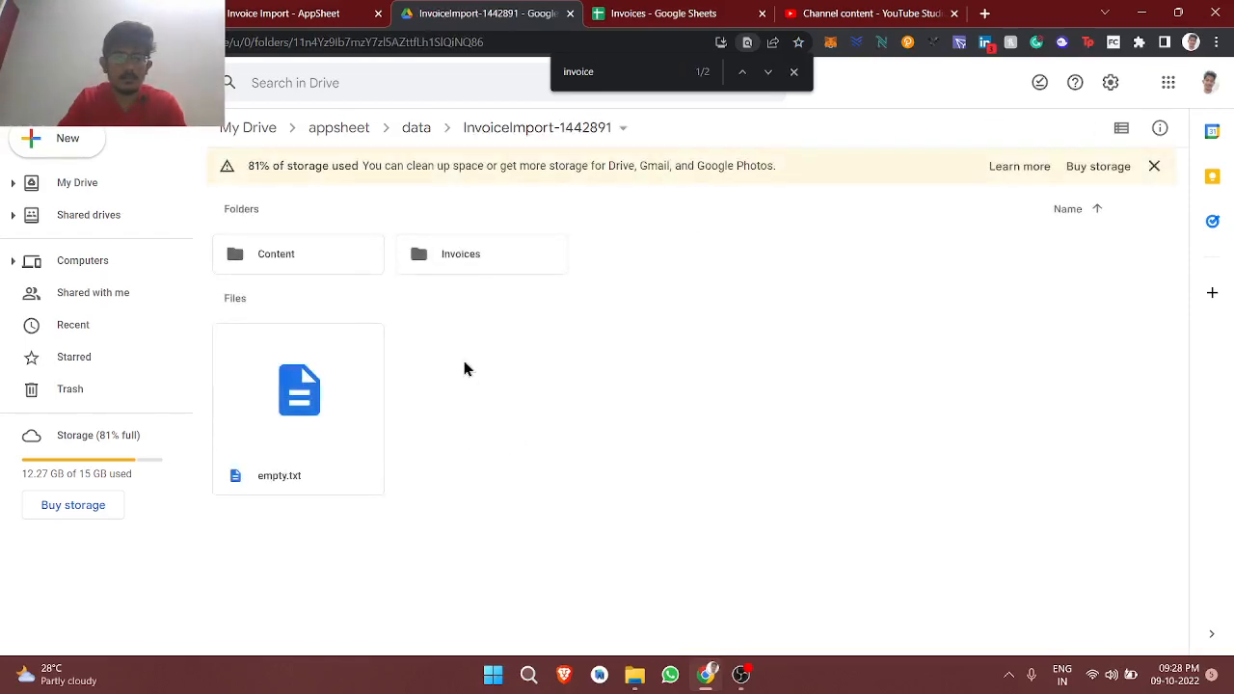
mouse_move(461, 255)
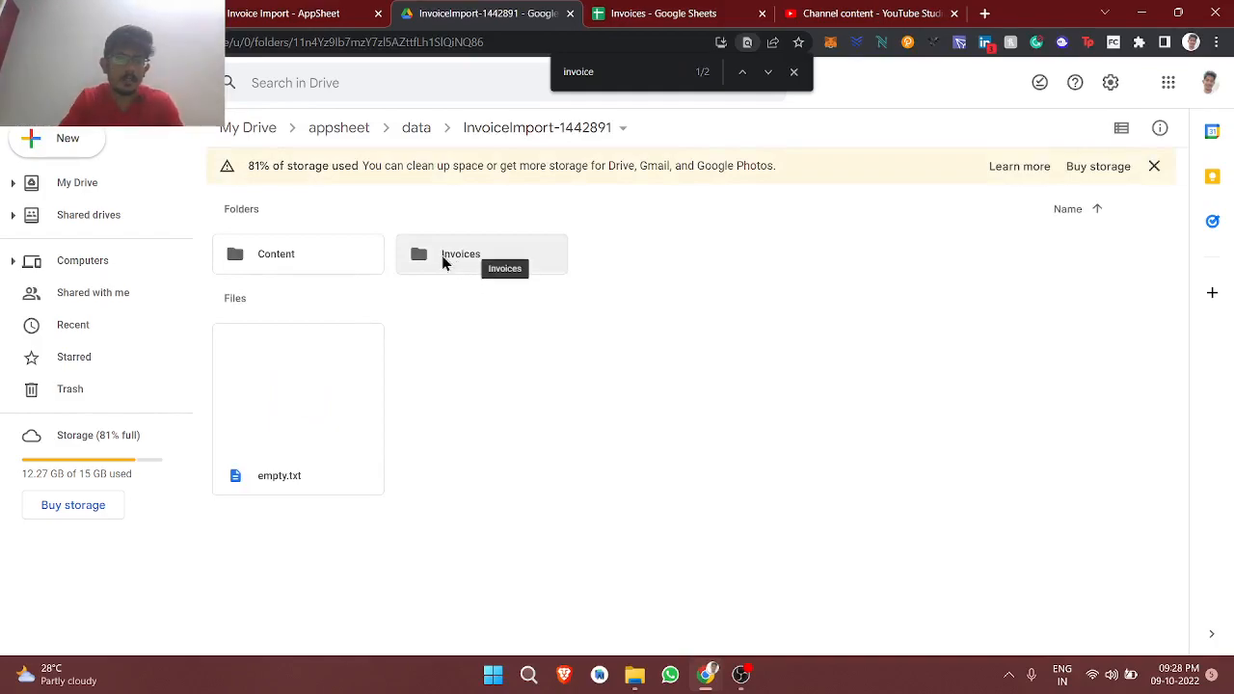
- Compare the bot step's folder path with Drive's Invoices/07-08-2022 folder structure
left_click(282, 12)
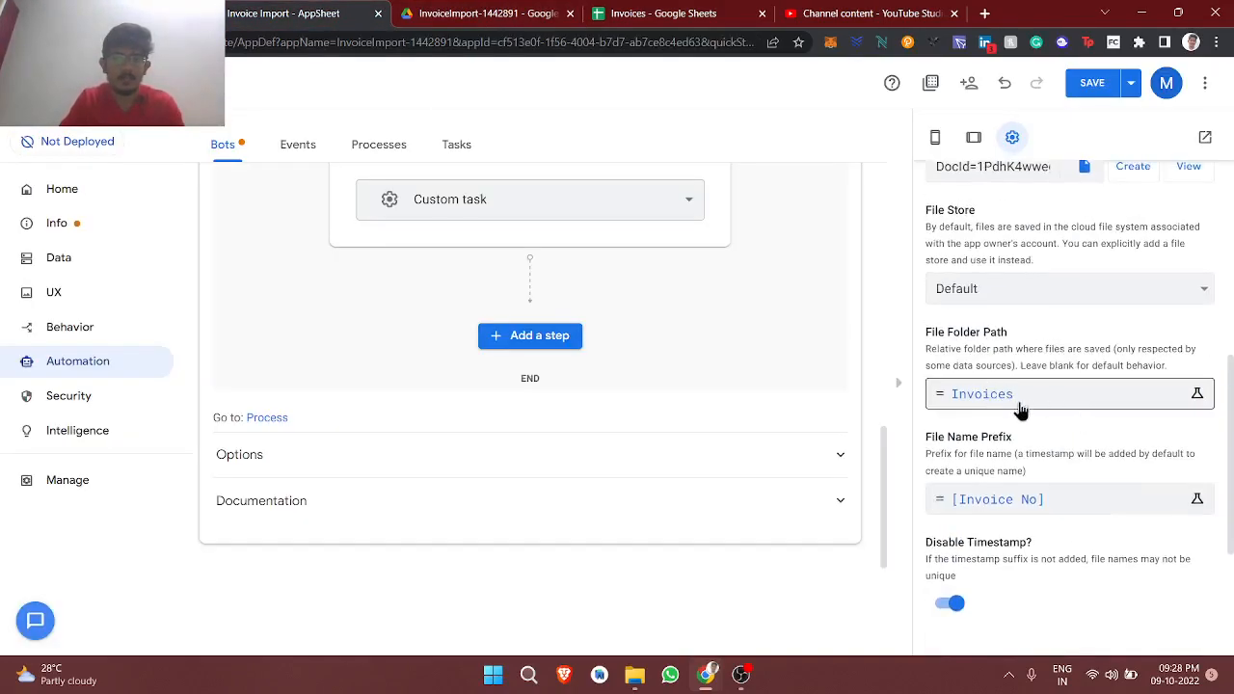
left_click(486, 13)
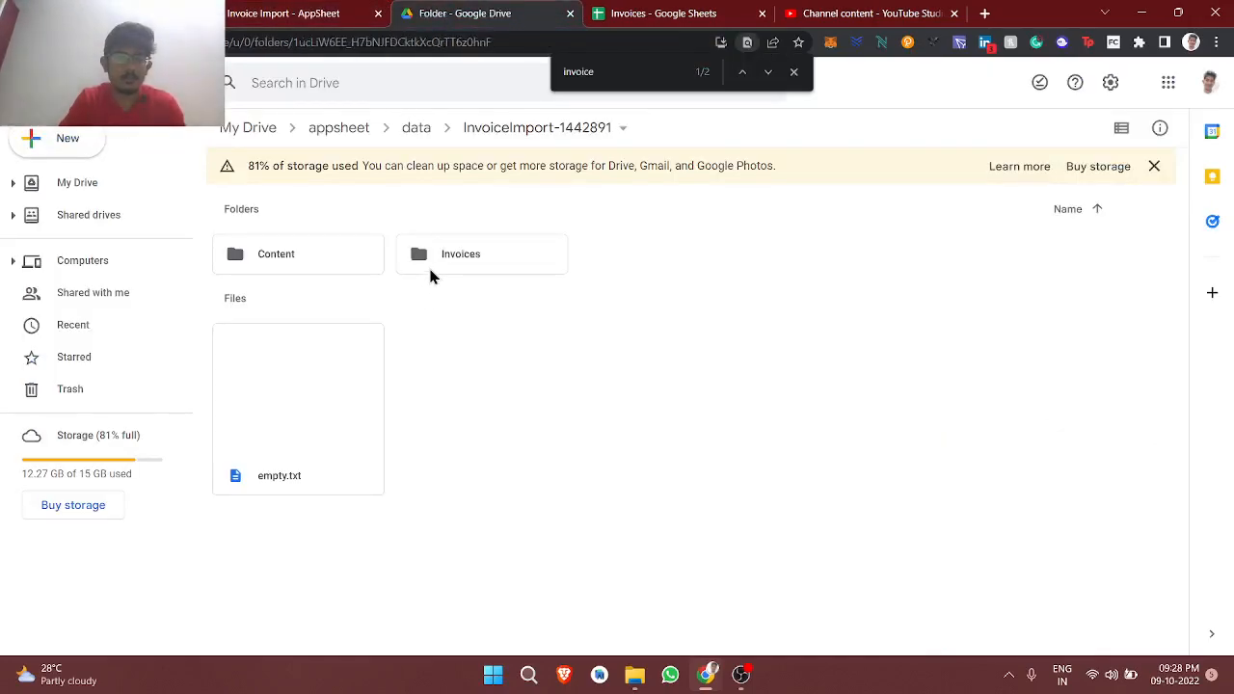
double_click(461, 254)
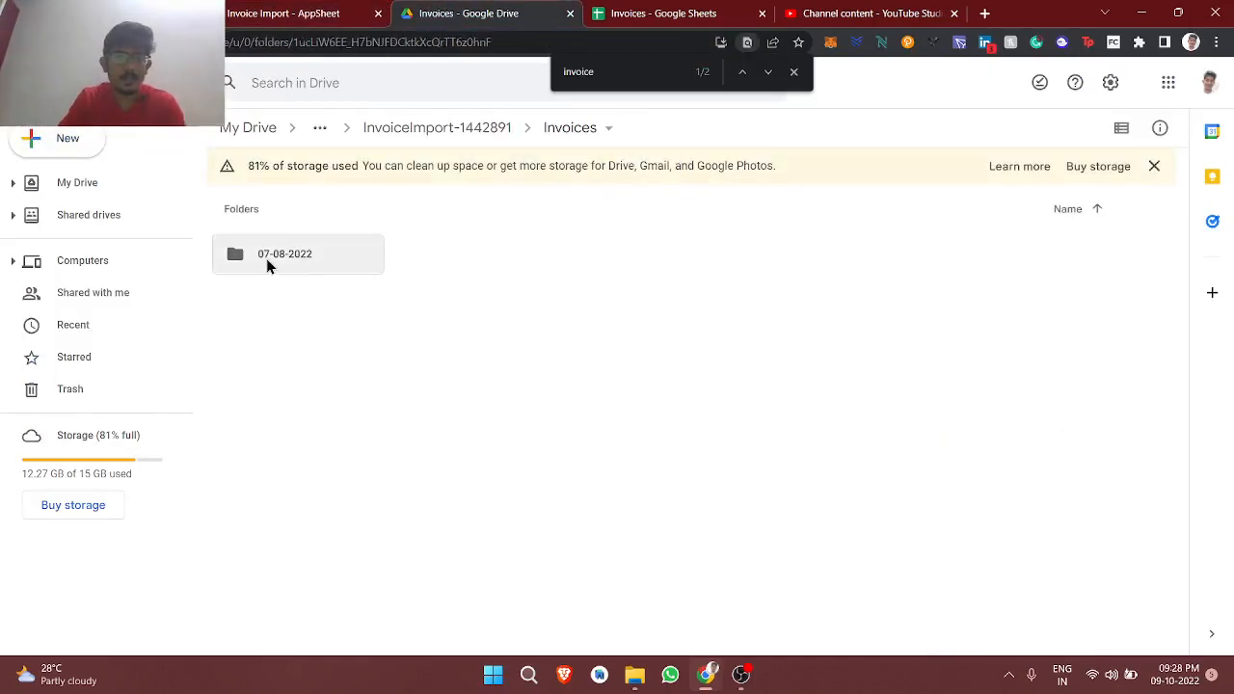
mouse_move(285, 270)
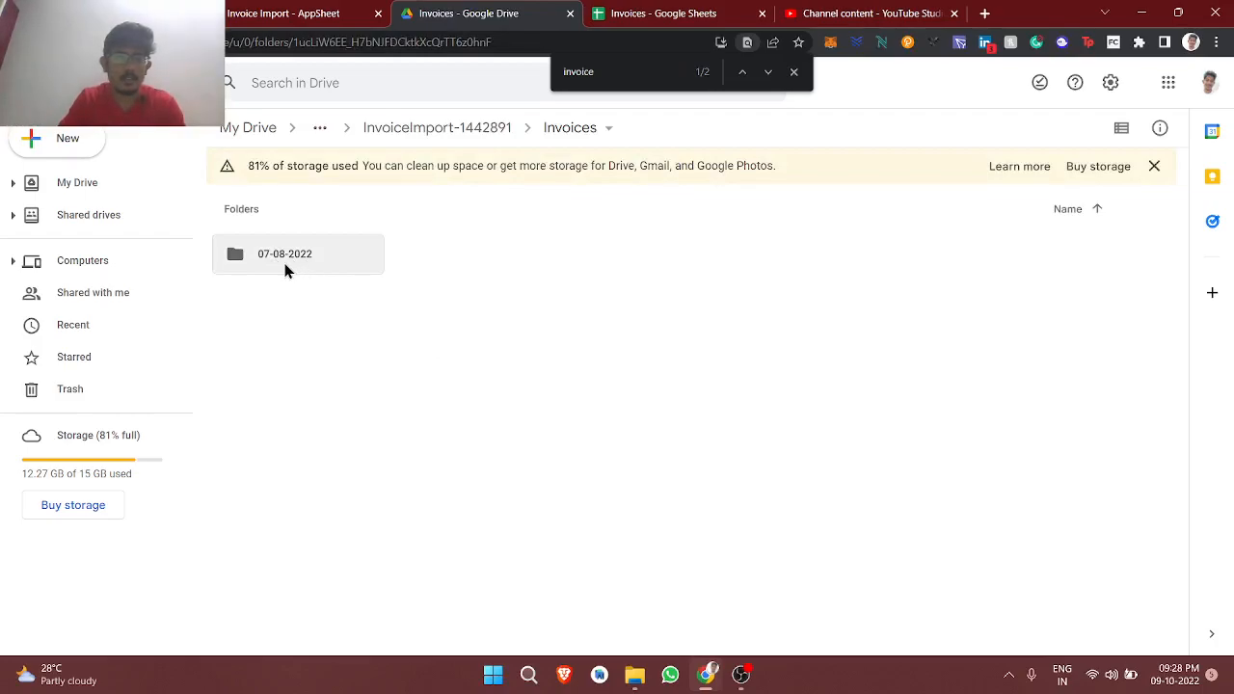
mouse_move(312, 266)
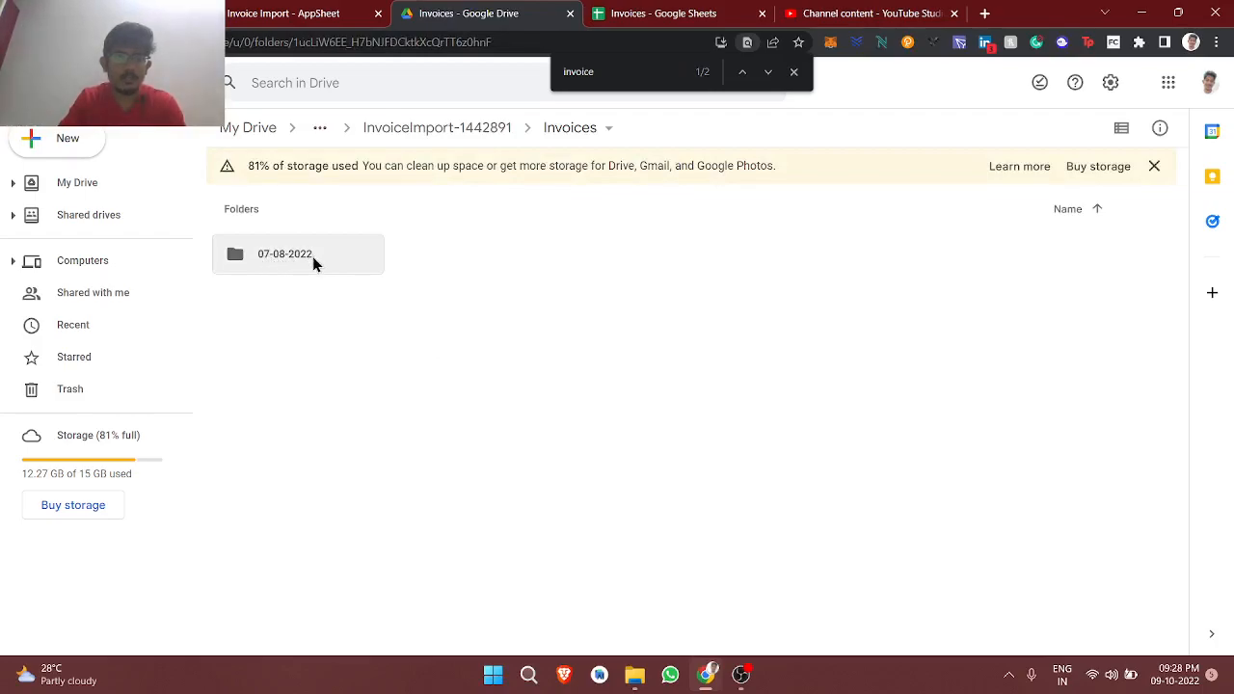
double_click(285, 255)
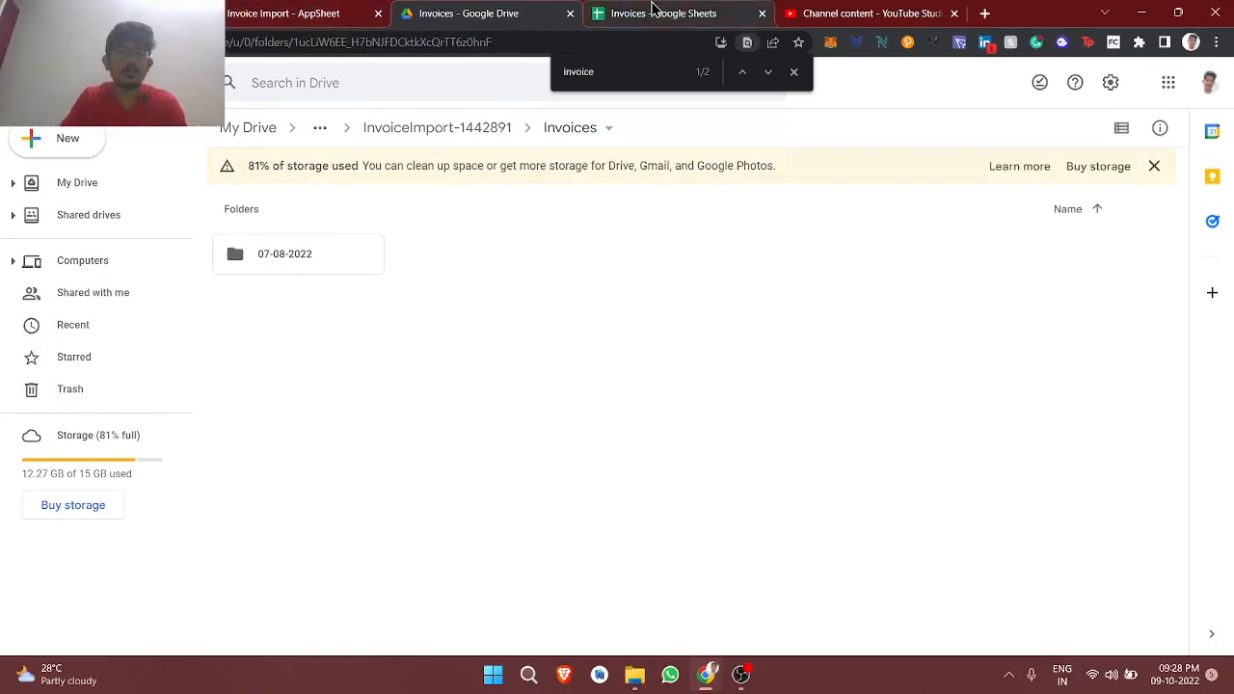
left_click(282, 12)
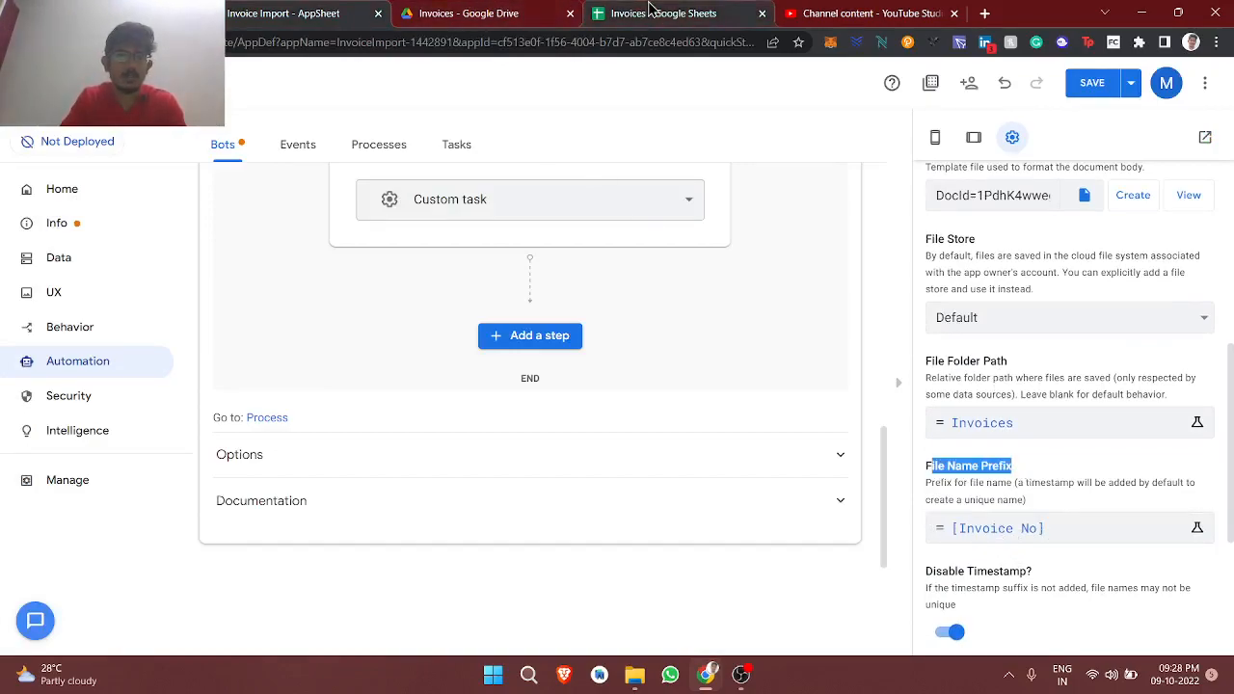
- Compare sheet invoice numbers 07-08-2022/001 and /002 against the PDFs in the 07-08-2022 folder
left_click(663, 11)
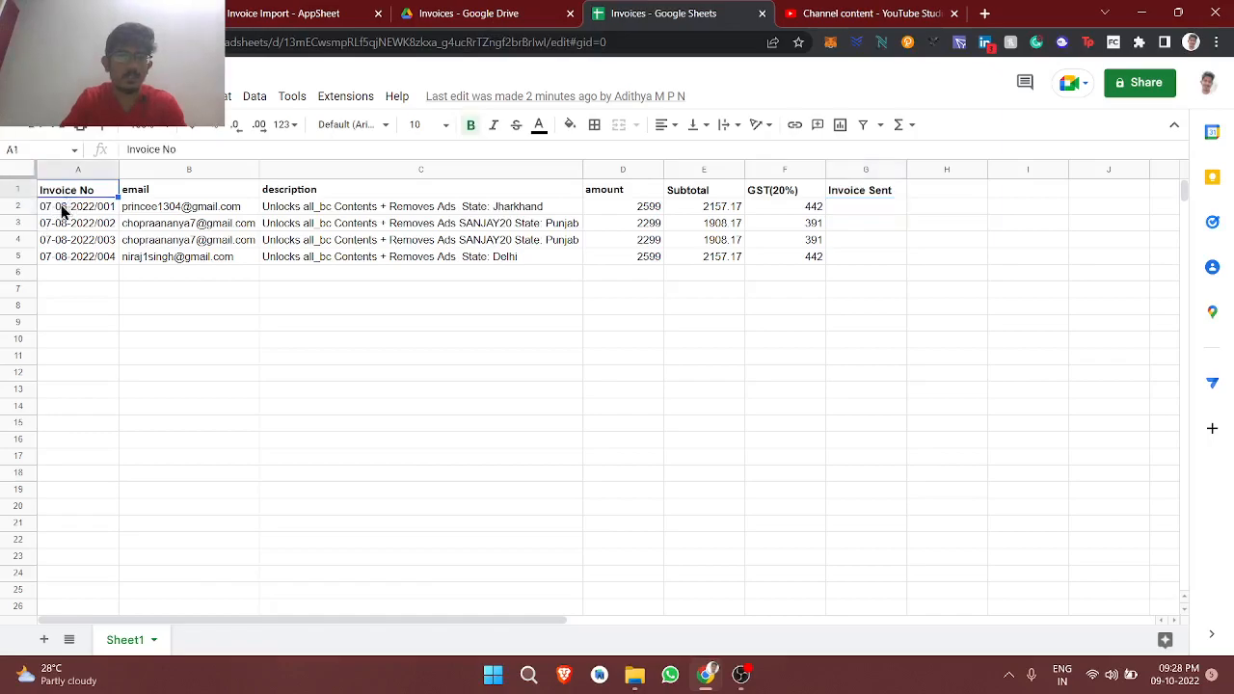
left_click(77, 207)
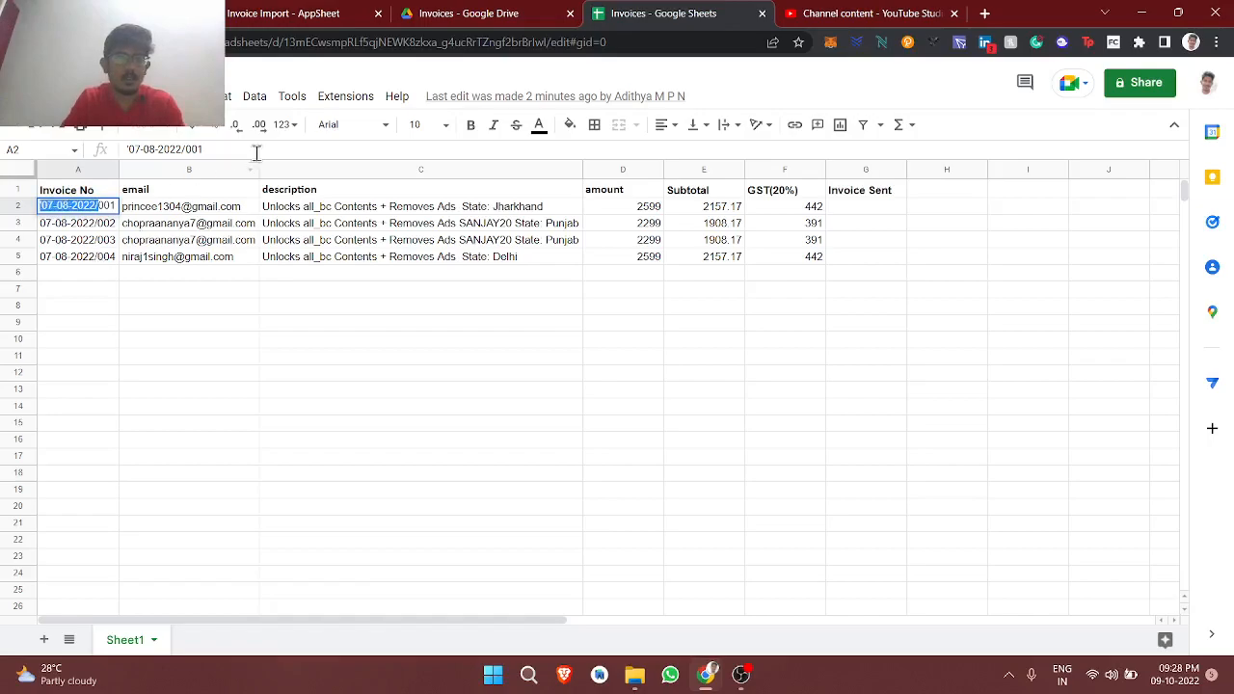
left_click(466, 11)
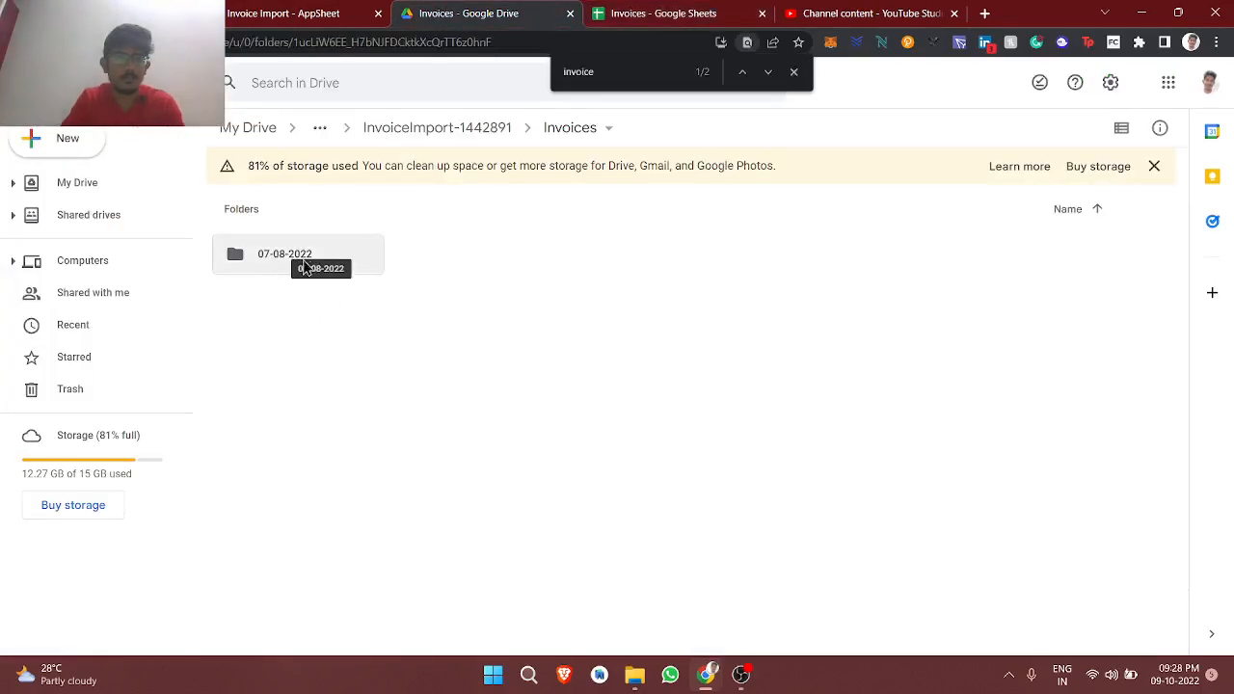
left_click(297, 254)
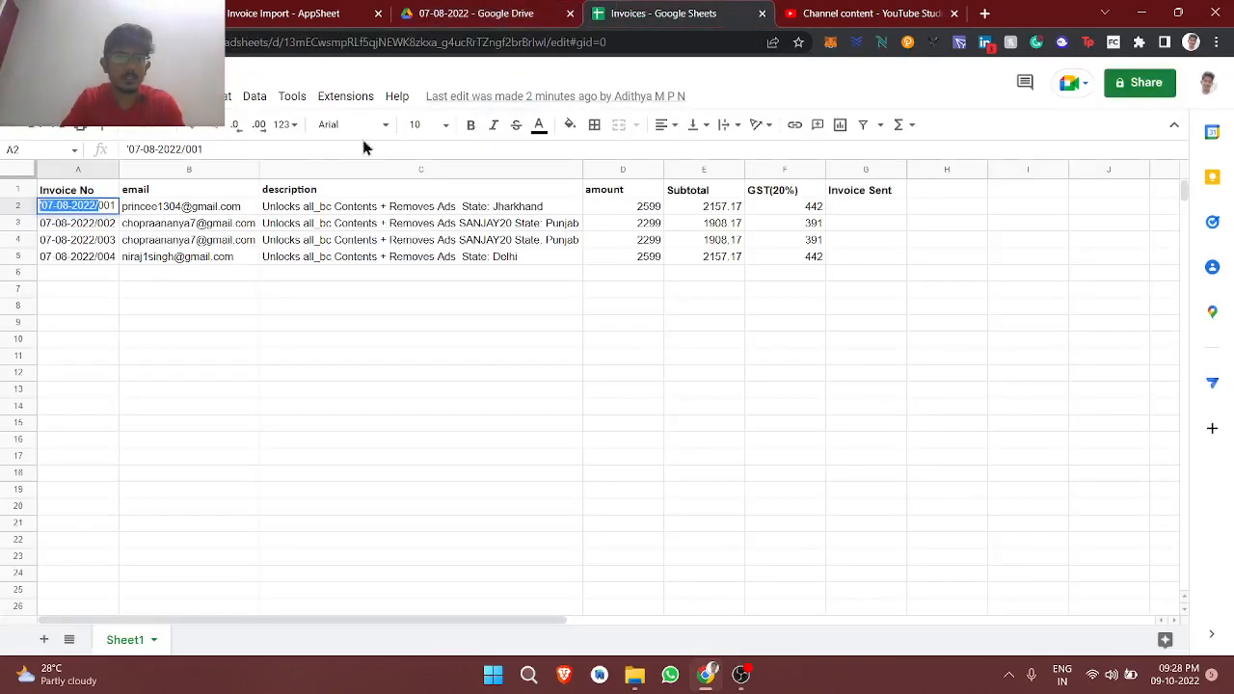
left_click(77, 223)
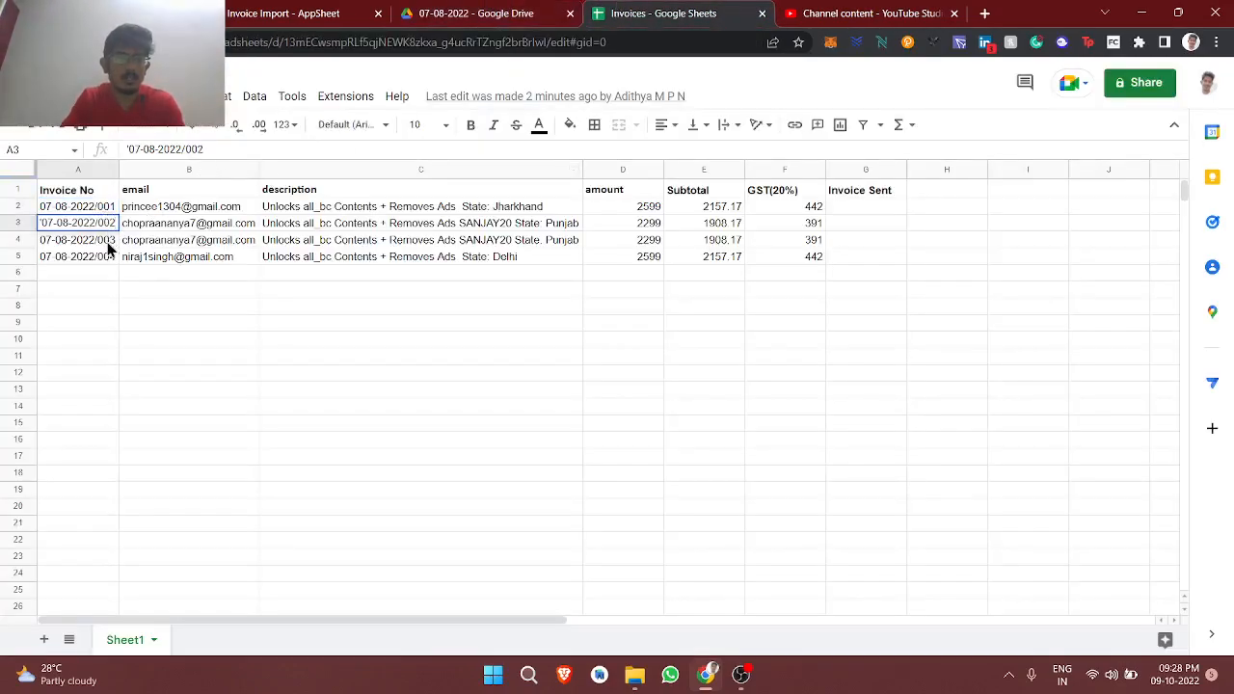
left_click(77, 207)
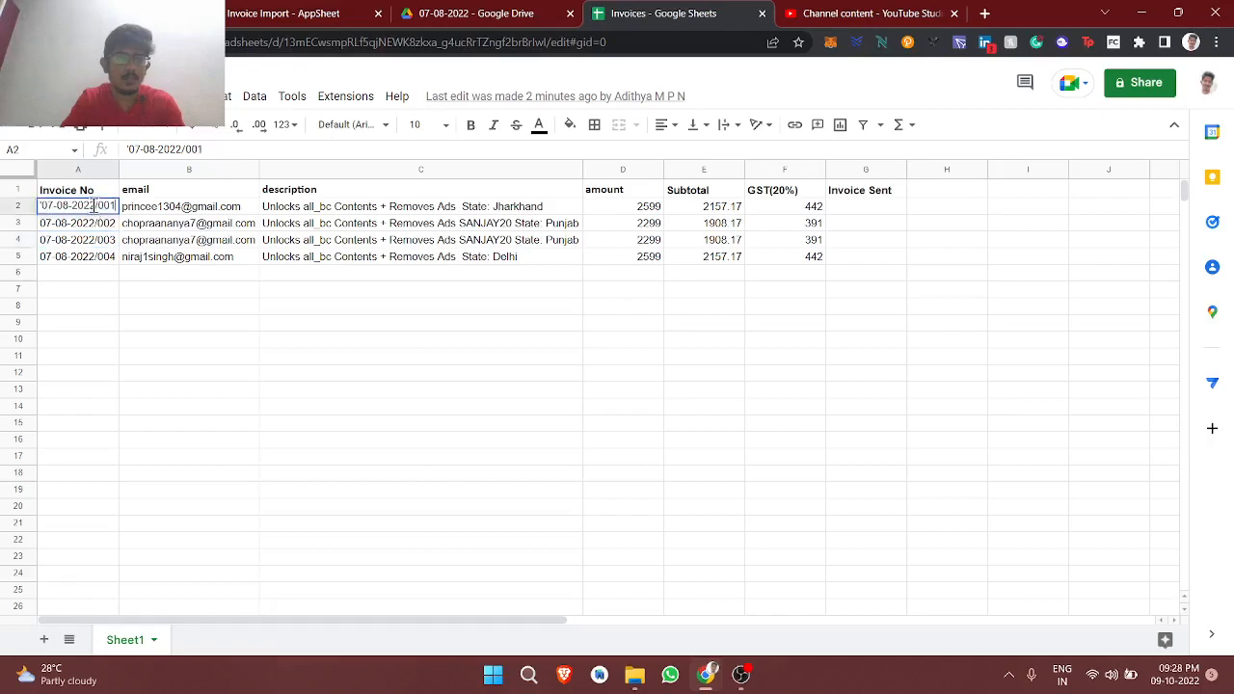
left_click(475, 11)
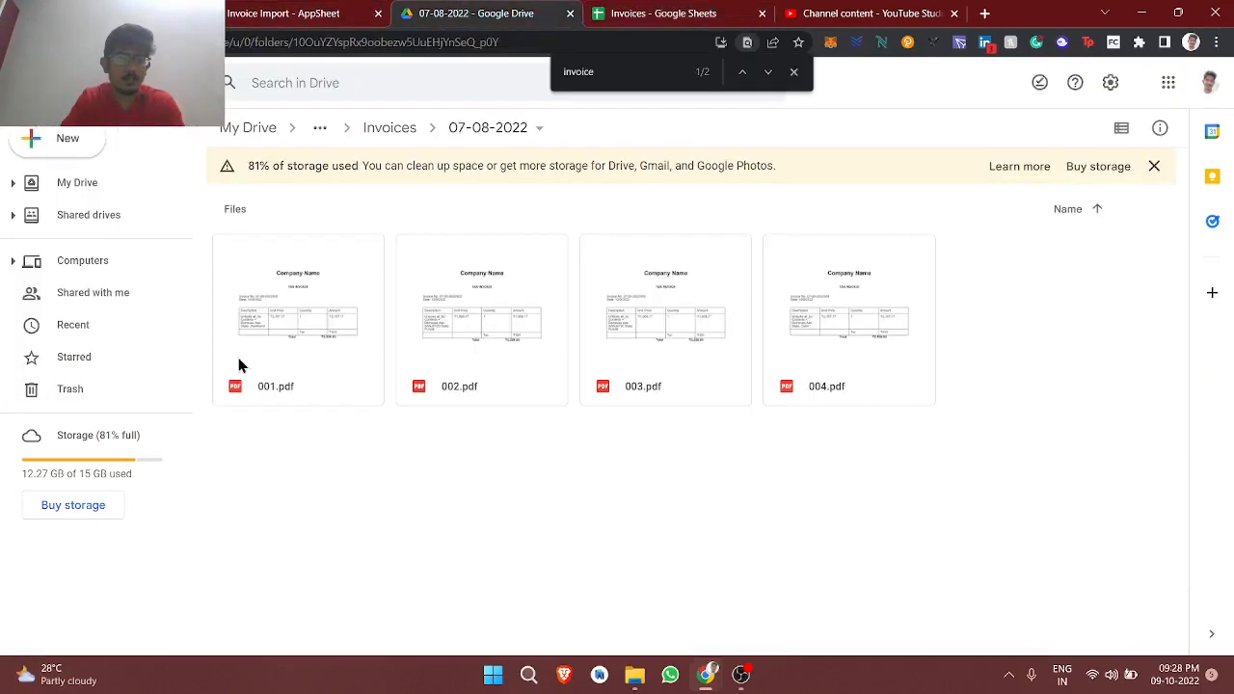
- Preview 001.pdf in the Drive folder, then return to the invoice bot's event and process steps
left_click(305, 11)
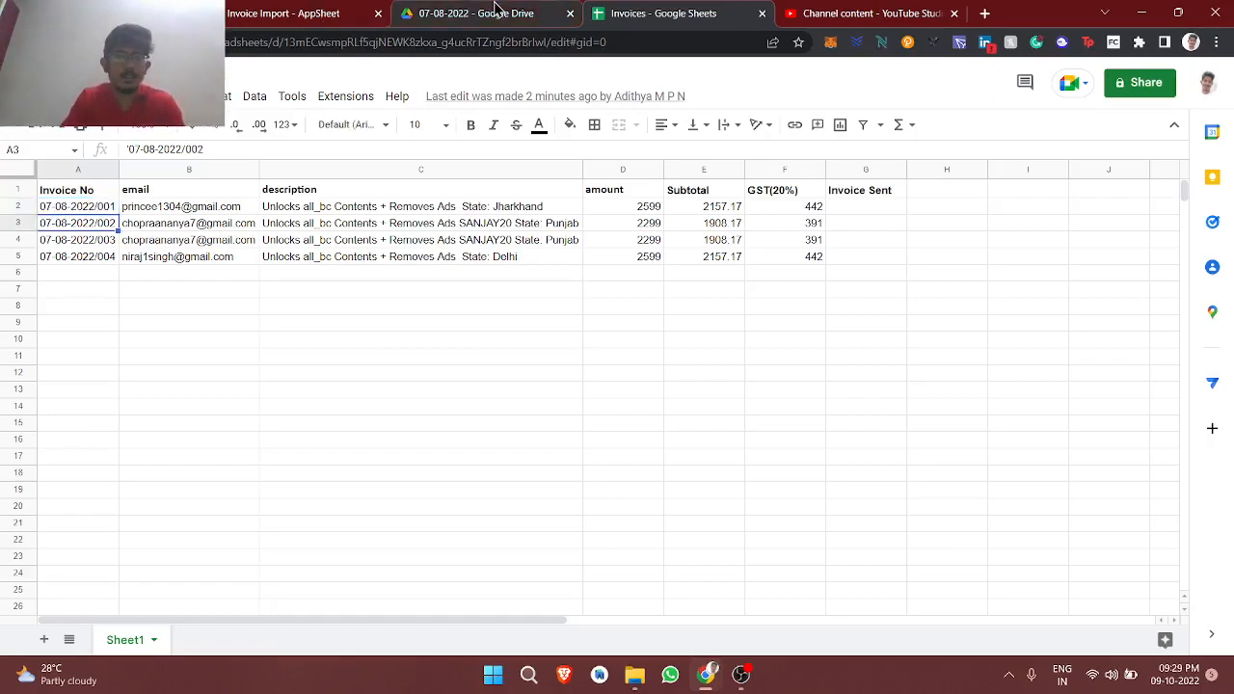
left_click(474, 12)
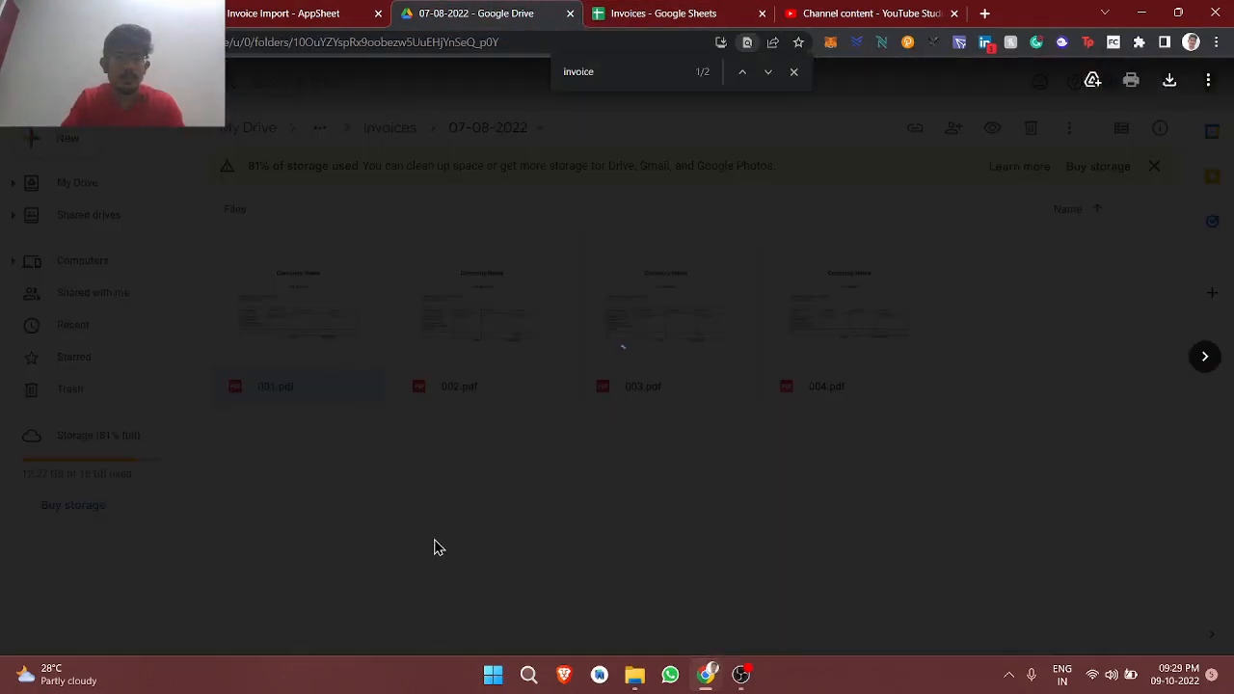
double_click(297, 312)
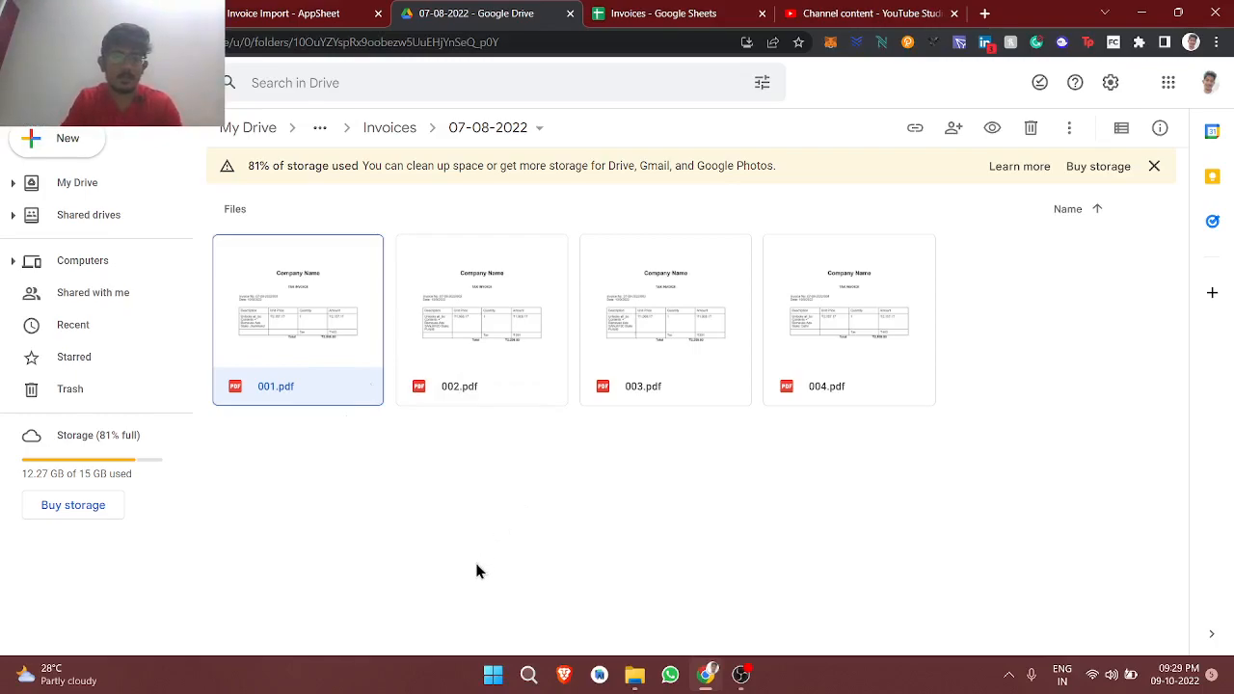
mouse_move(472, 439)
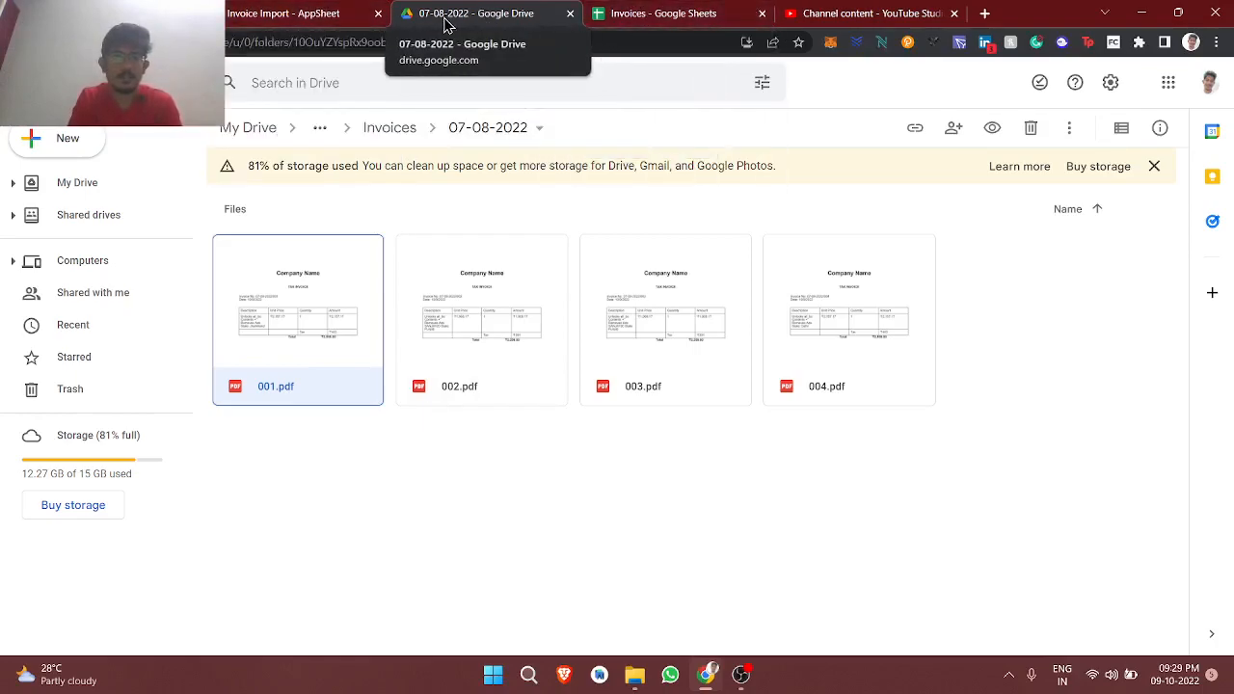
left_click(283, 12)
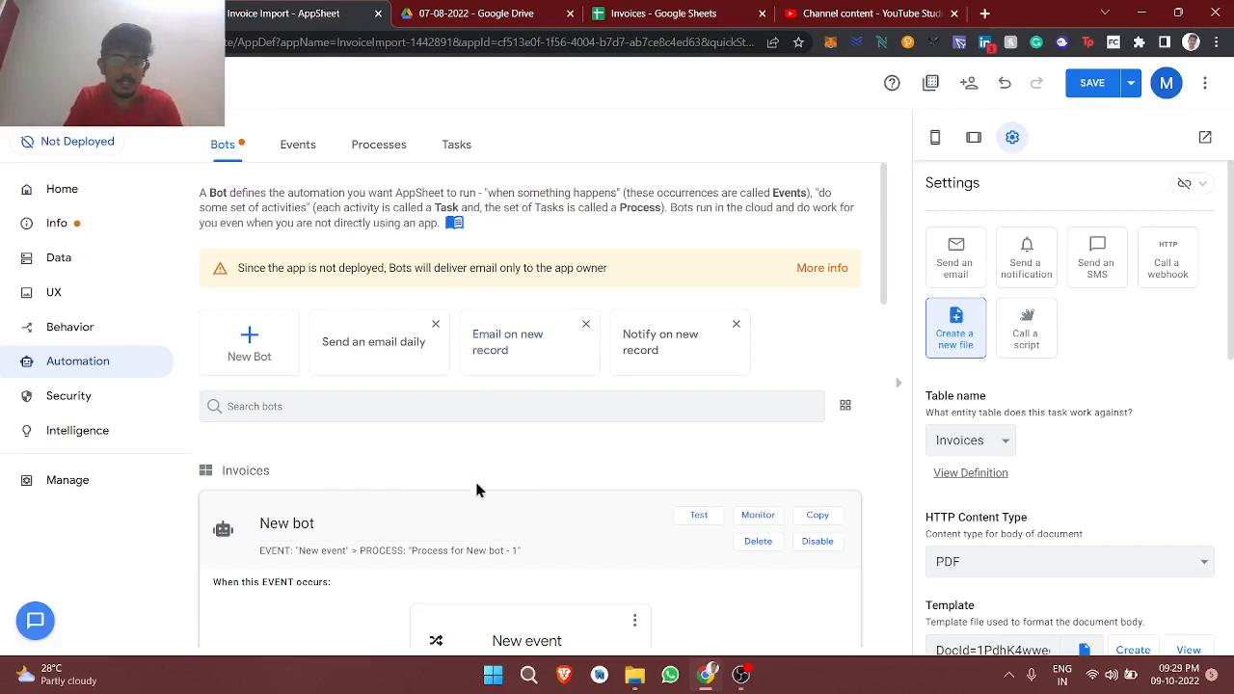
scroll("down", 3)
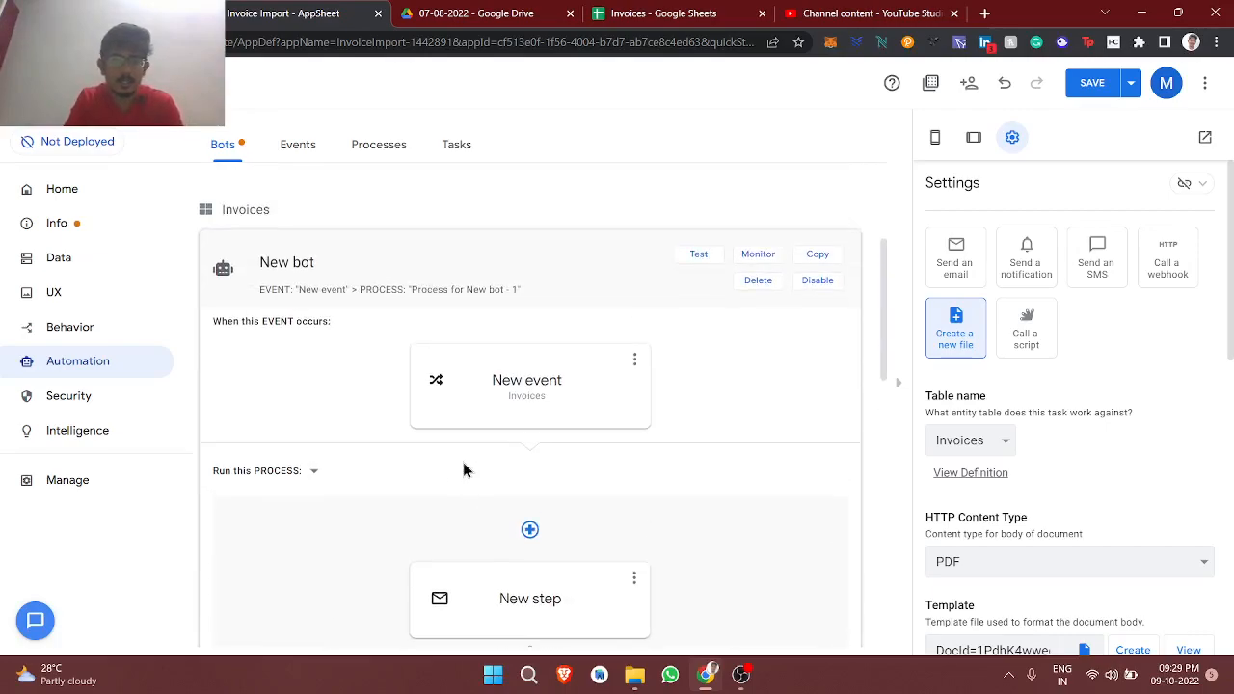
mouse_move(69, 328)
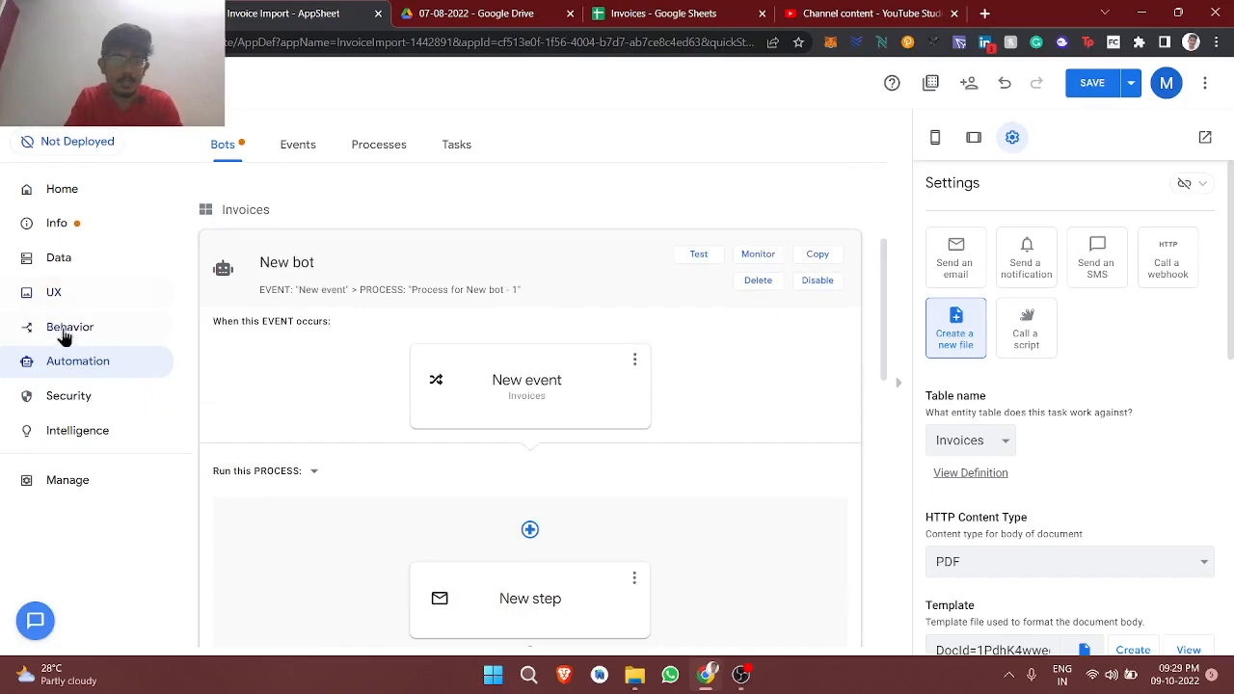
mouse_move(78, 294)
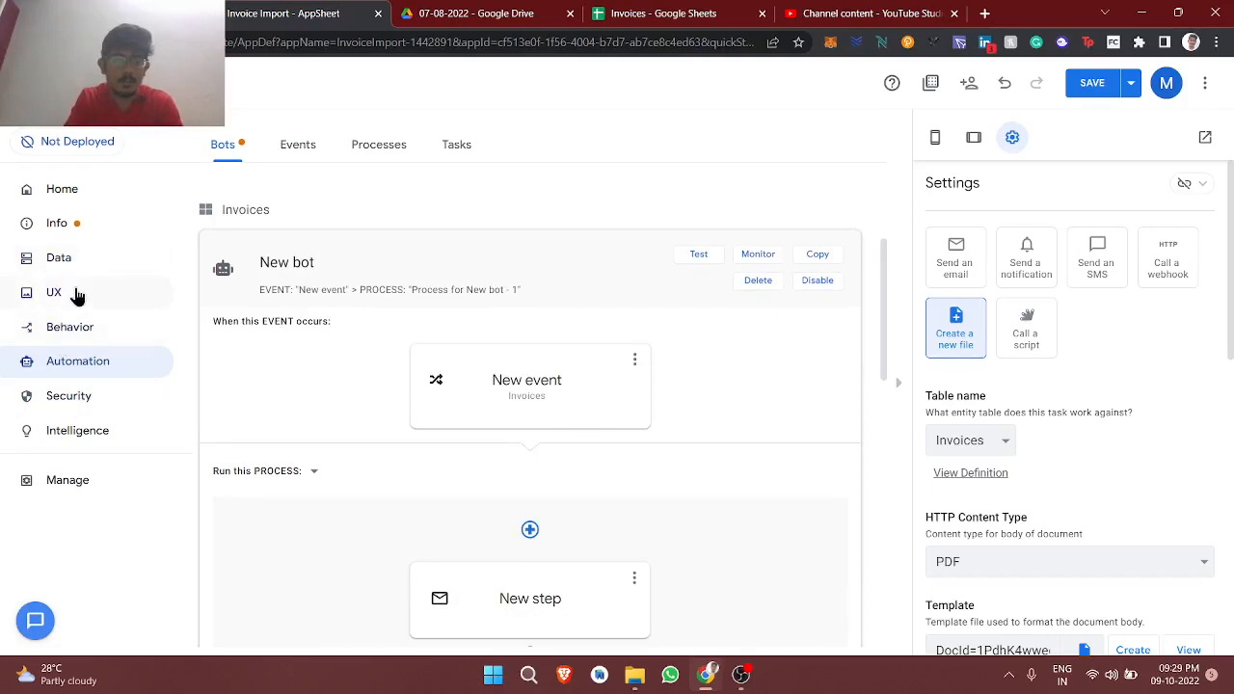
- Show the Invoices deck view's settings under UX, then leave for the YouTube Studio content page
left_click(54, 293)
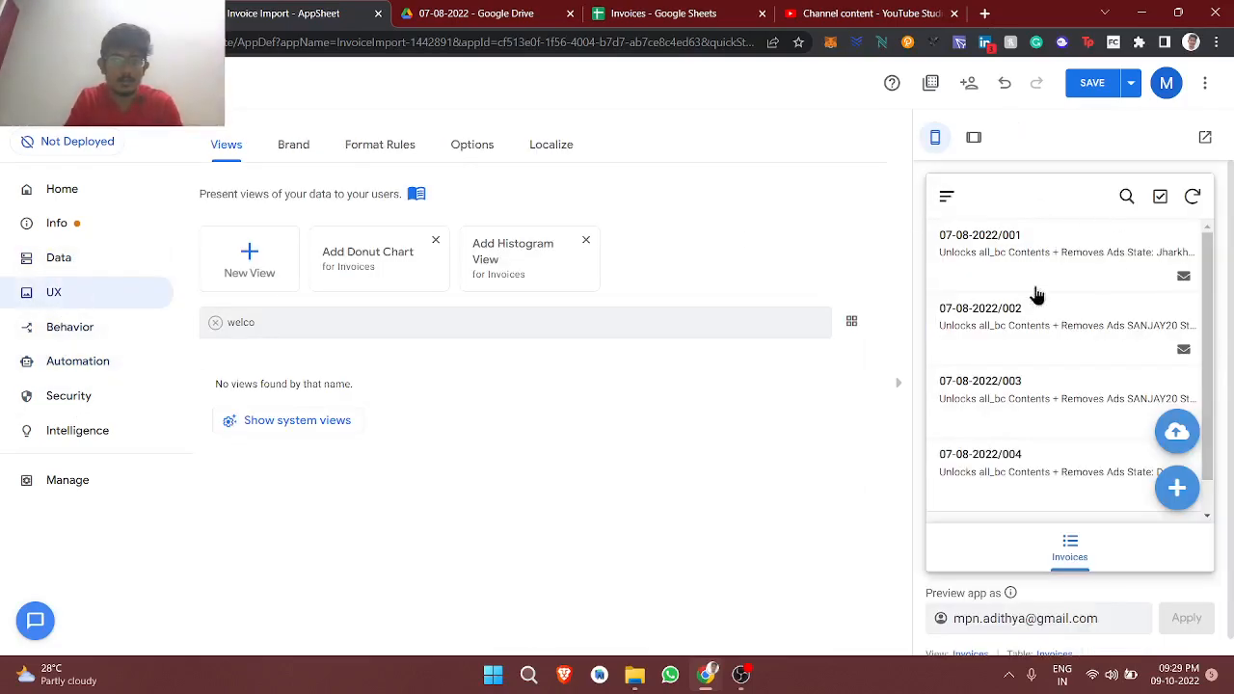
mouse_move(1118, 403)
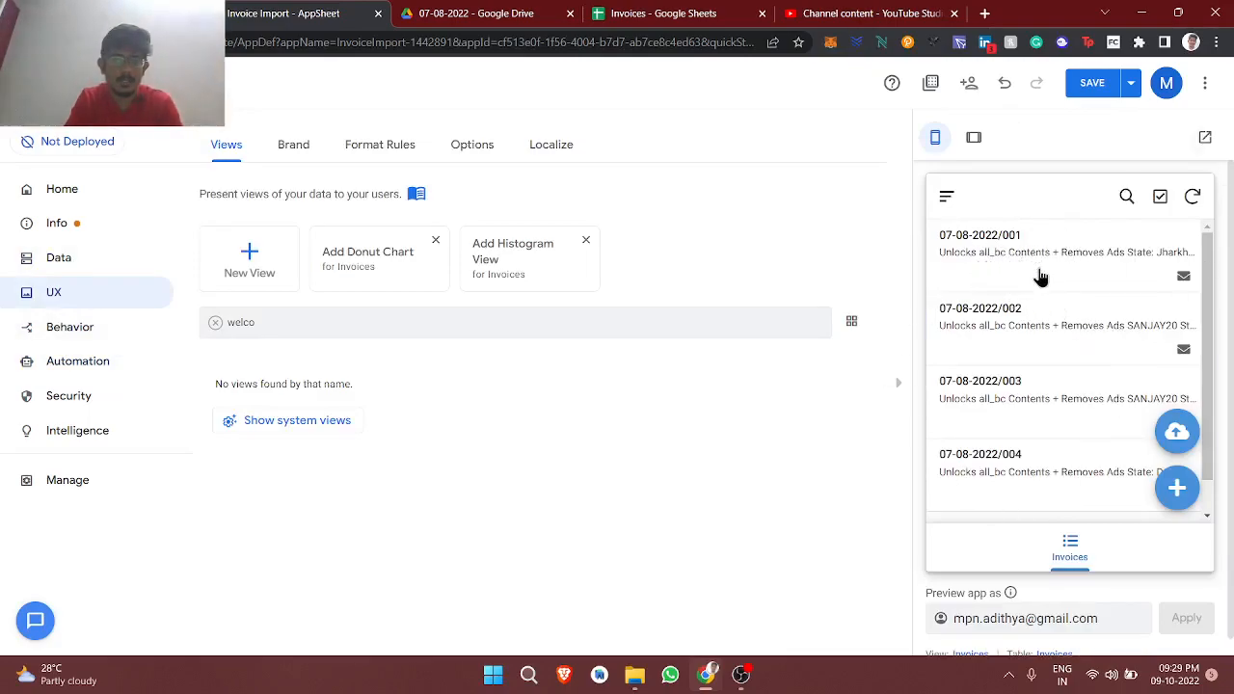
scroll("down", 3)
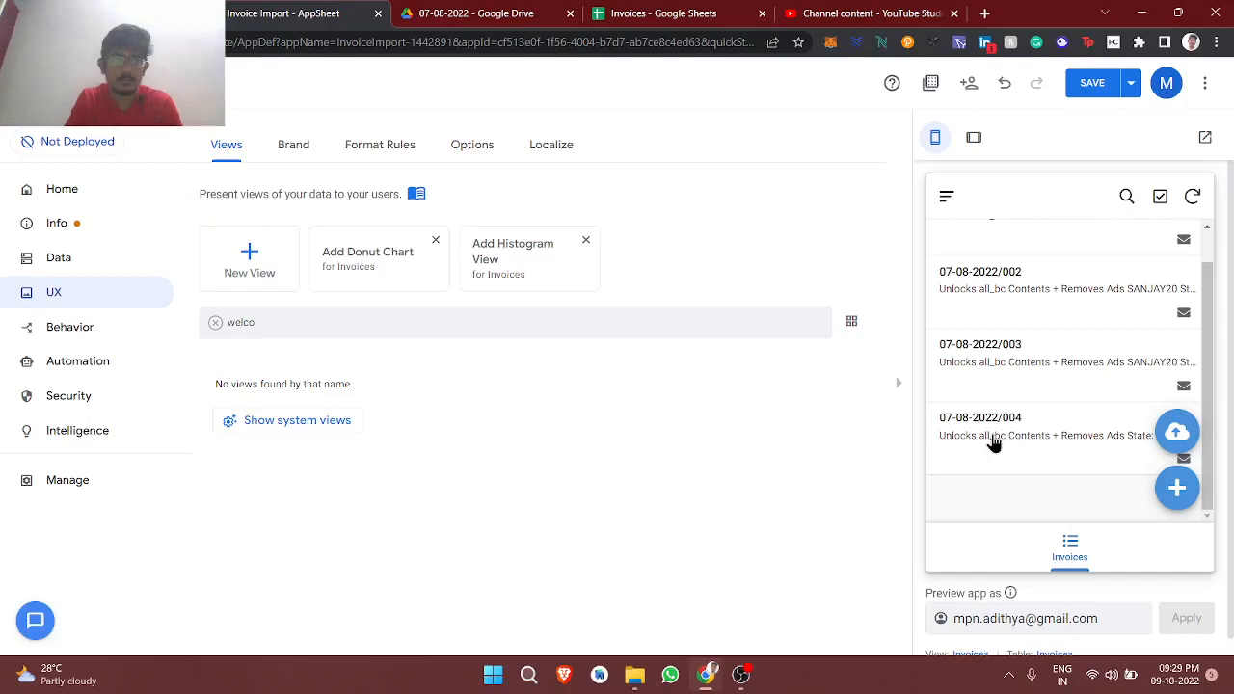
mouse_move(1111, 262)
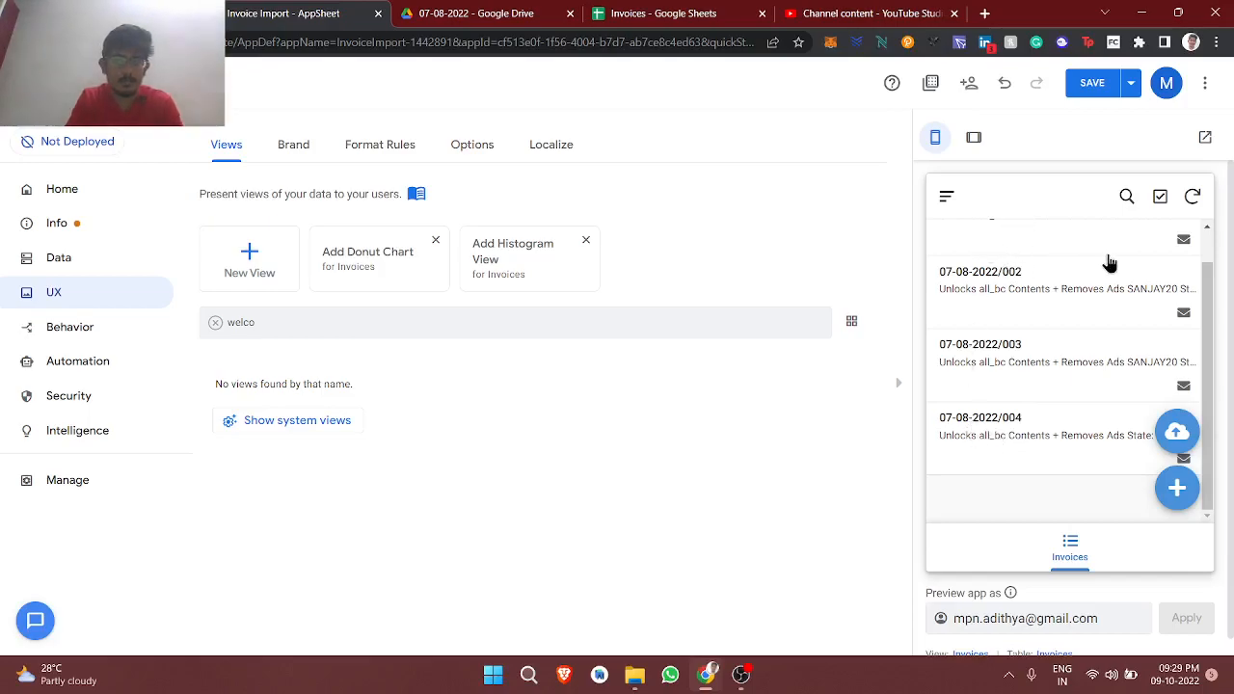
mouse_move(1103, 266)
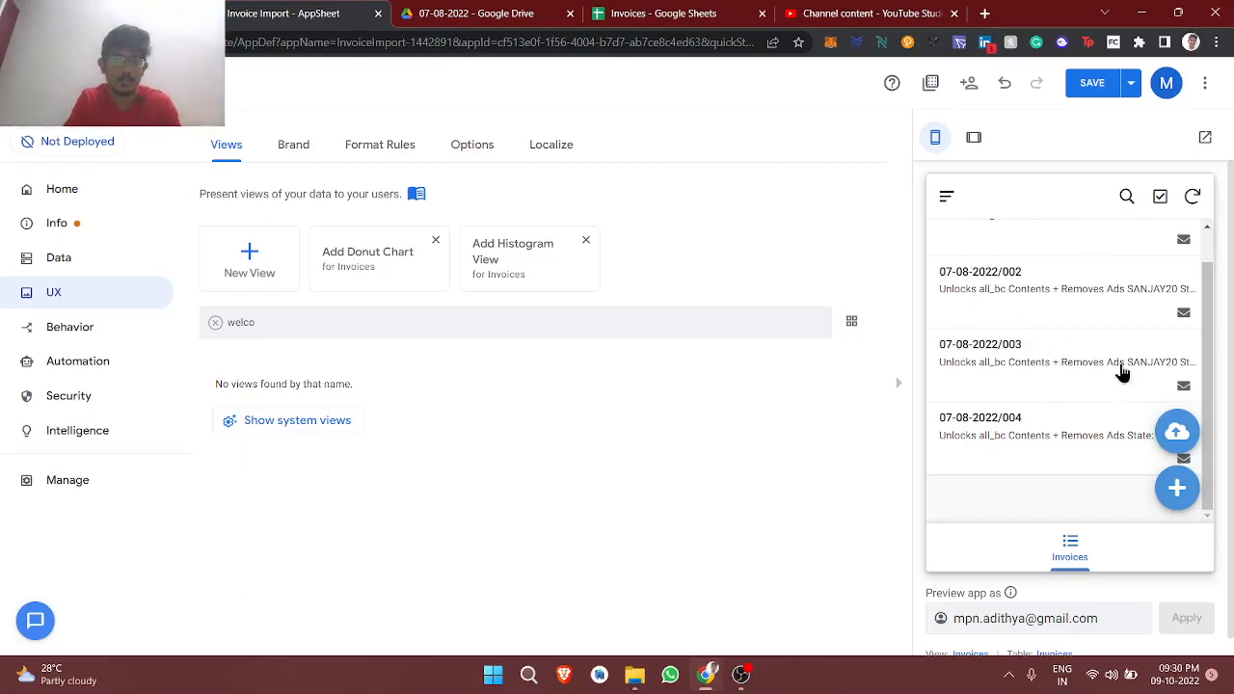
mouse_move(972, 444)
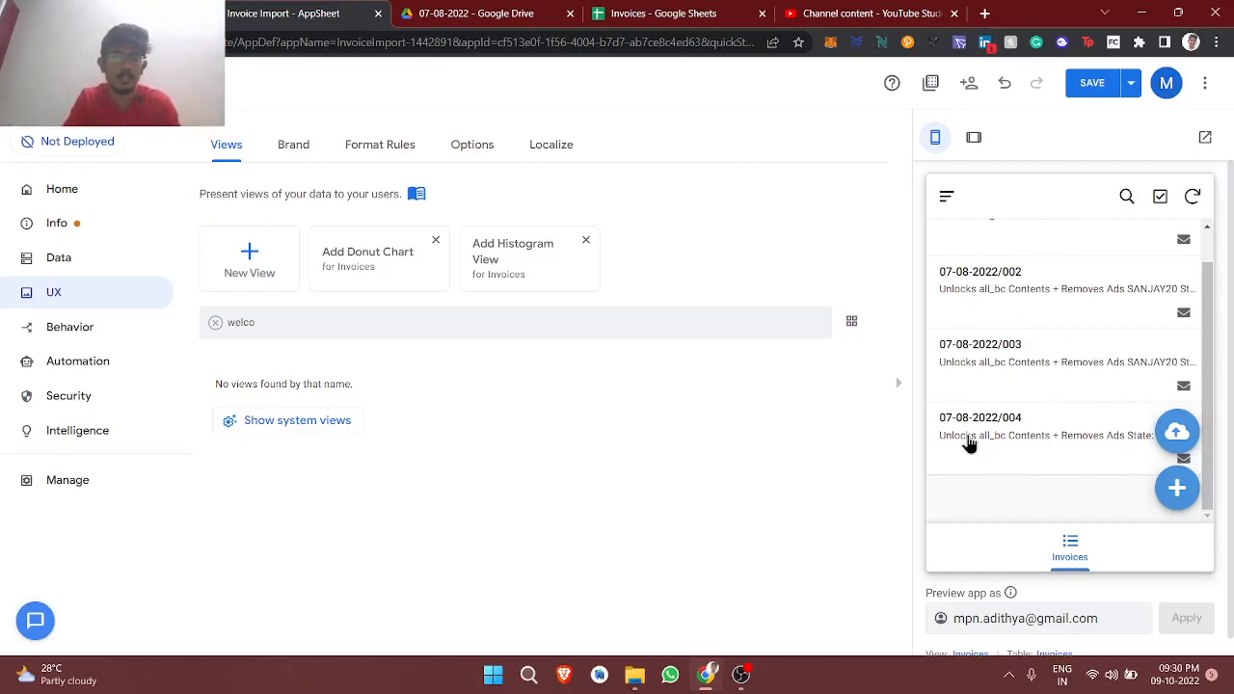
left_click(216, 322)
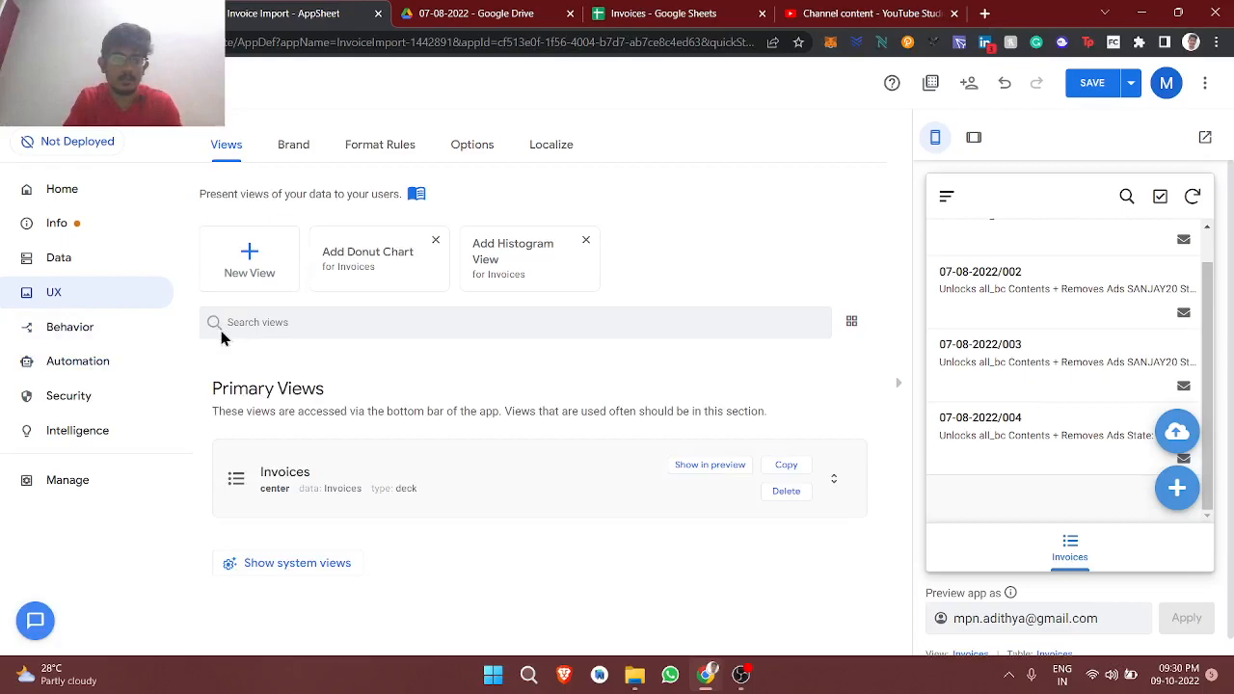
mouse_move(294, 471)
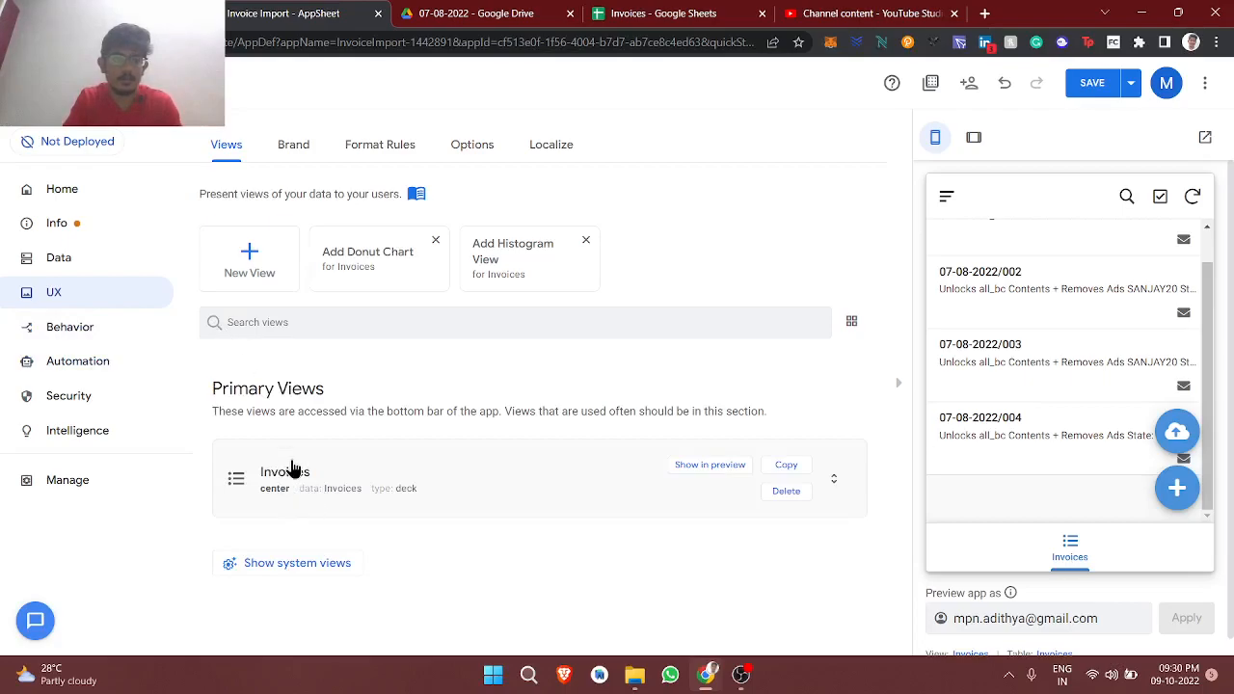
left_click(285, 478)
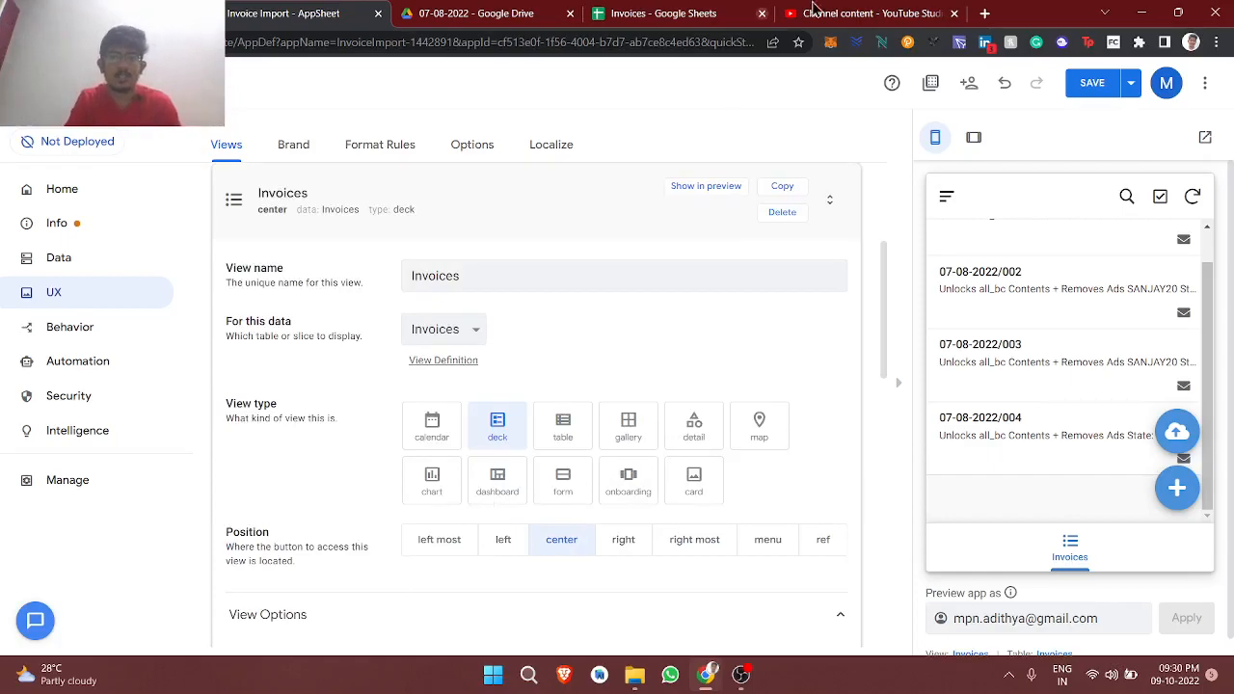
left_click(868, 12)
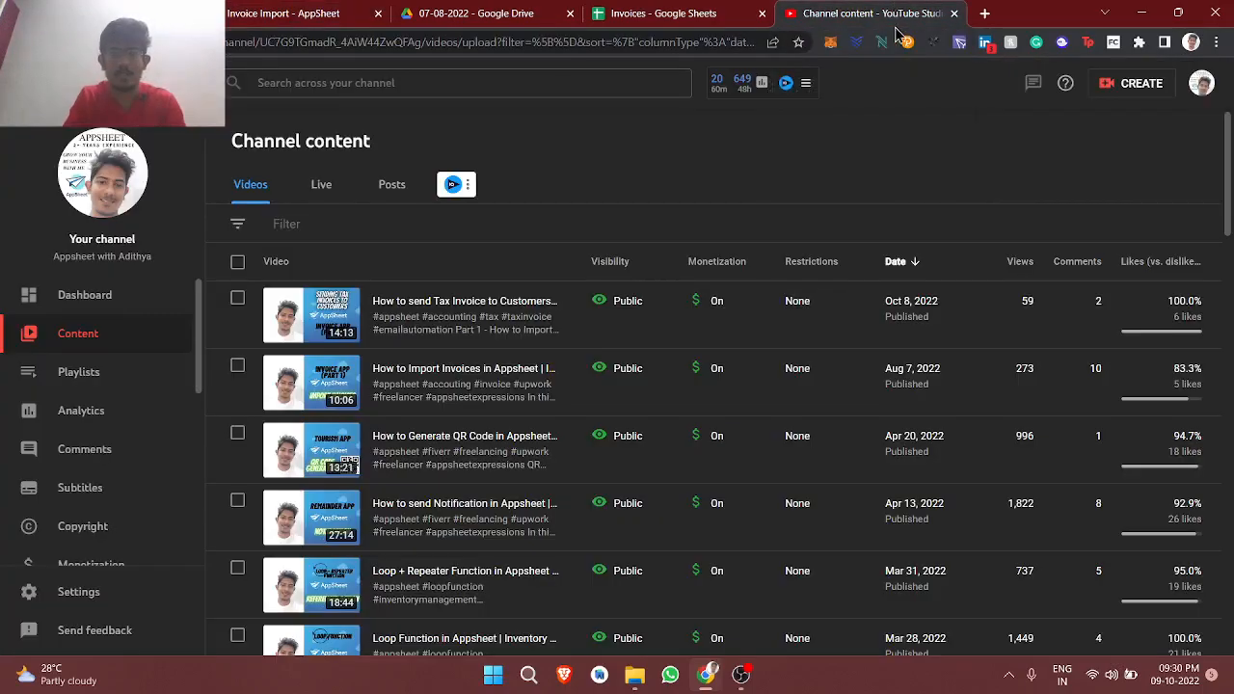